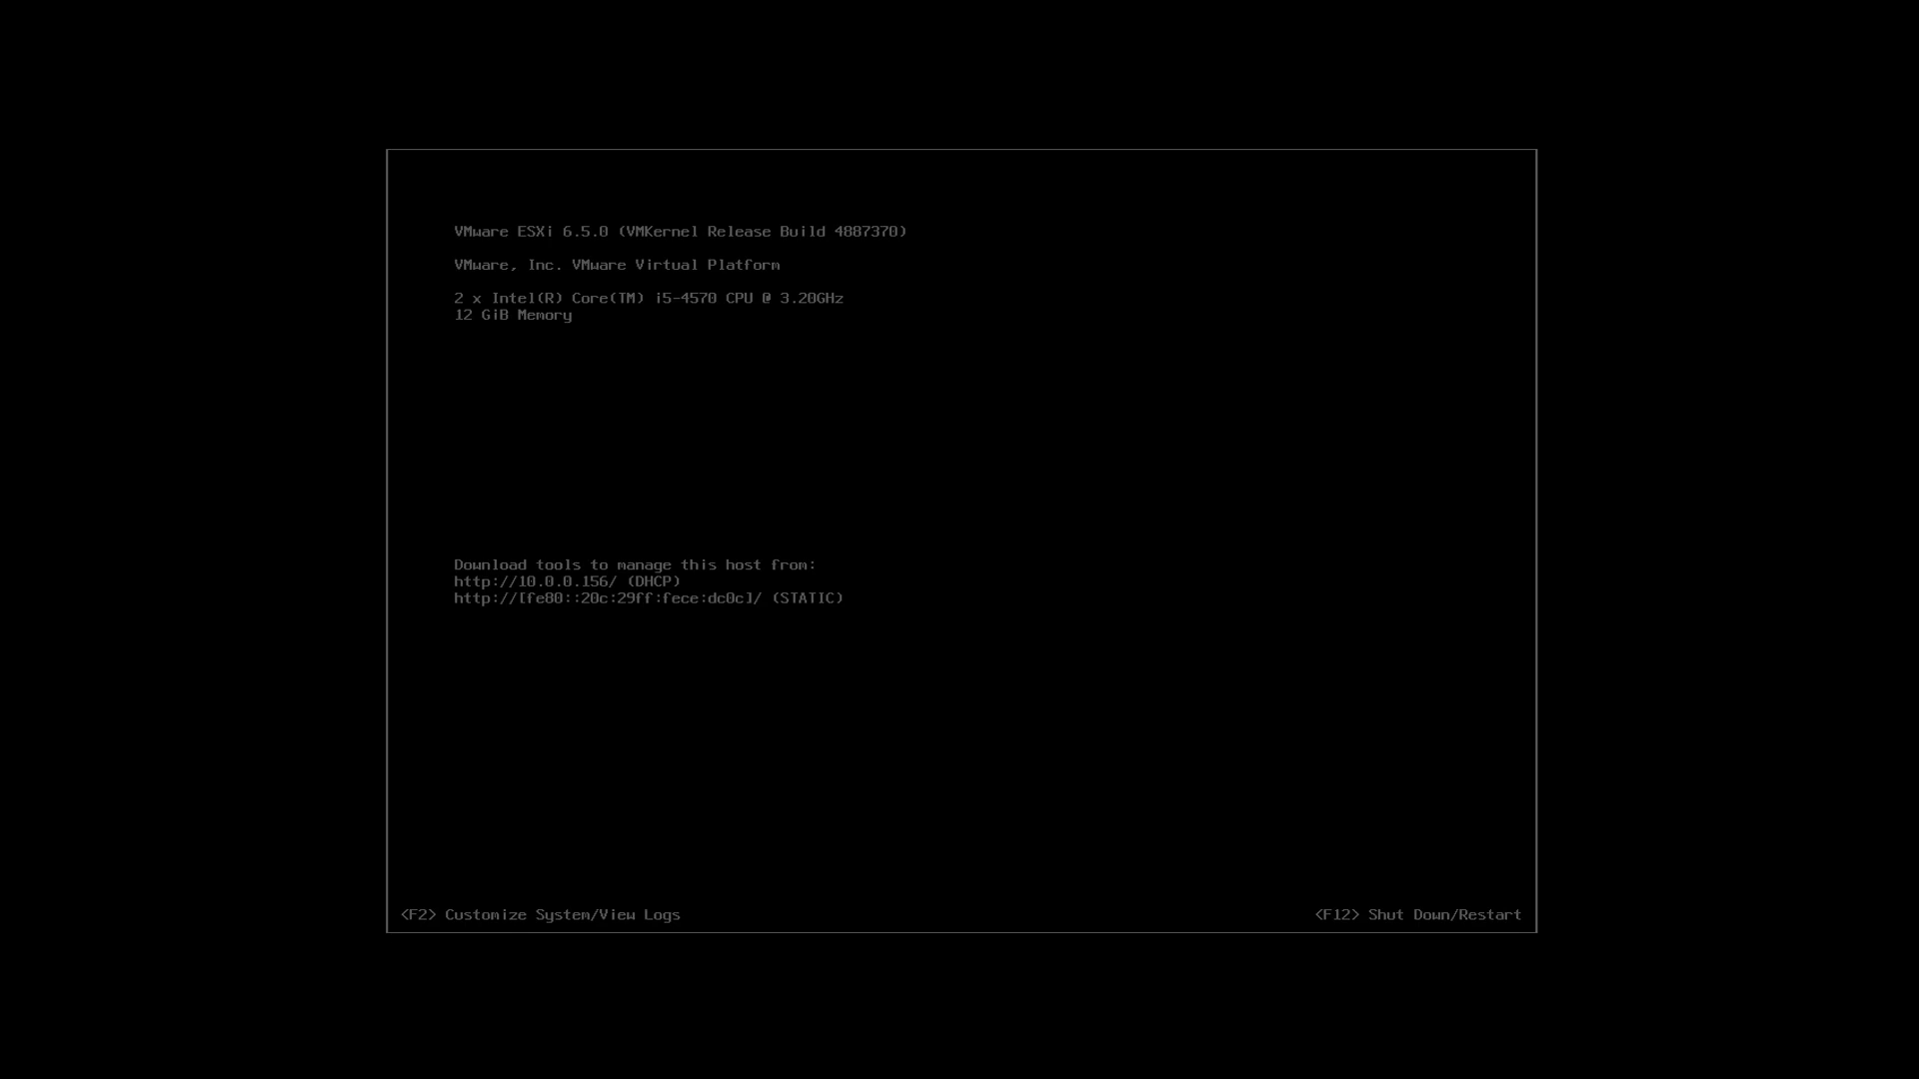
{"action": "mouse_move", "coordinate": [1875, 611]}
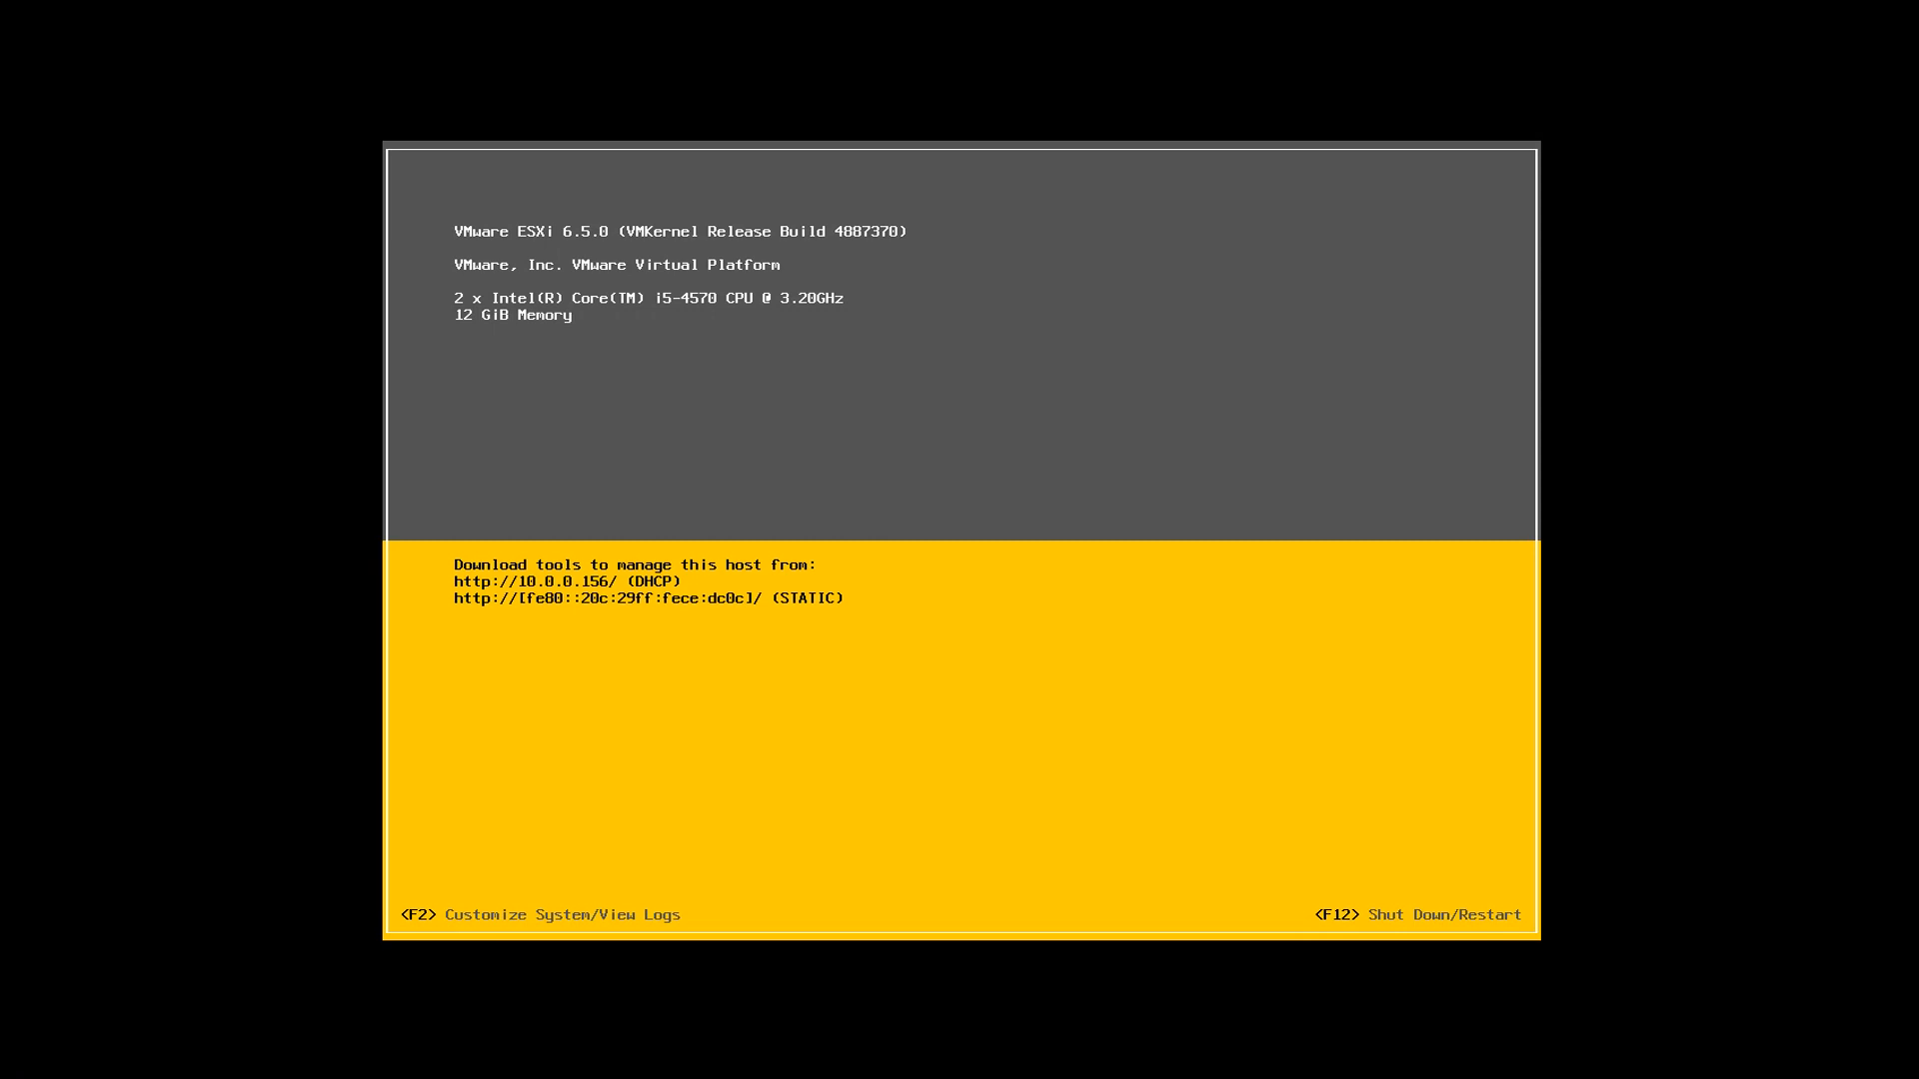
- Bring up the Authentication Required prompt with root as the login name
{"action": "key", "text": "F2"}
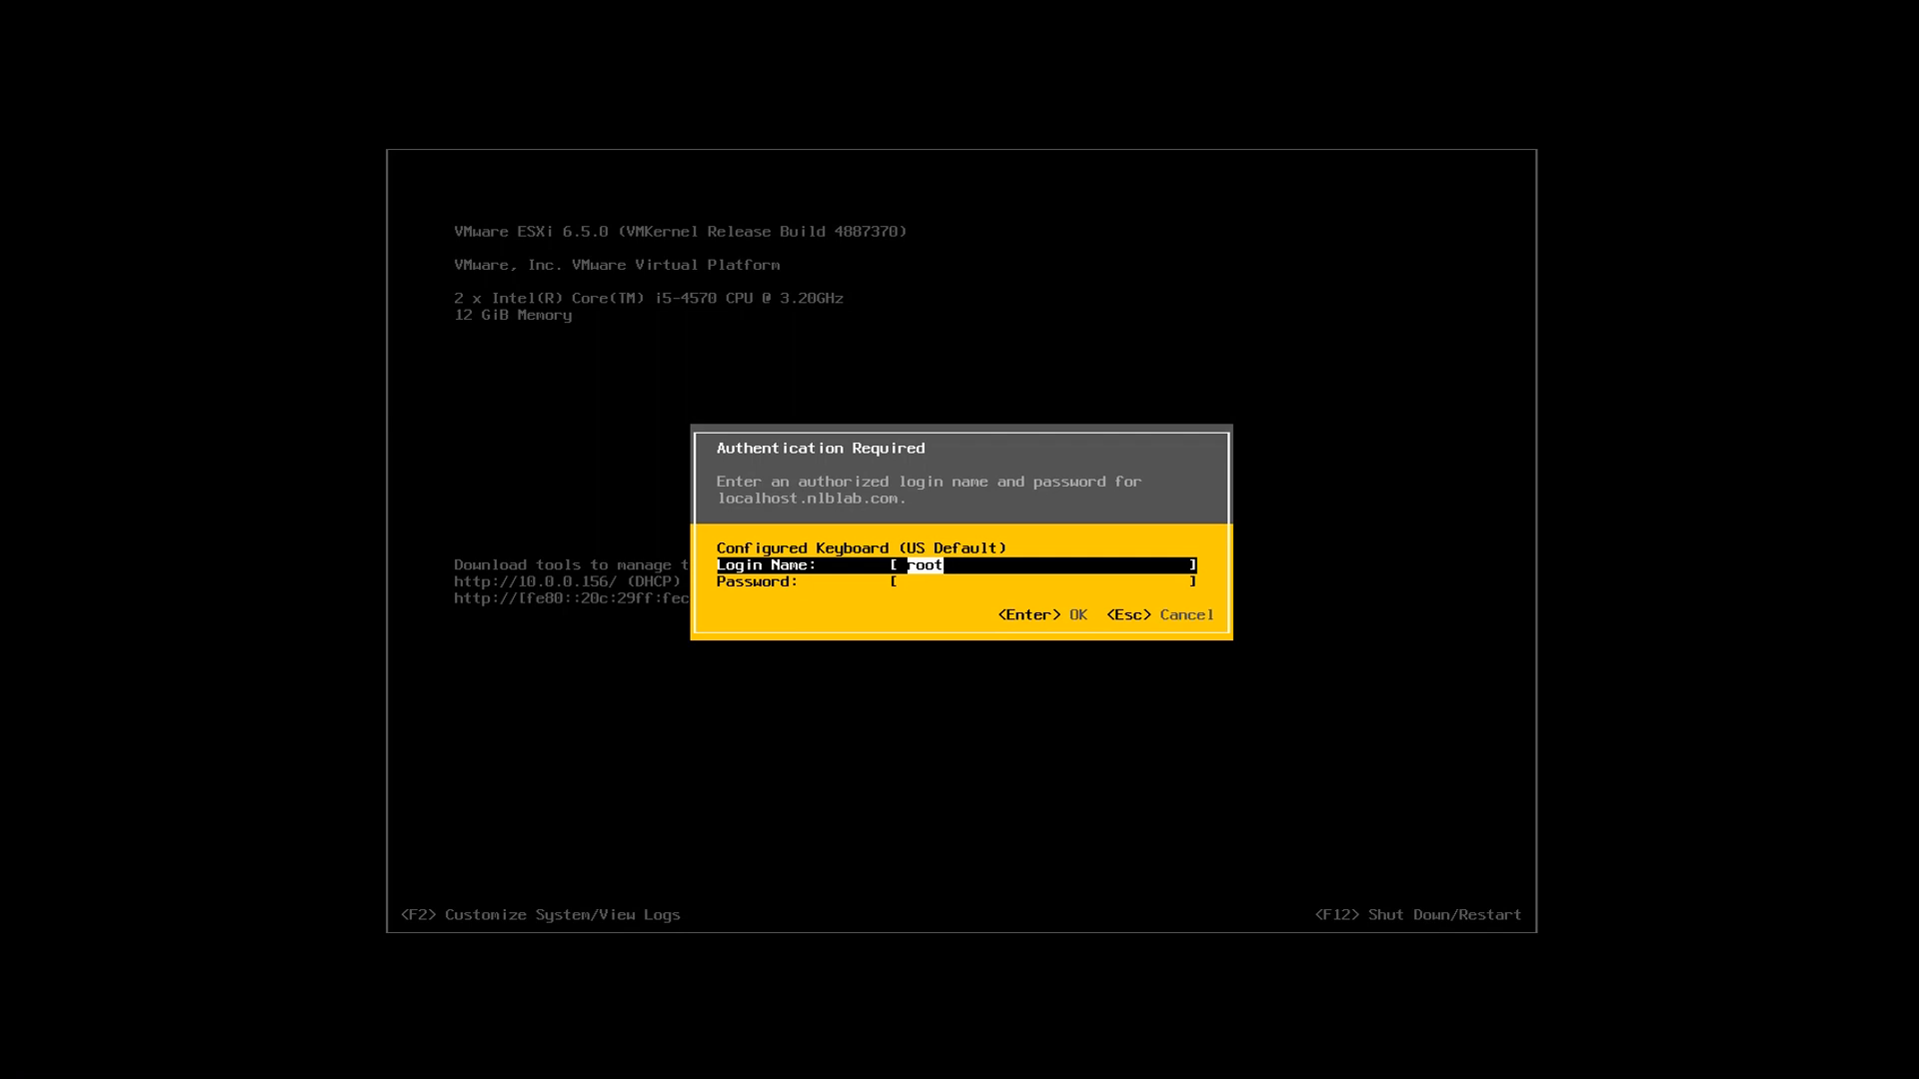
- Submit the root credentials to reach System Customization with the DHCP network summary
{"action": "key", "text": "Tab"}
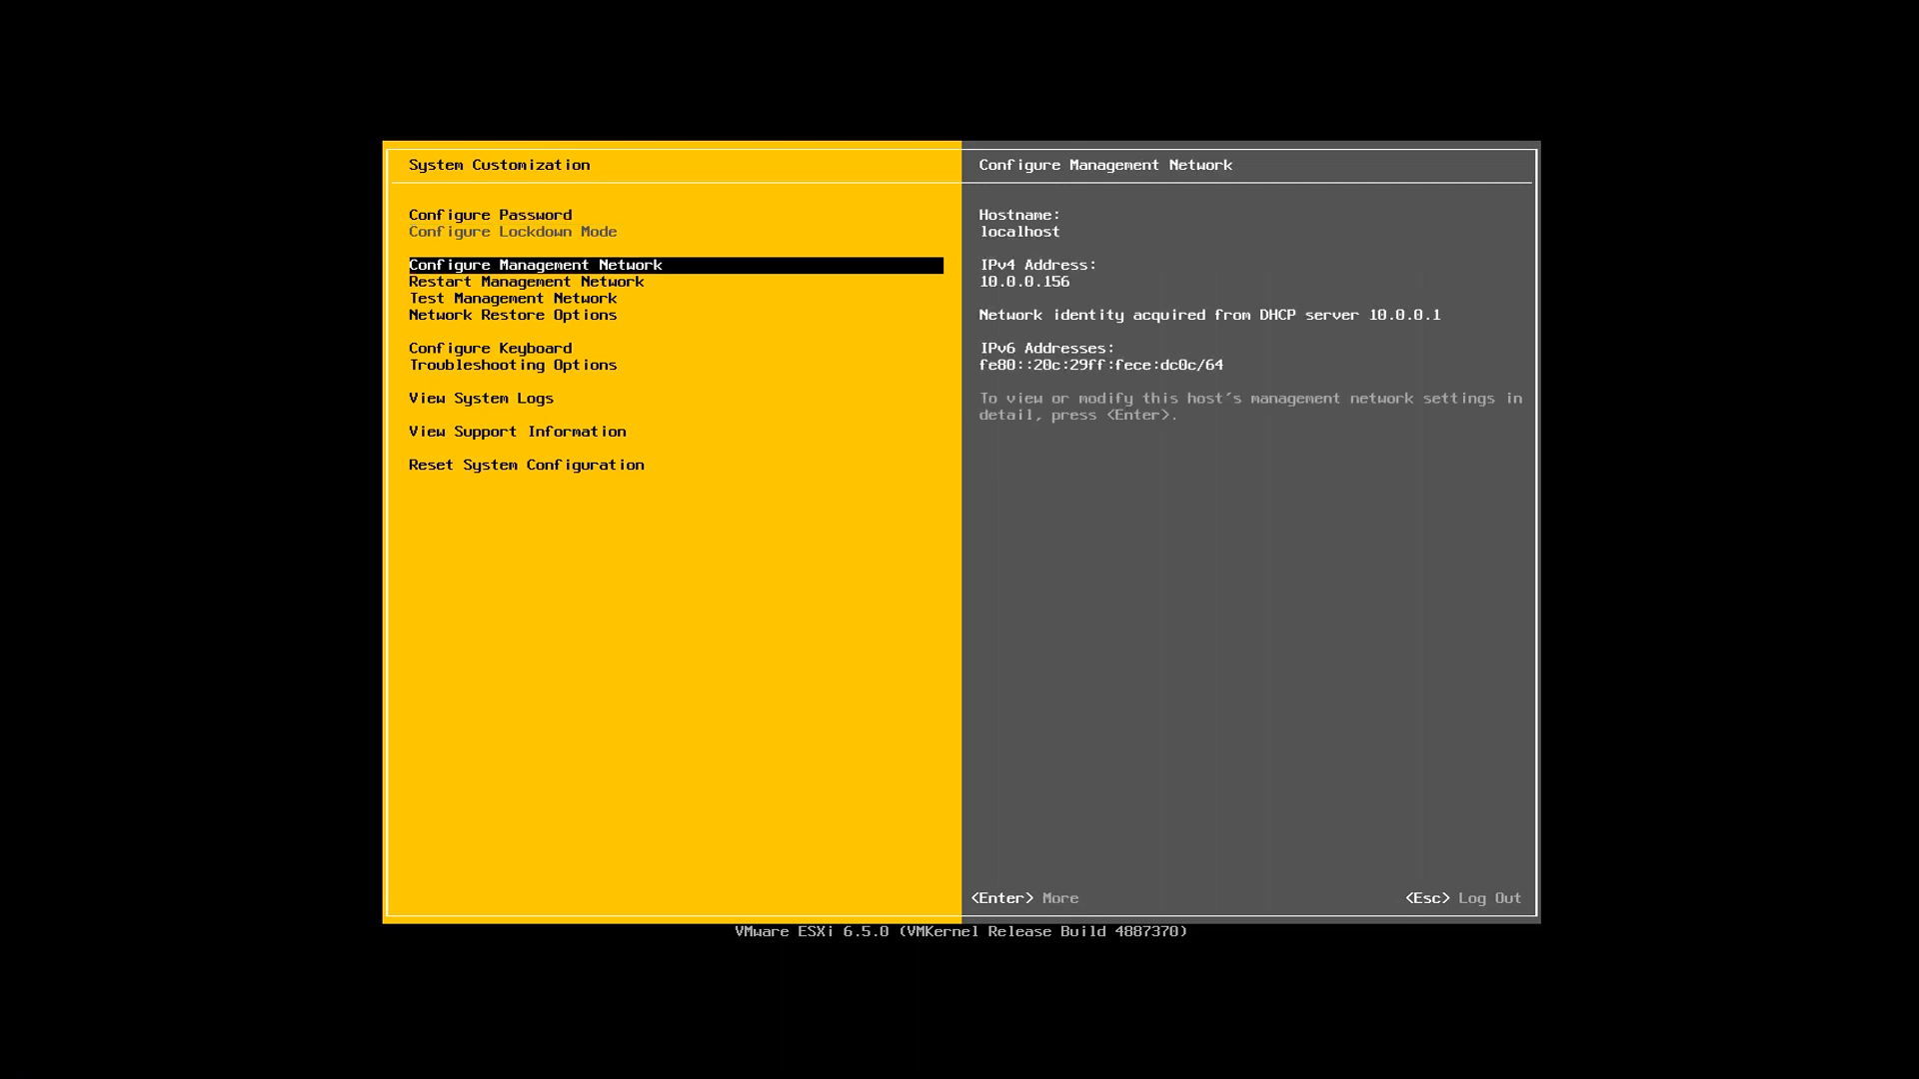
{"action": "key", "text": "up"}
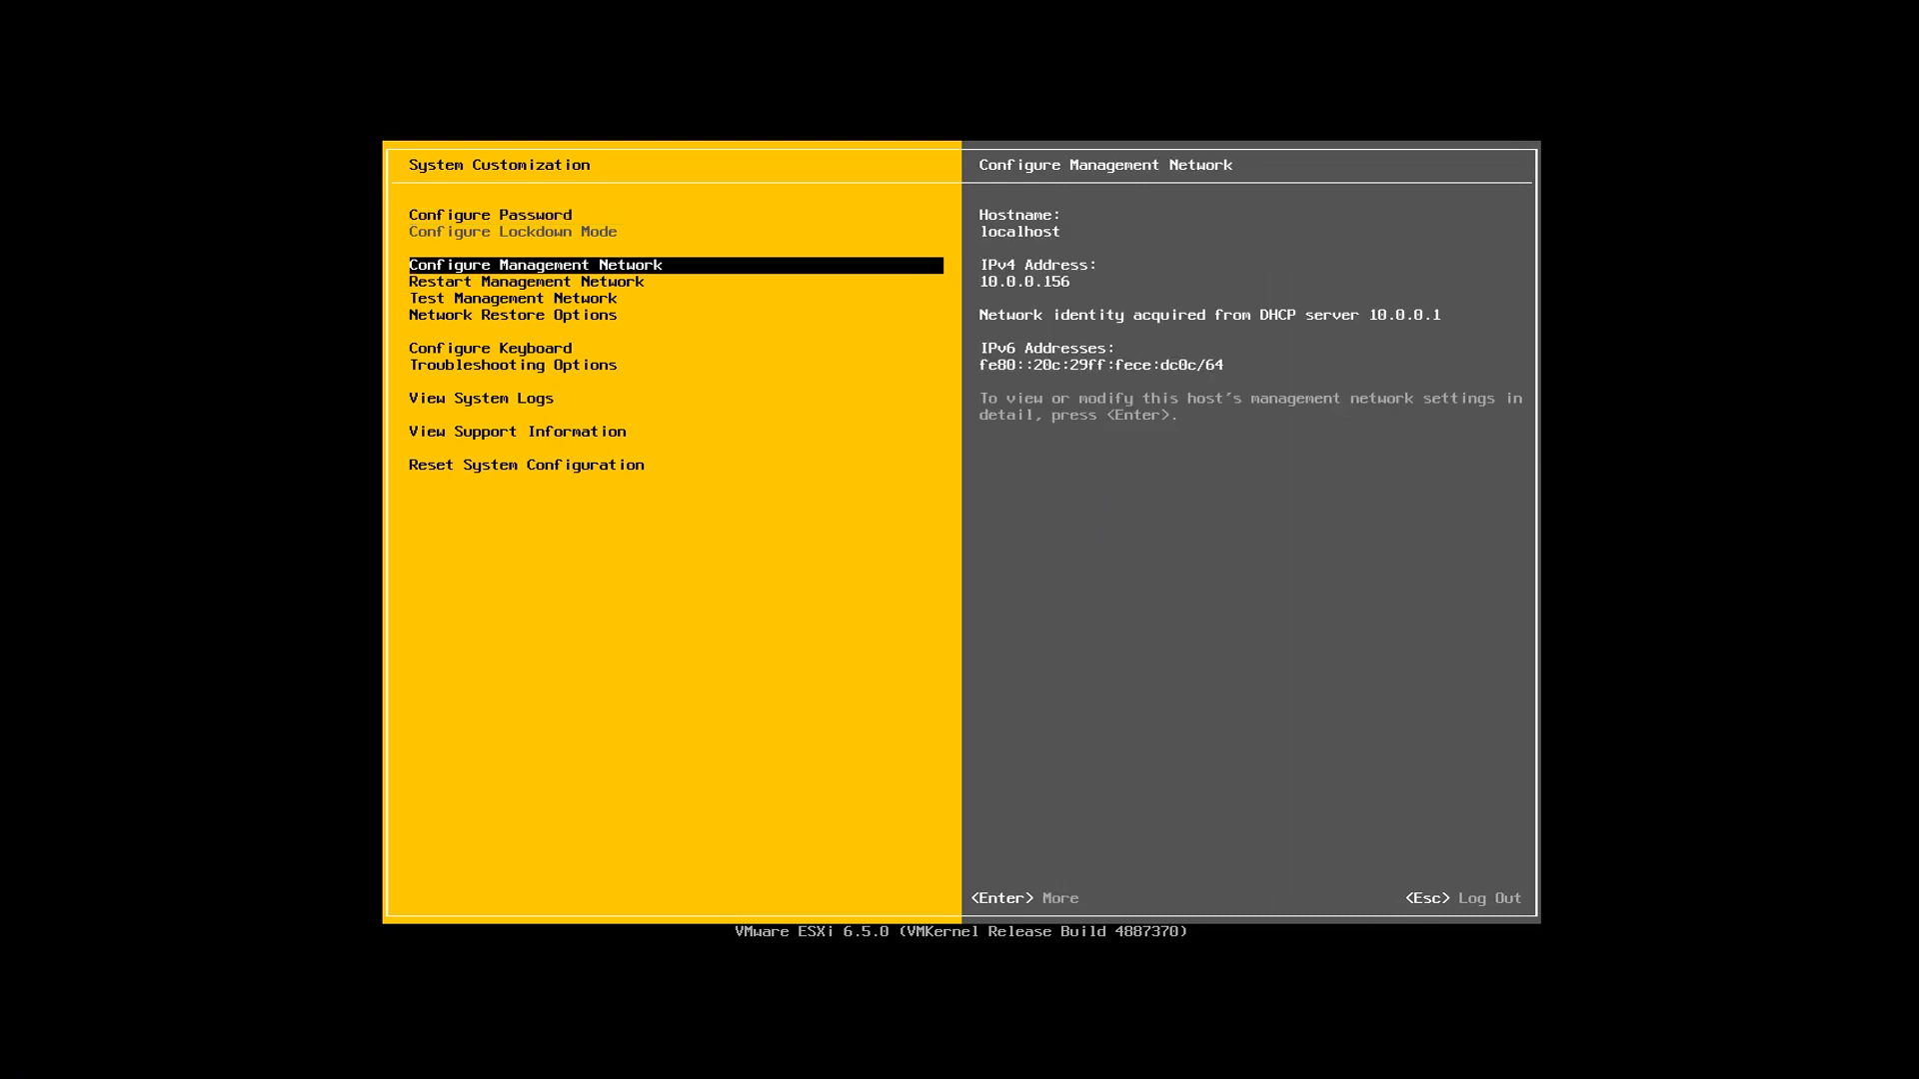
- Enter Configure Management Network and confirm vmnic0 stays the connected adapter, VLAN not set
{"action": "key", "text": "Return"}
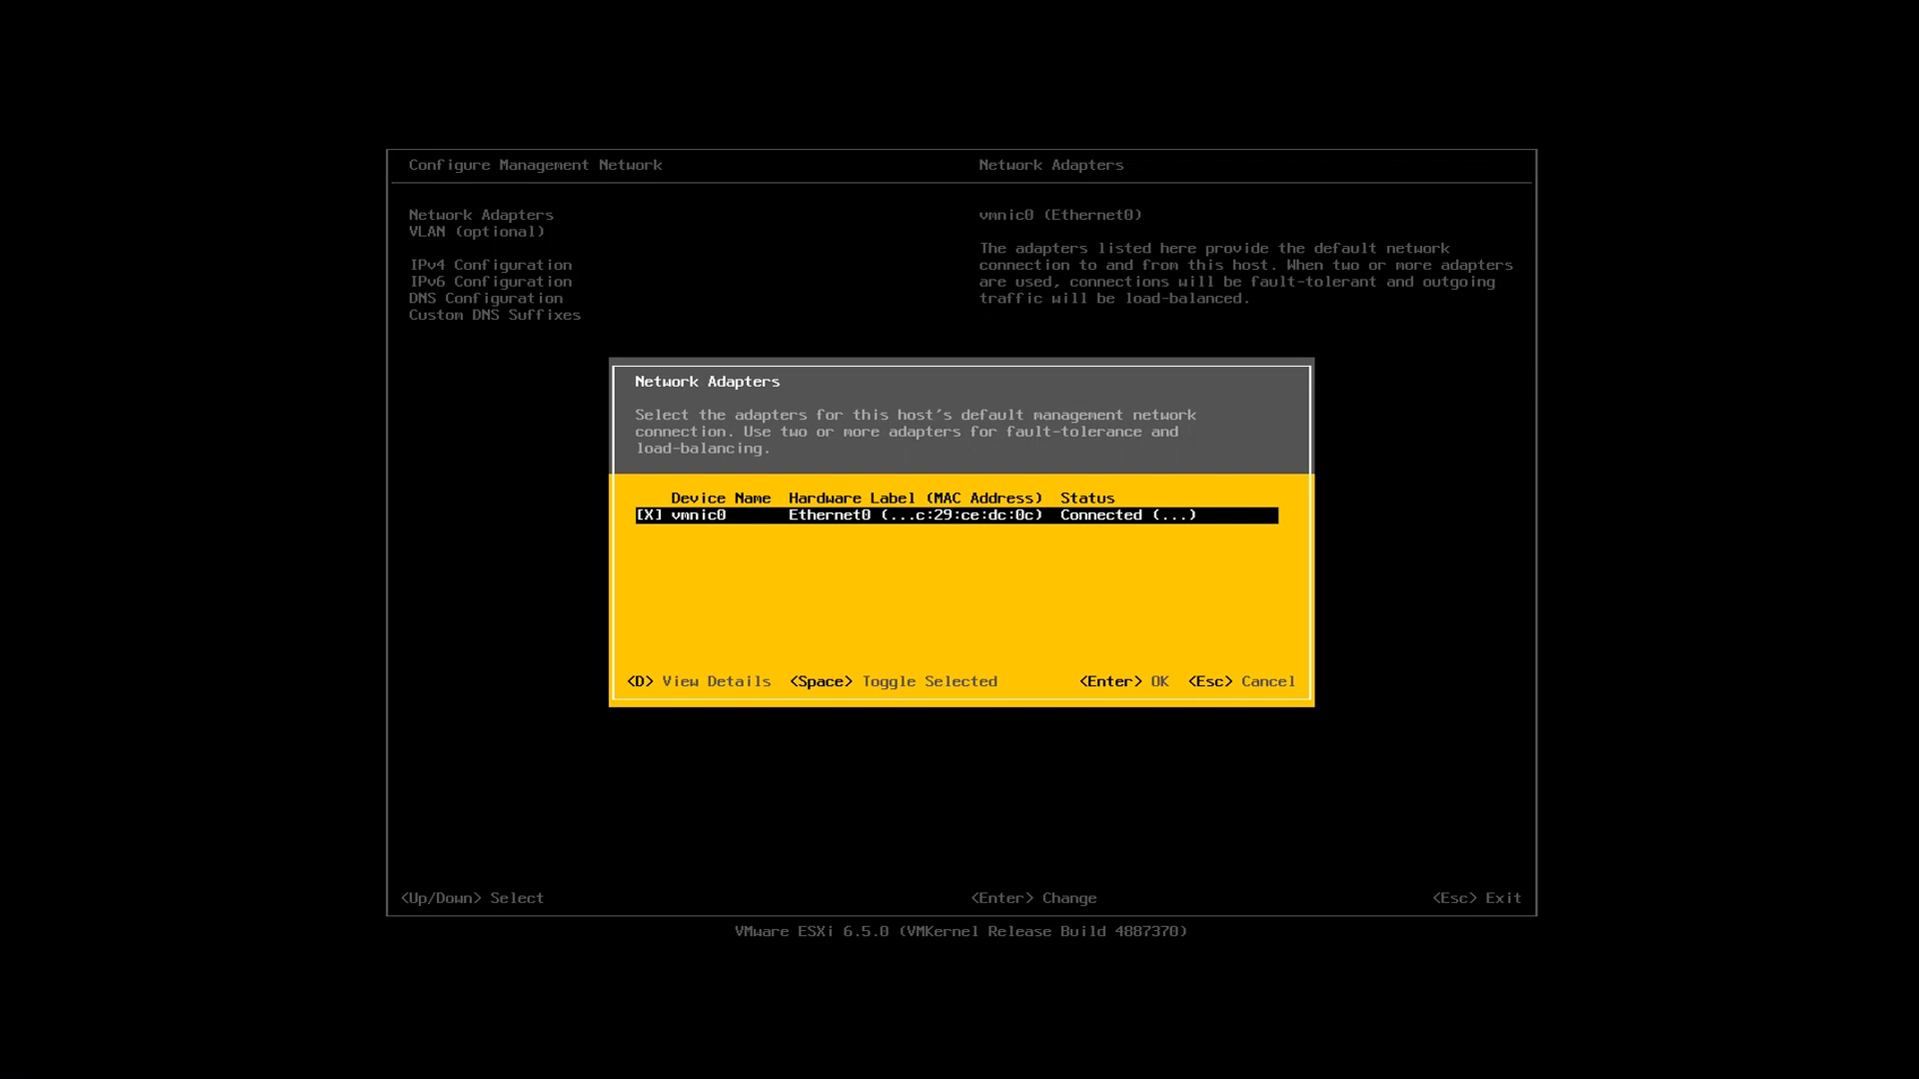
{"action": "key", "text": "D"}
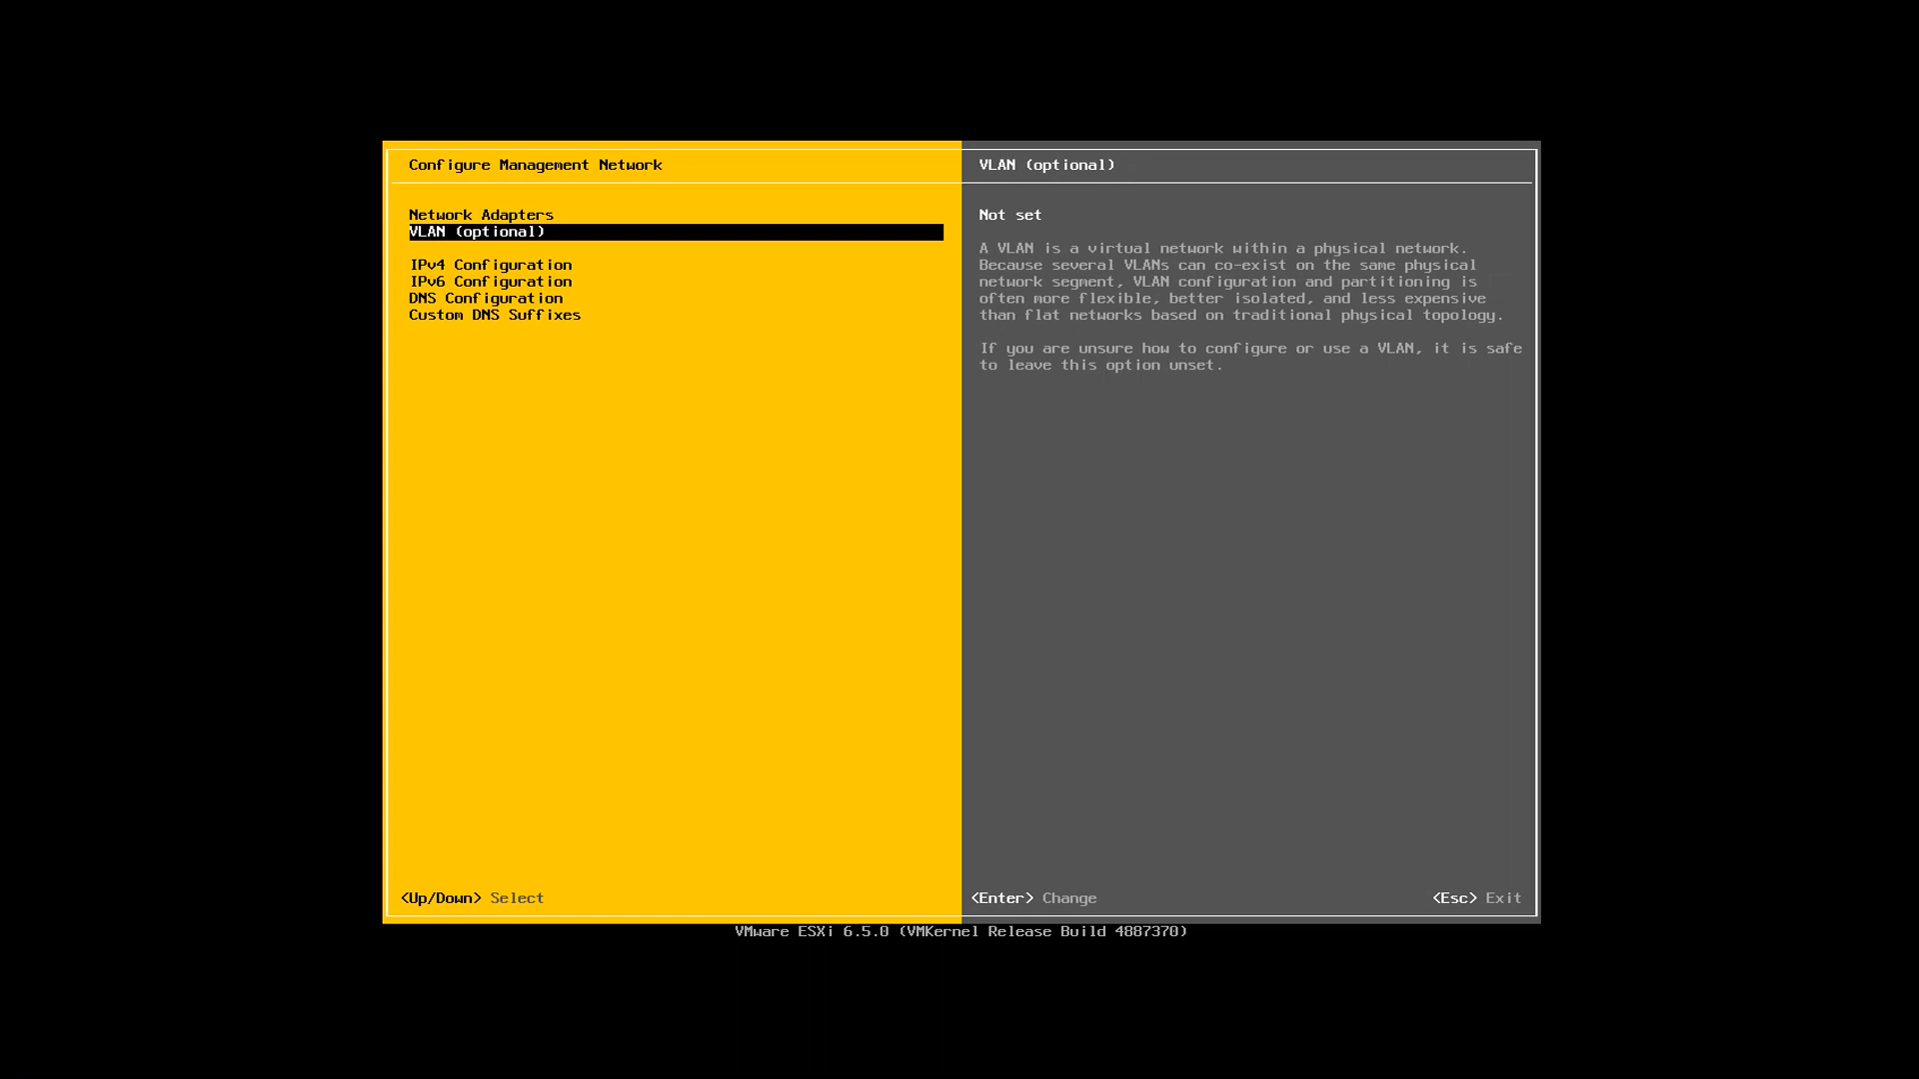
- Reach the IPv4 Configuration dialog showing the current dynamic DHCP address
{"action": "key", "text": "Return"}
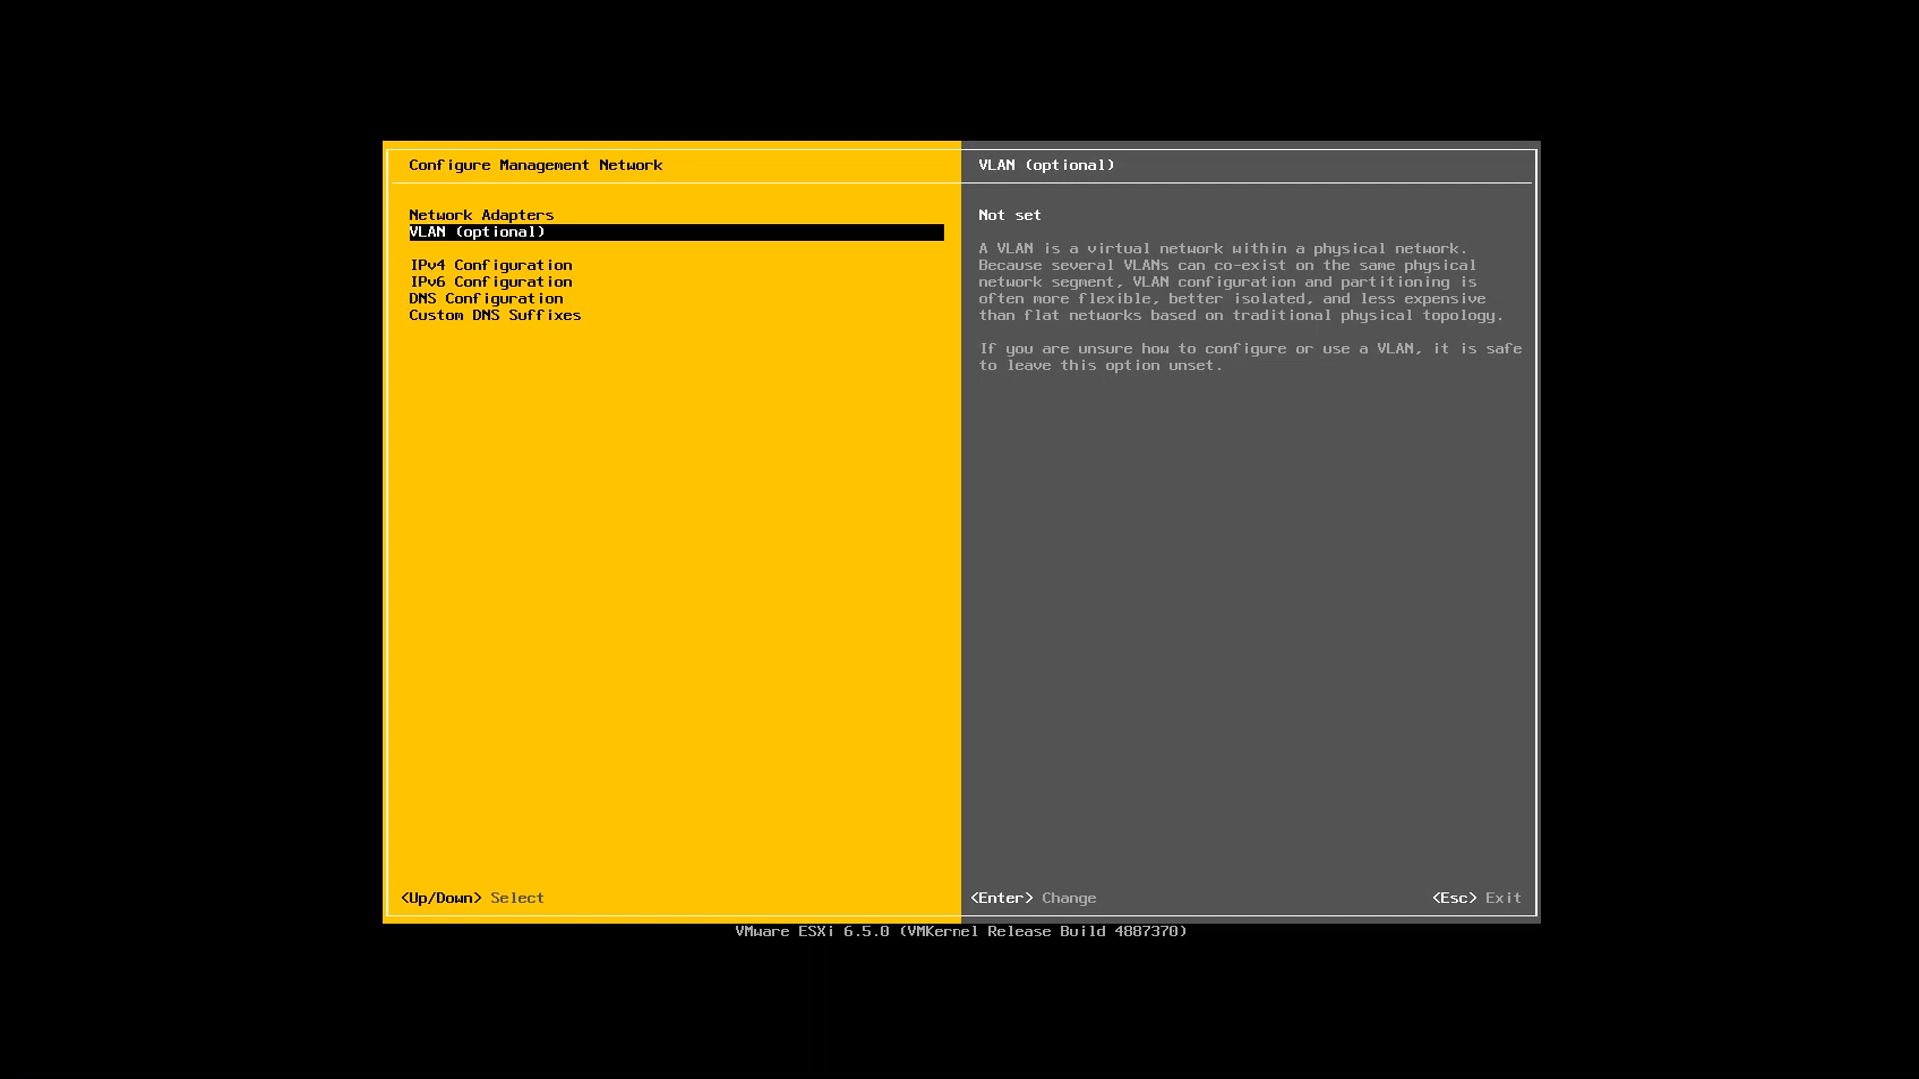
{"action": "key", "text": "Down"}
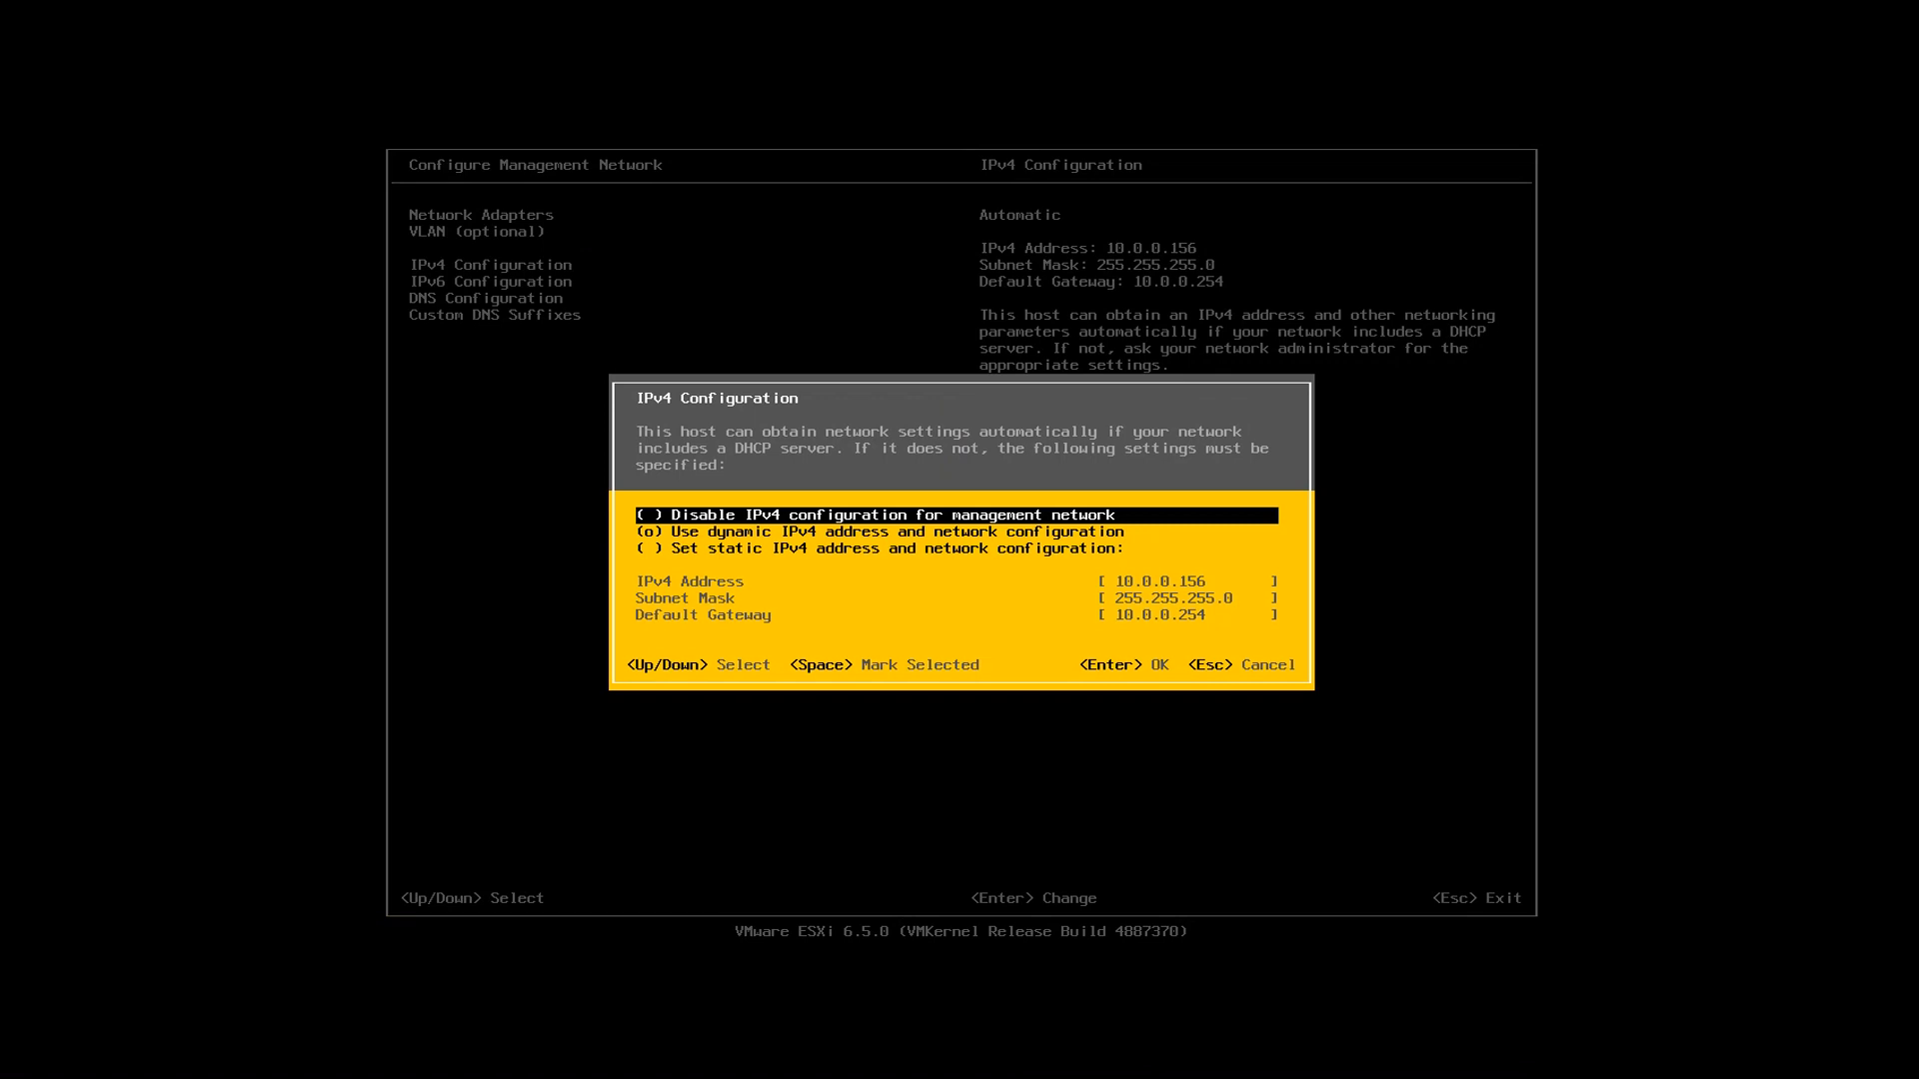
- Choose static IPv4 addressing and move to the IPv4 Address field showing 10.0.0.156
{"action": "key", "text": "Down"}
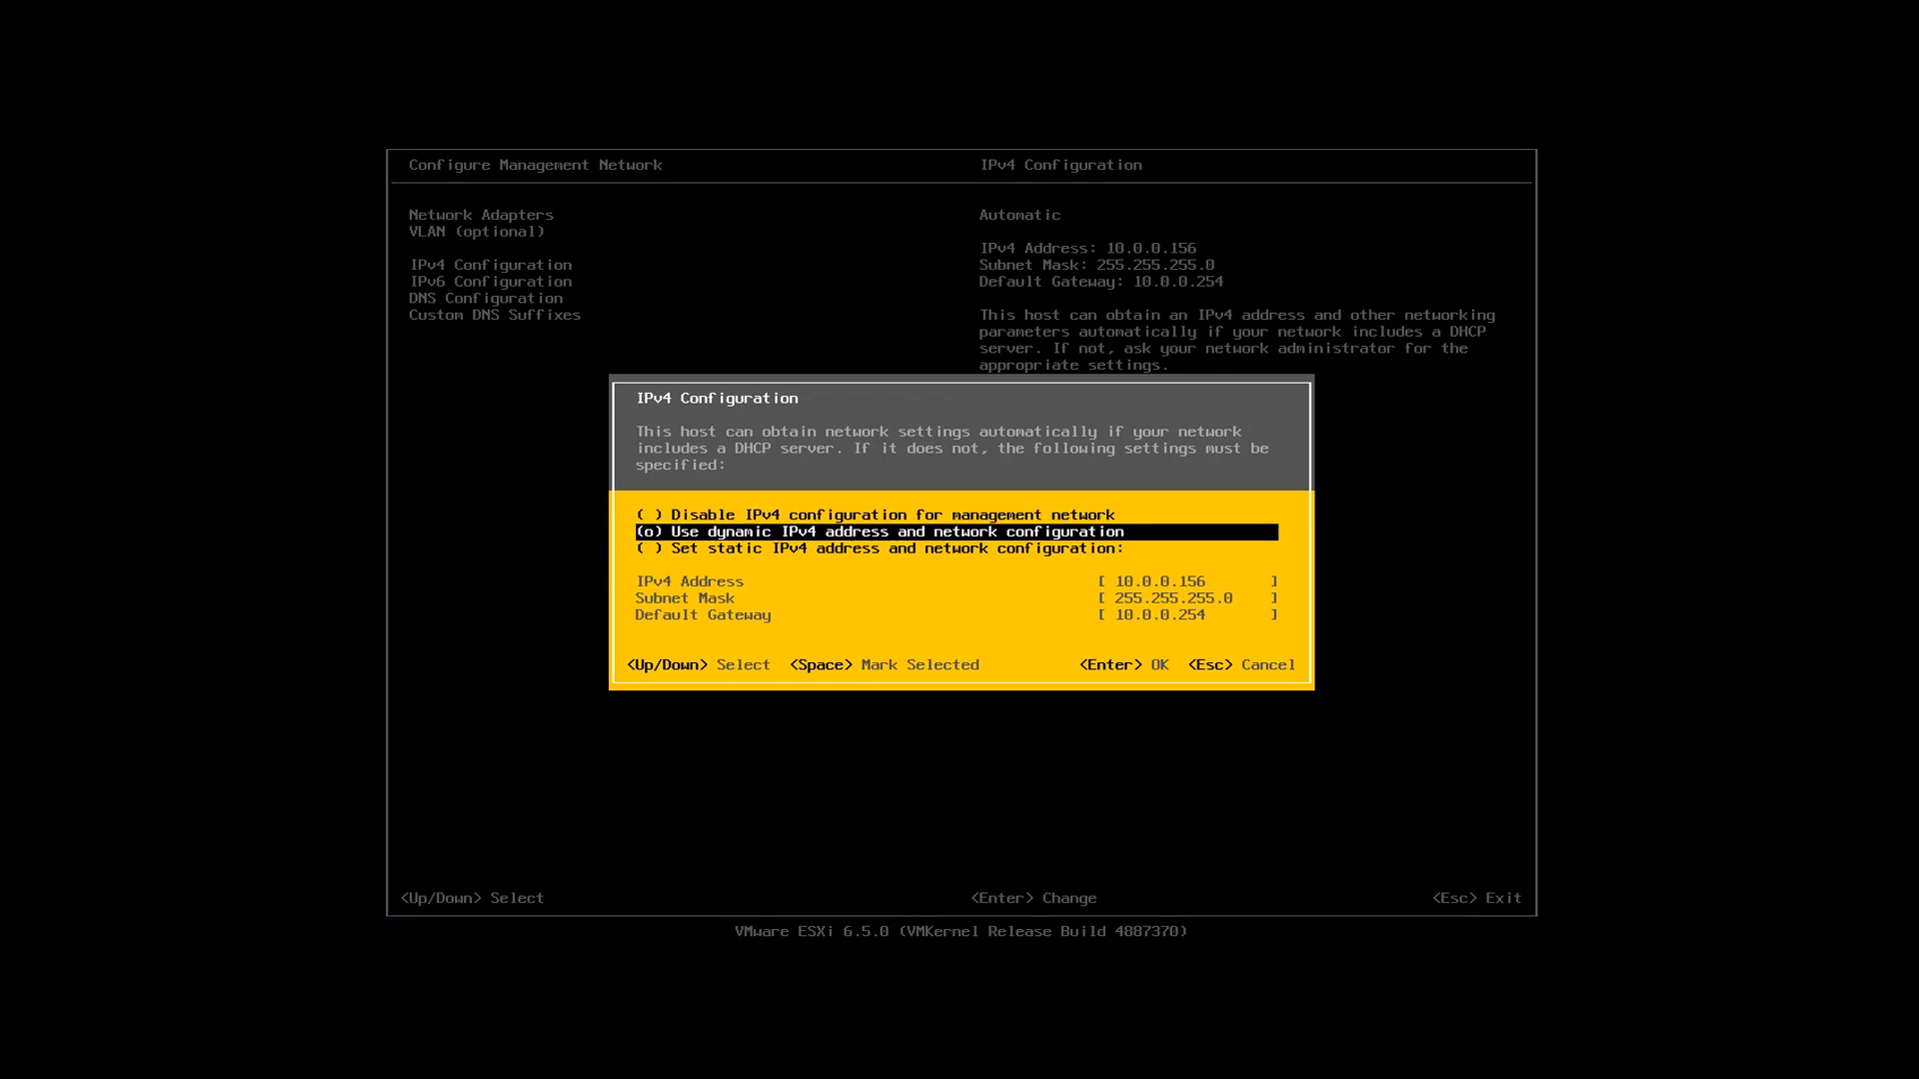
{"action": "key", "text": "Up"}
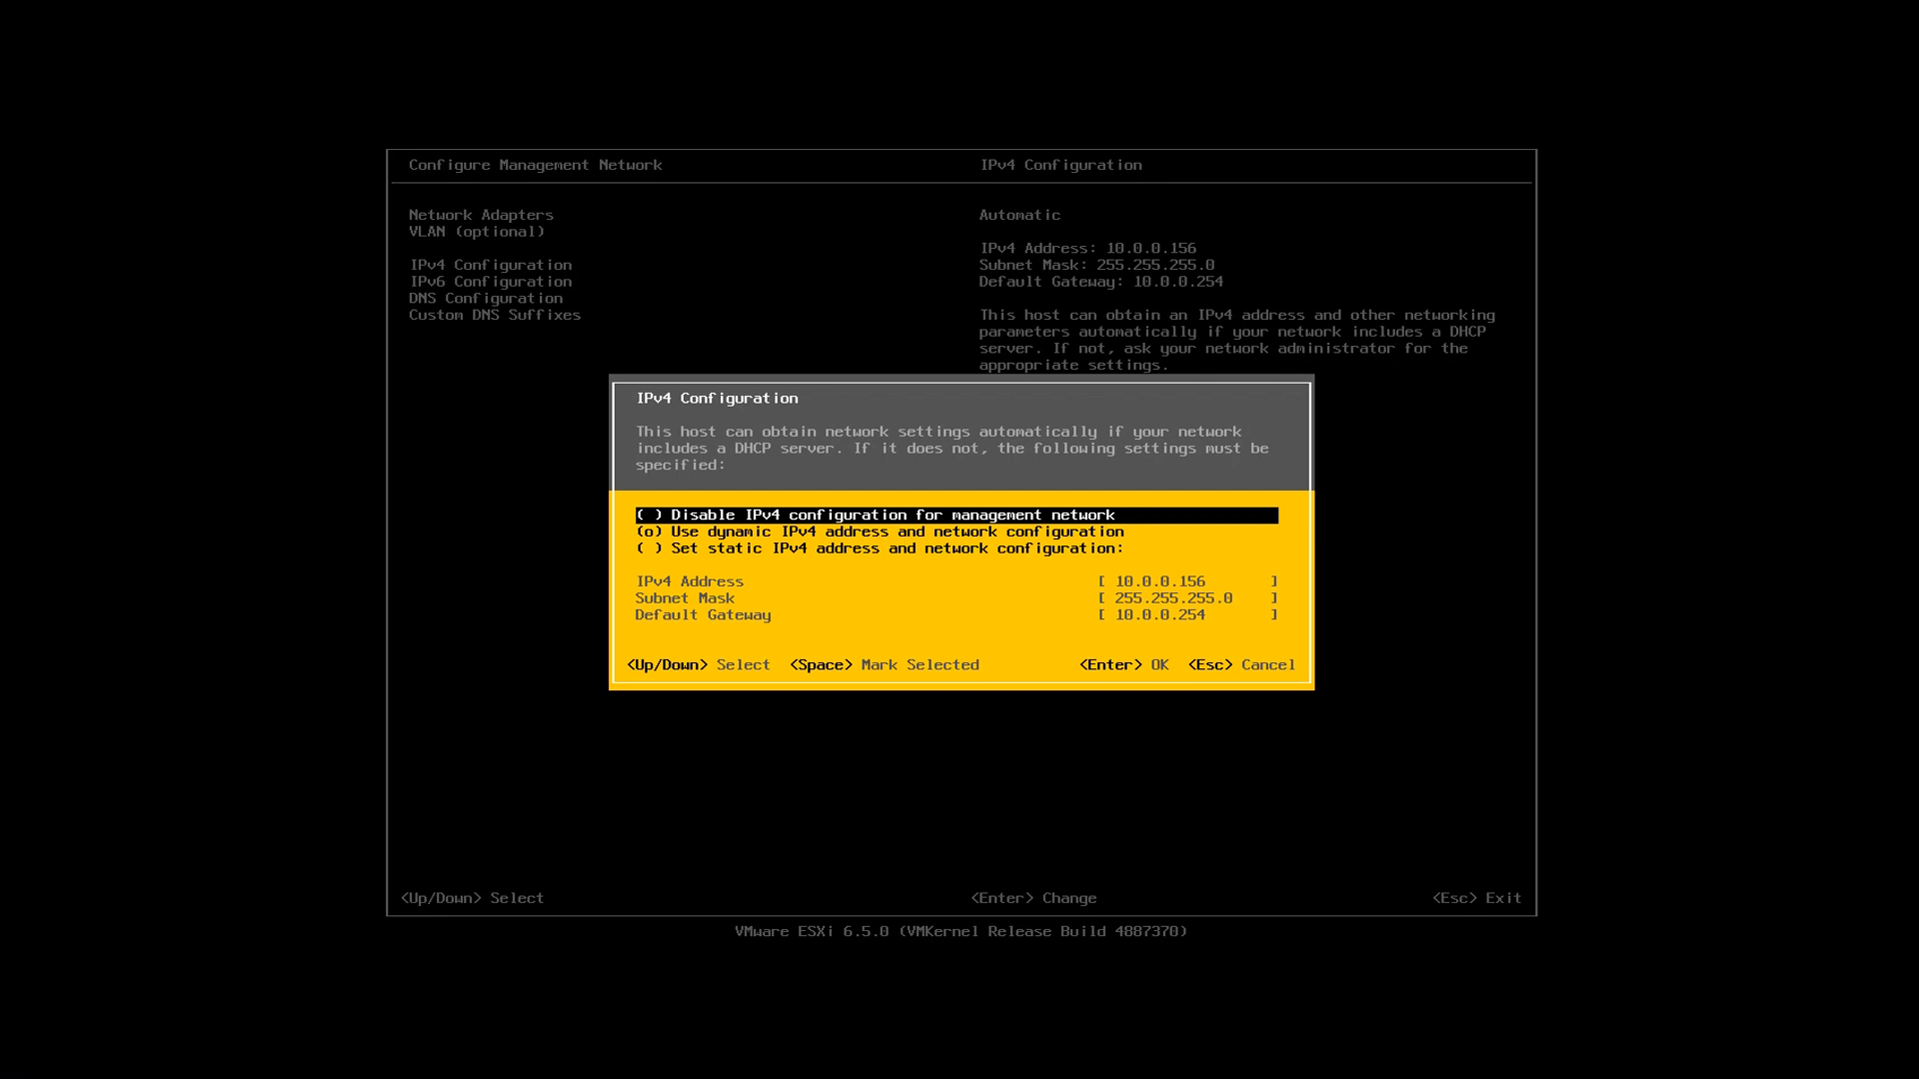
{"action": "key", "text": "Down"}
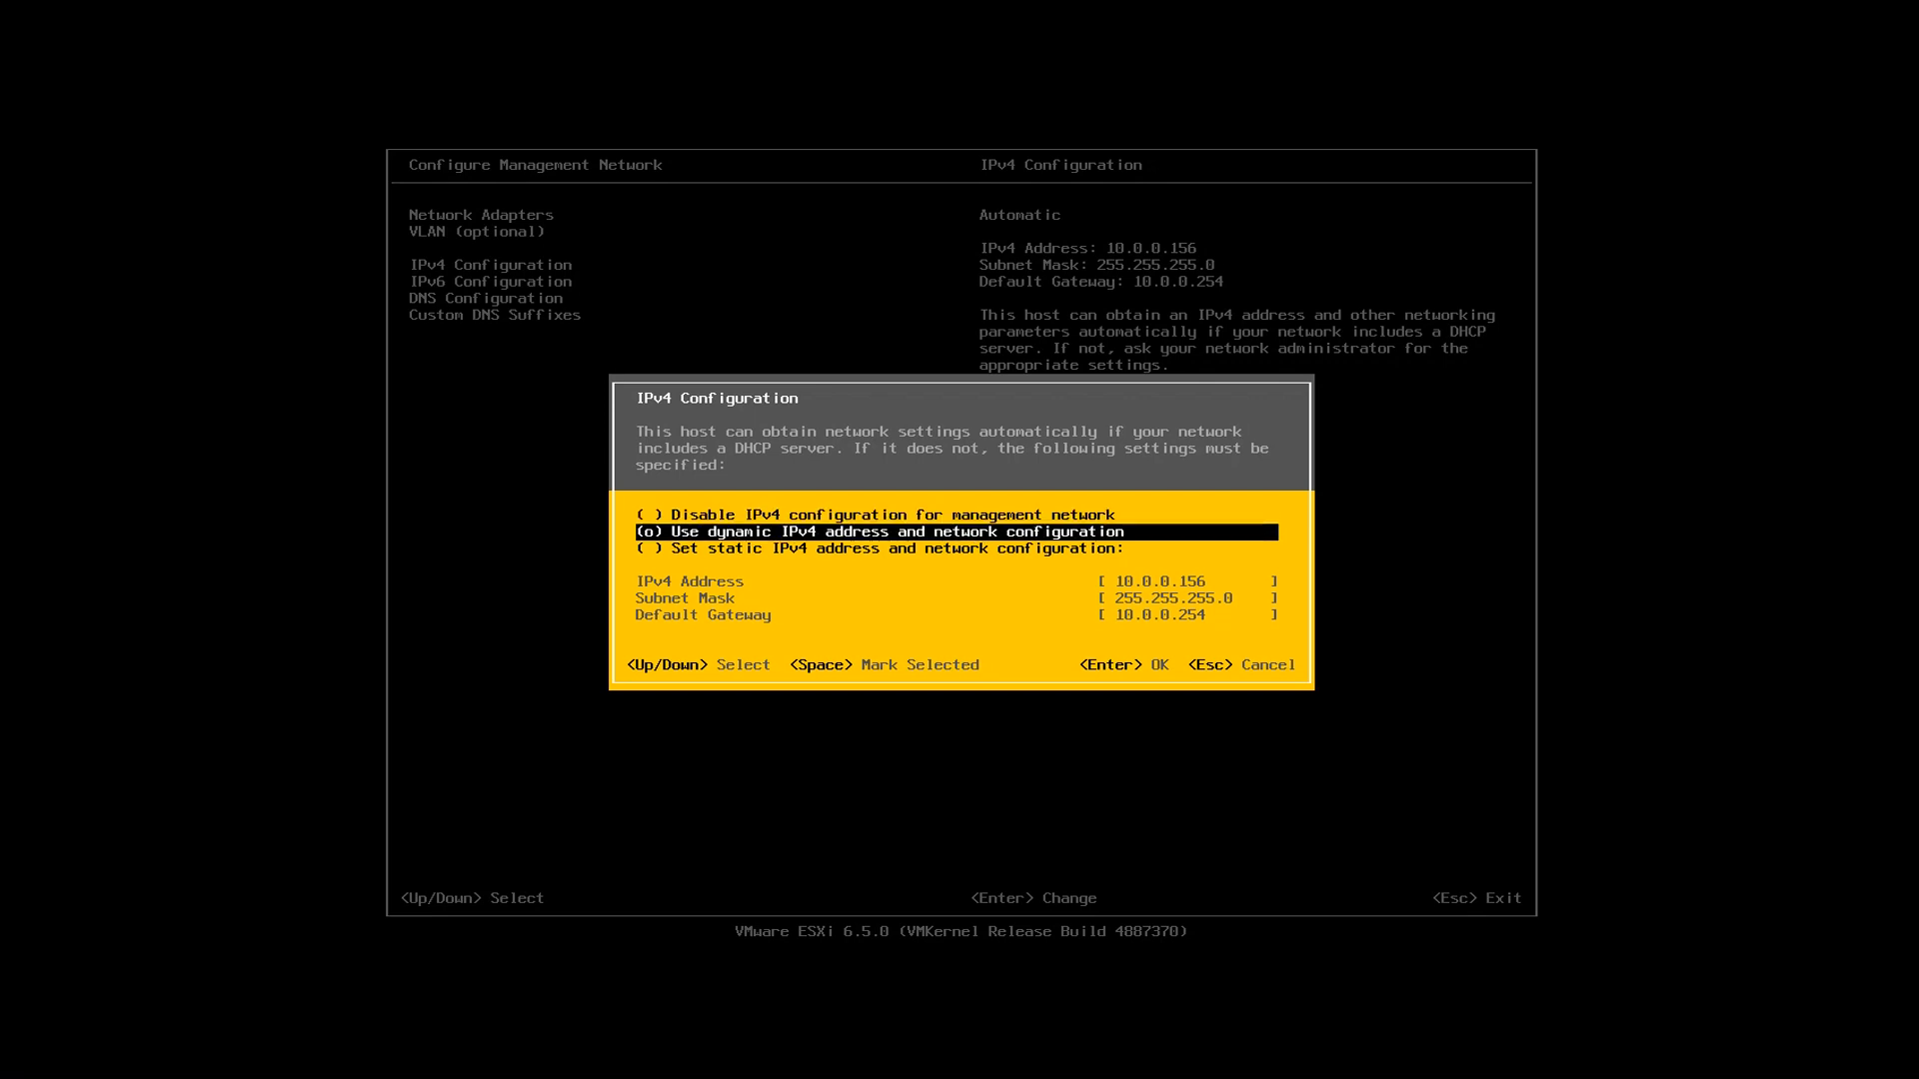
{"action": "key", "text": "Down"}
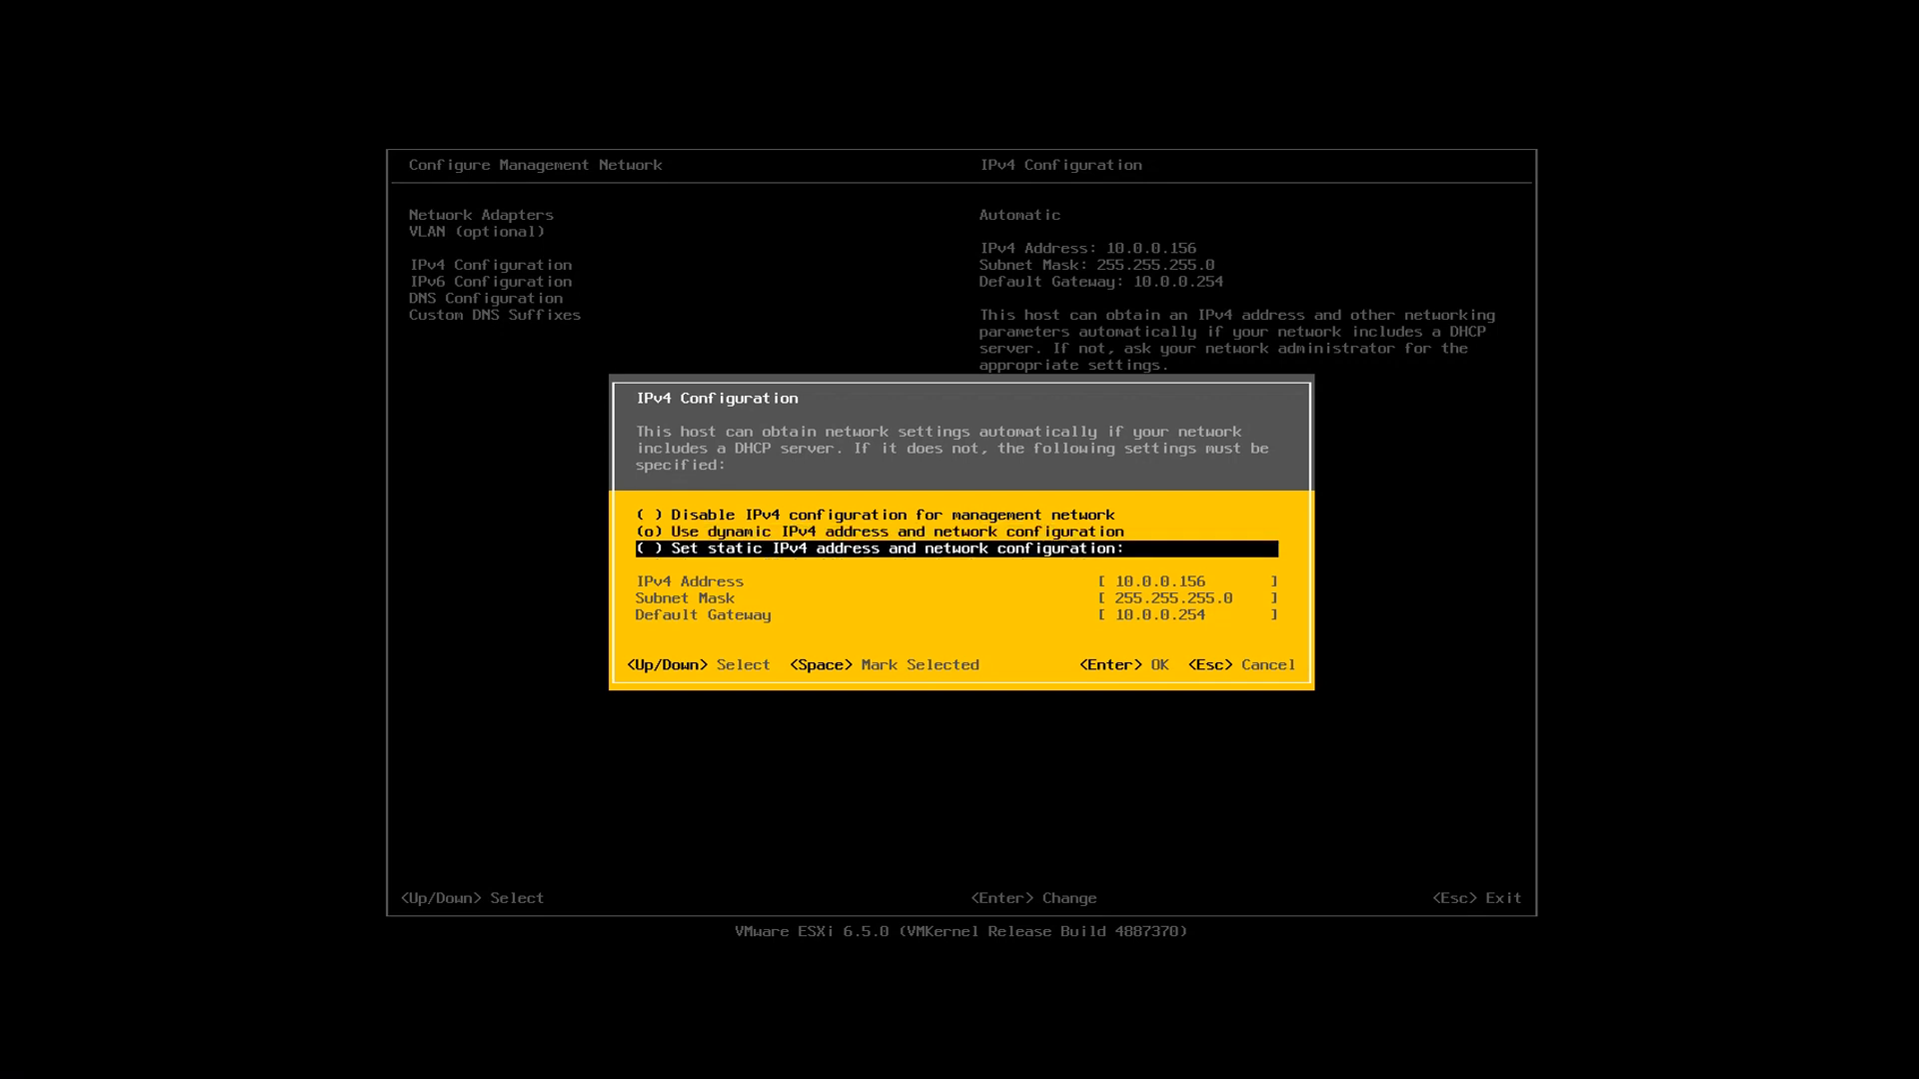
{"action": "key", "text": "Up"}
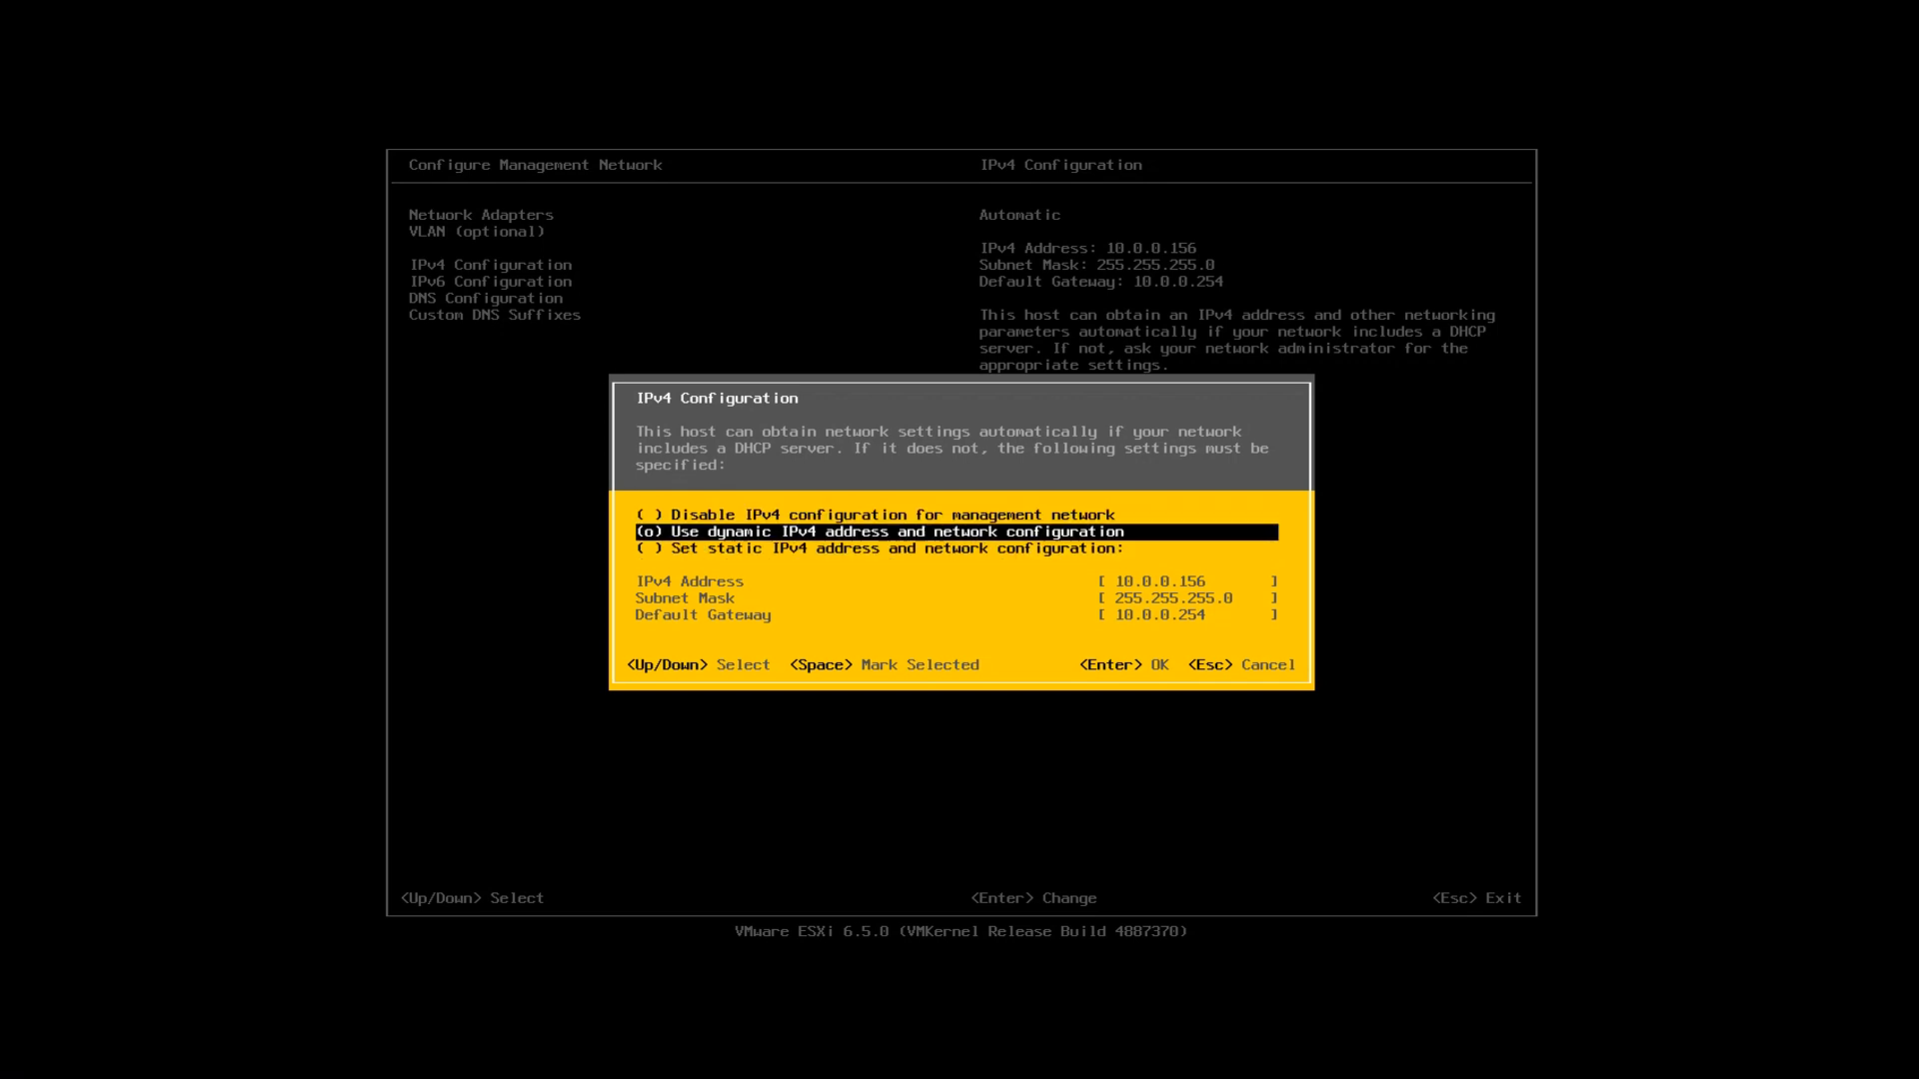
{"action": "key", "text": "Down"}
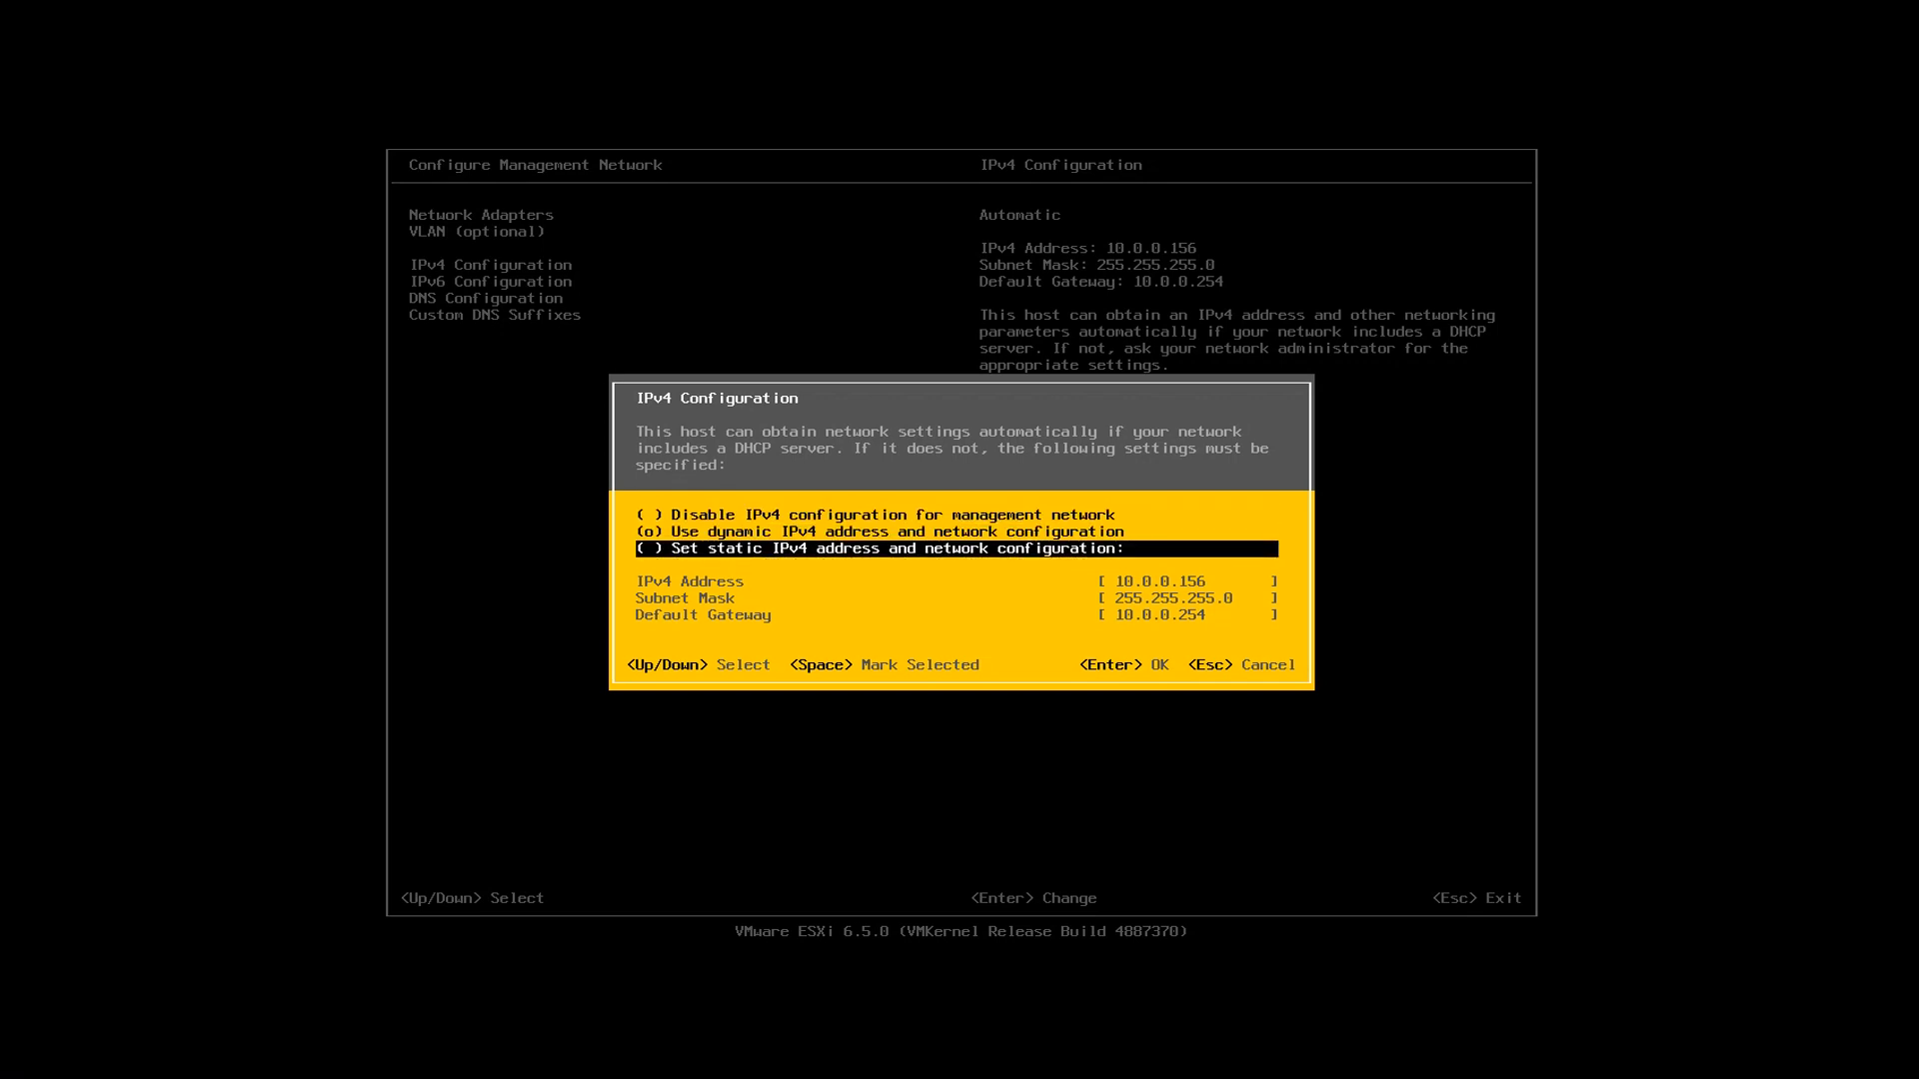
{"action": "key", "text": "space"}
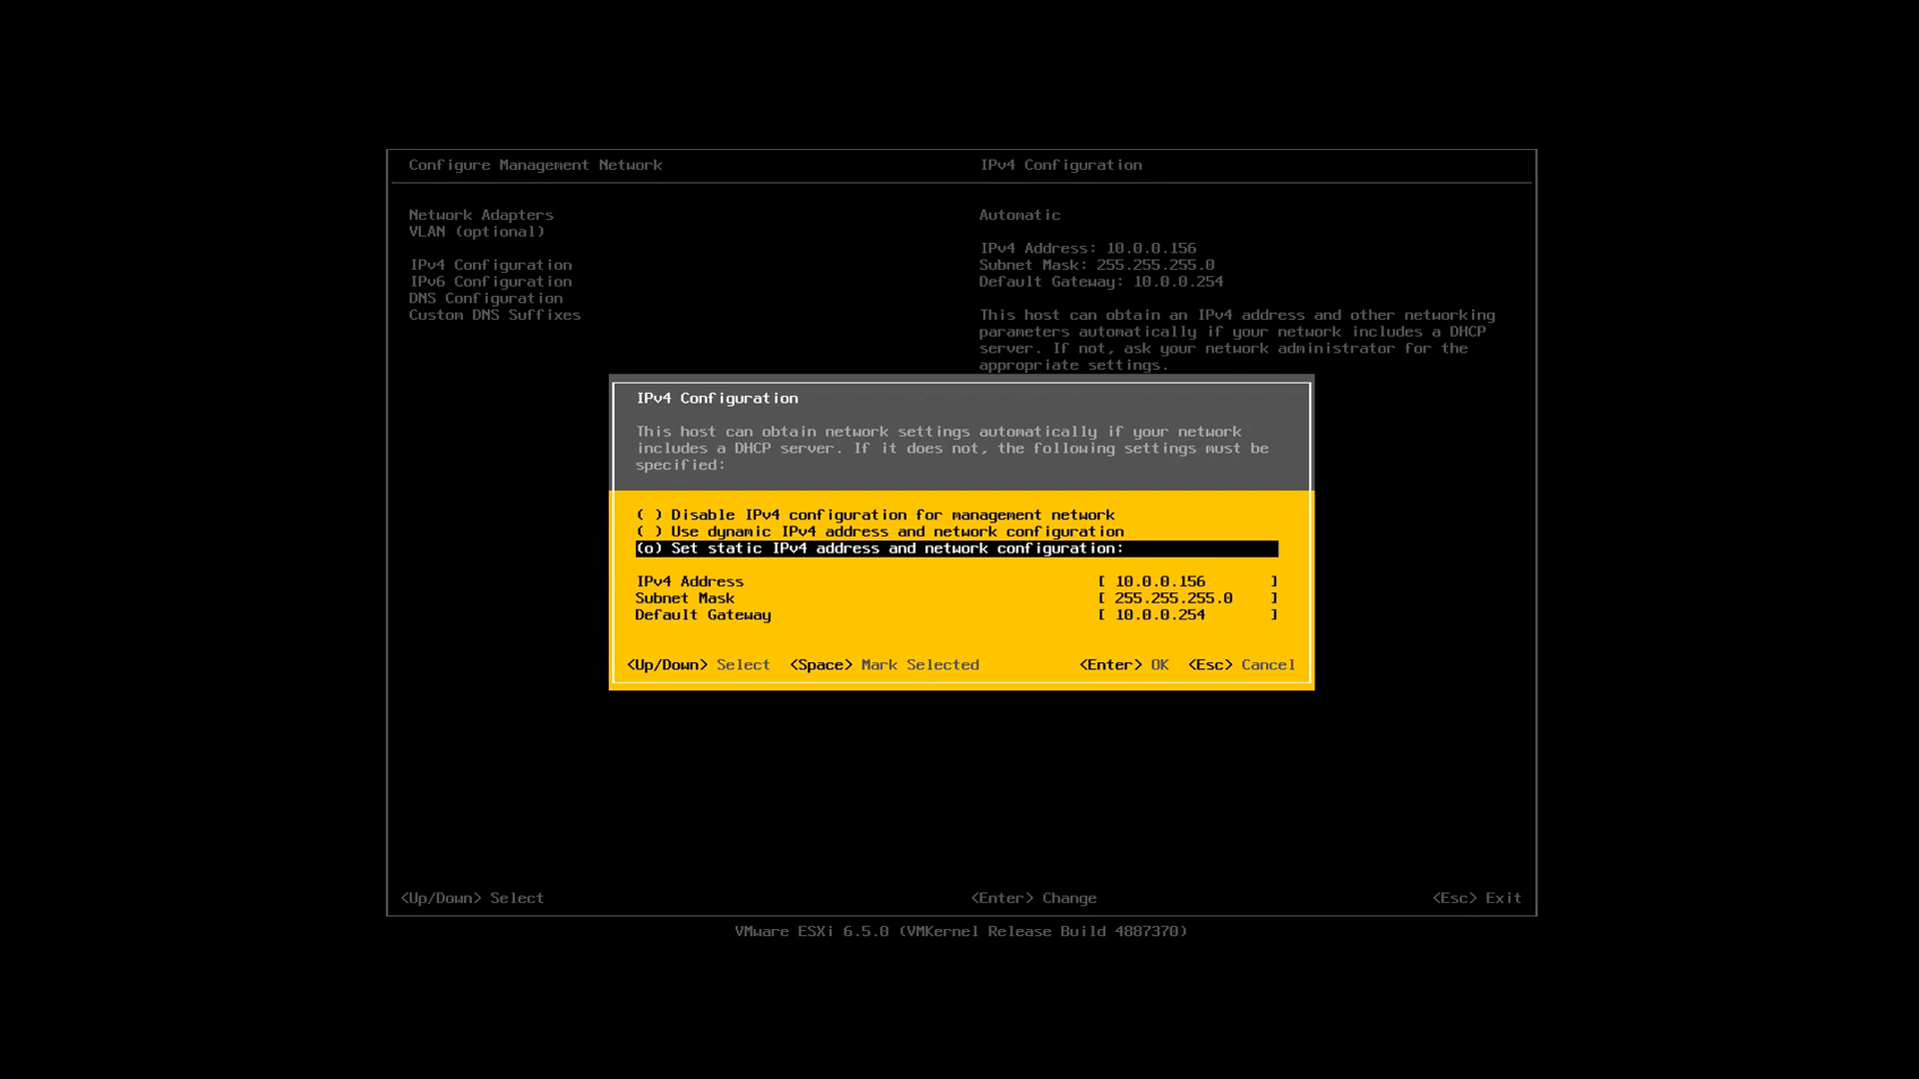
{"action": "key", "text": "Down"}
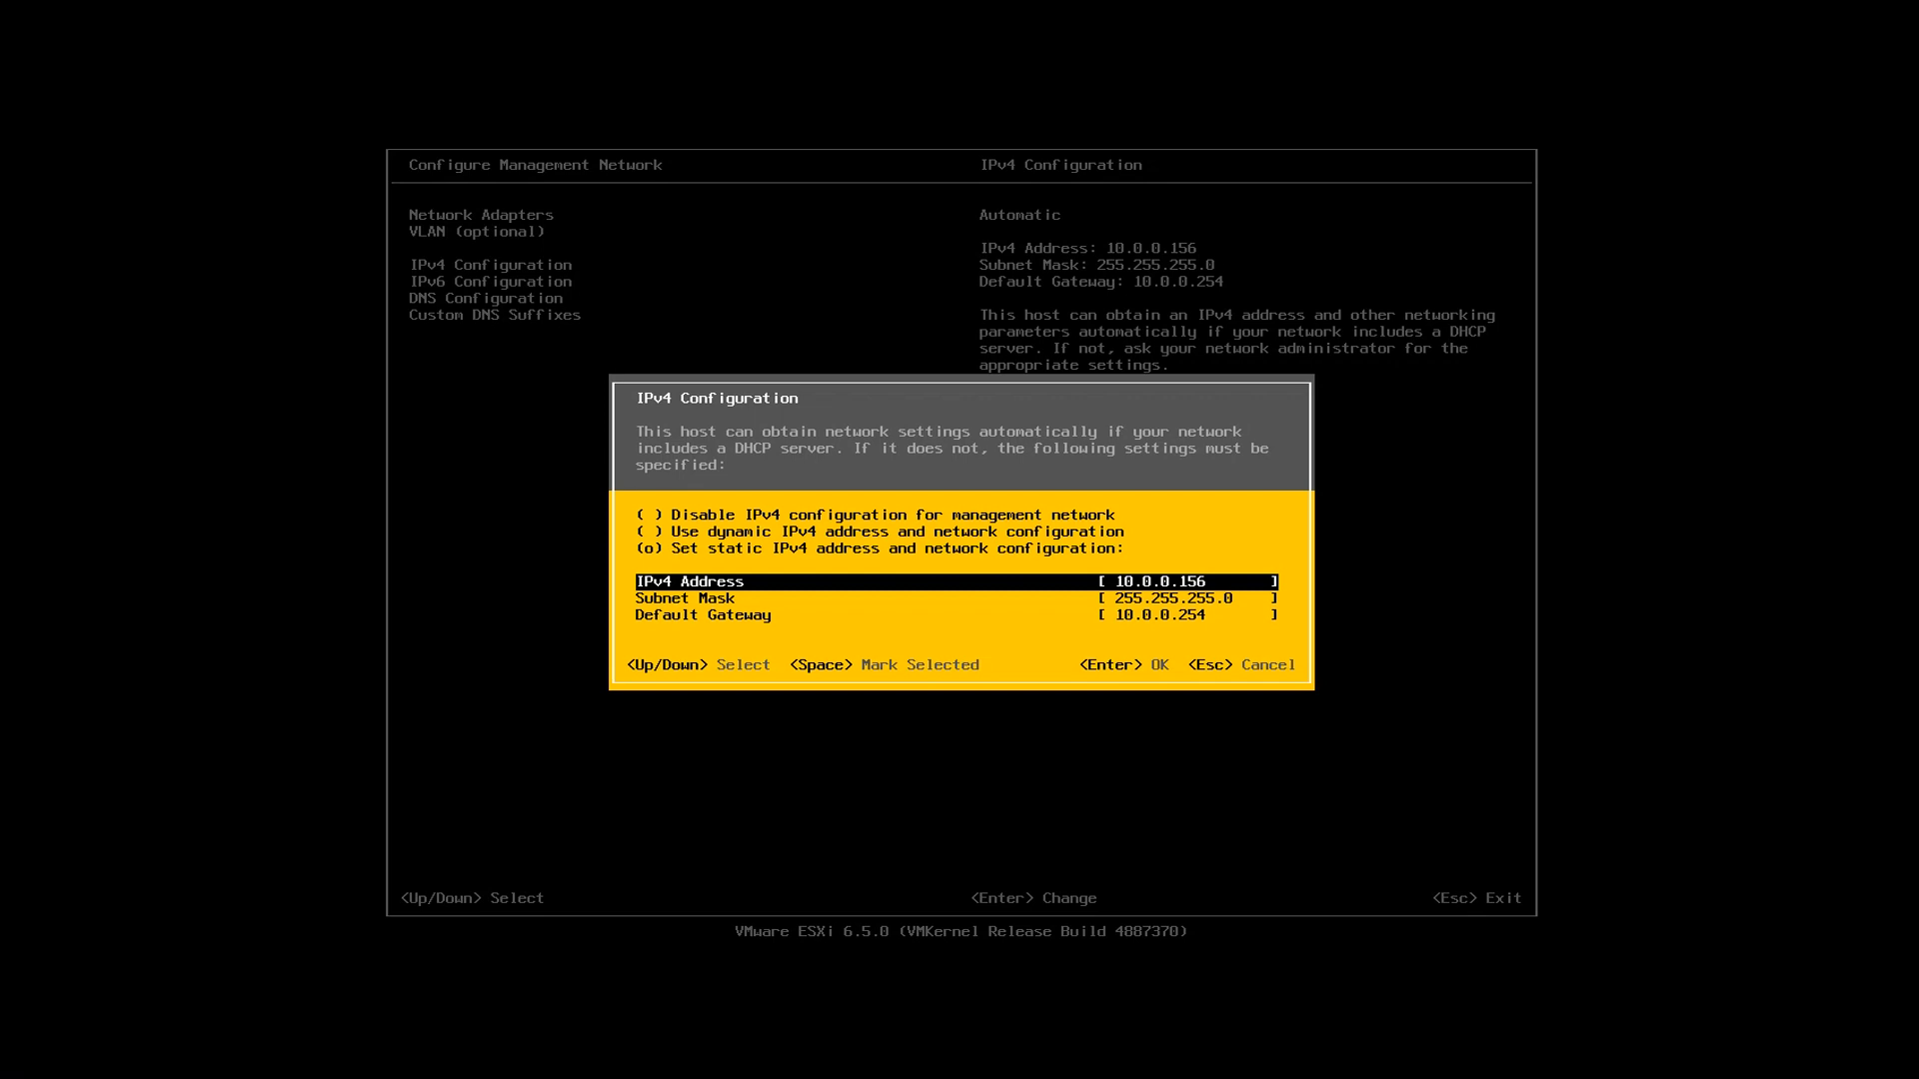
- Save static address 10.0.0.21 with mask 255.255.255.0 and gateway 10.0.0.254
{"action": "key", "text": "BackSpace"}
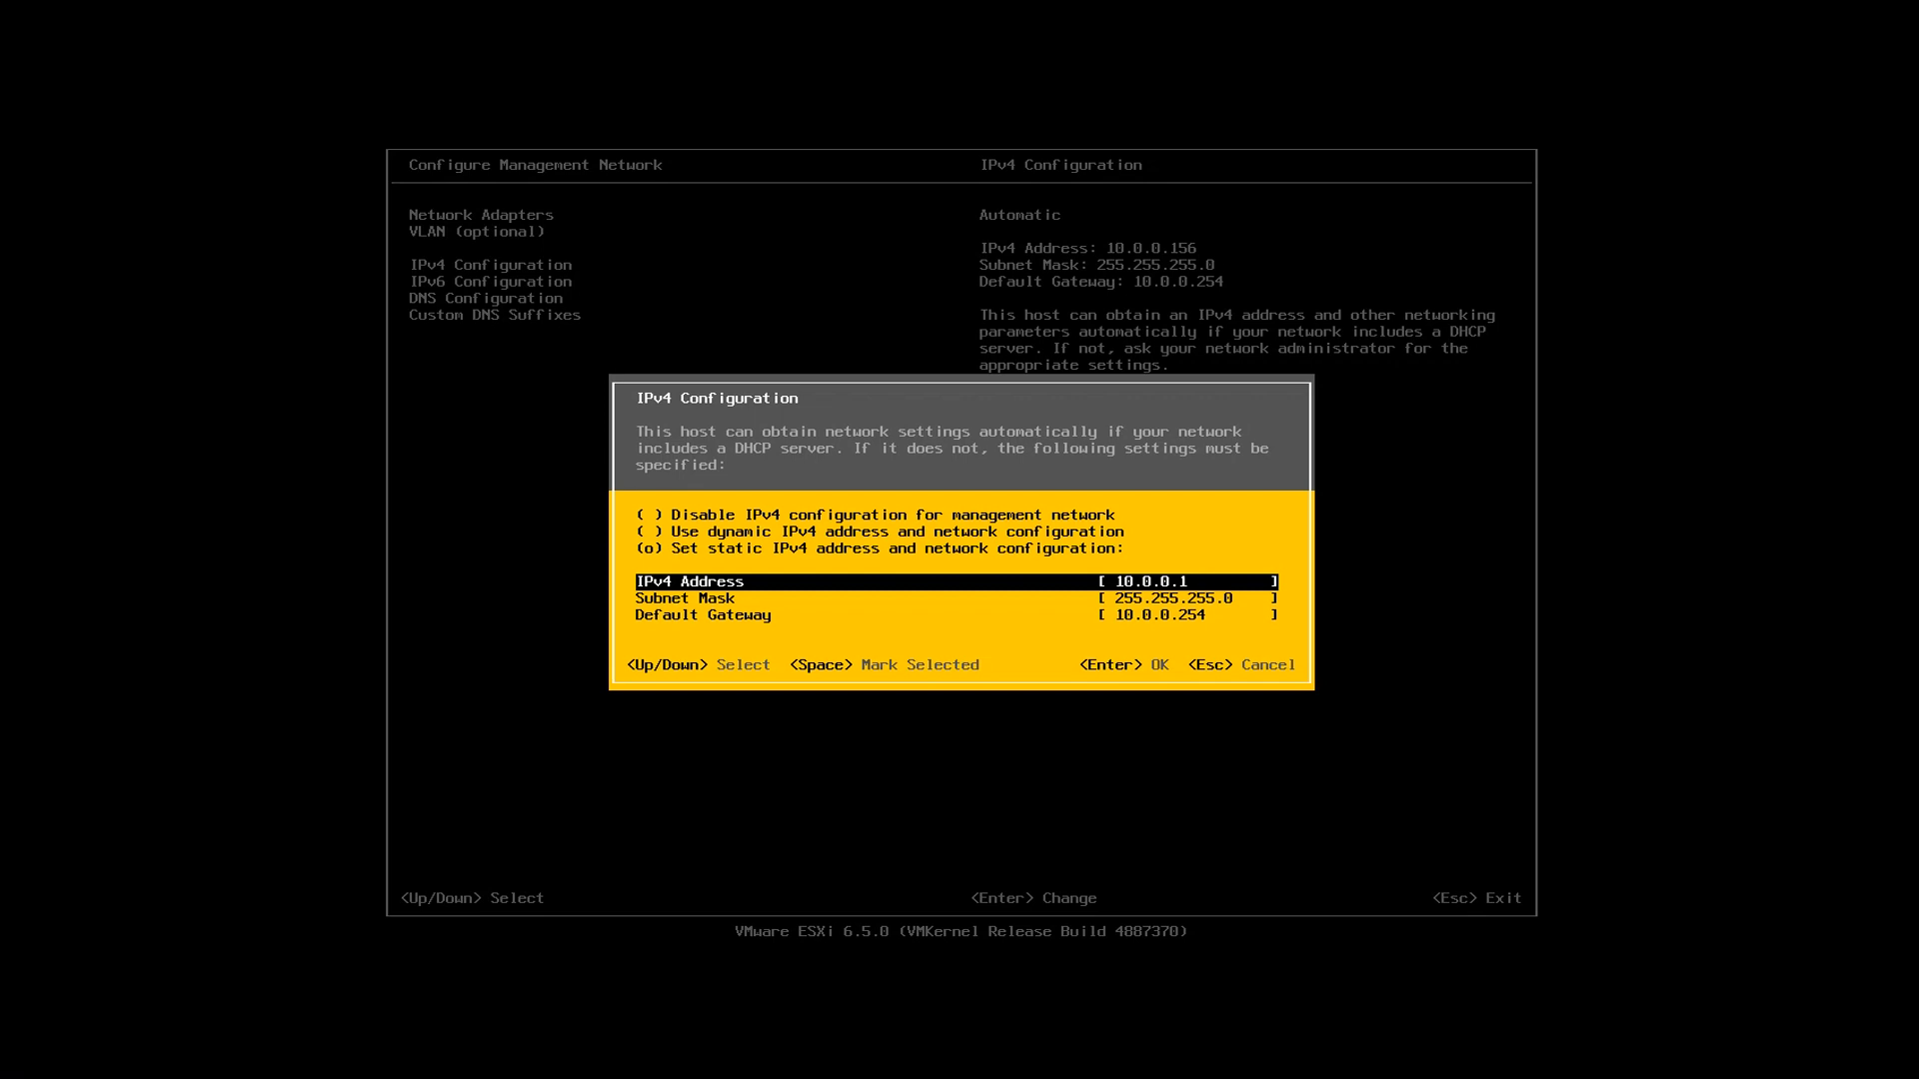
{"action": "key", "text": "Down"}
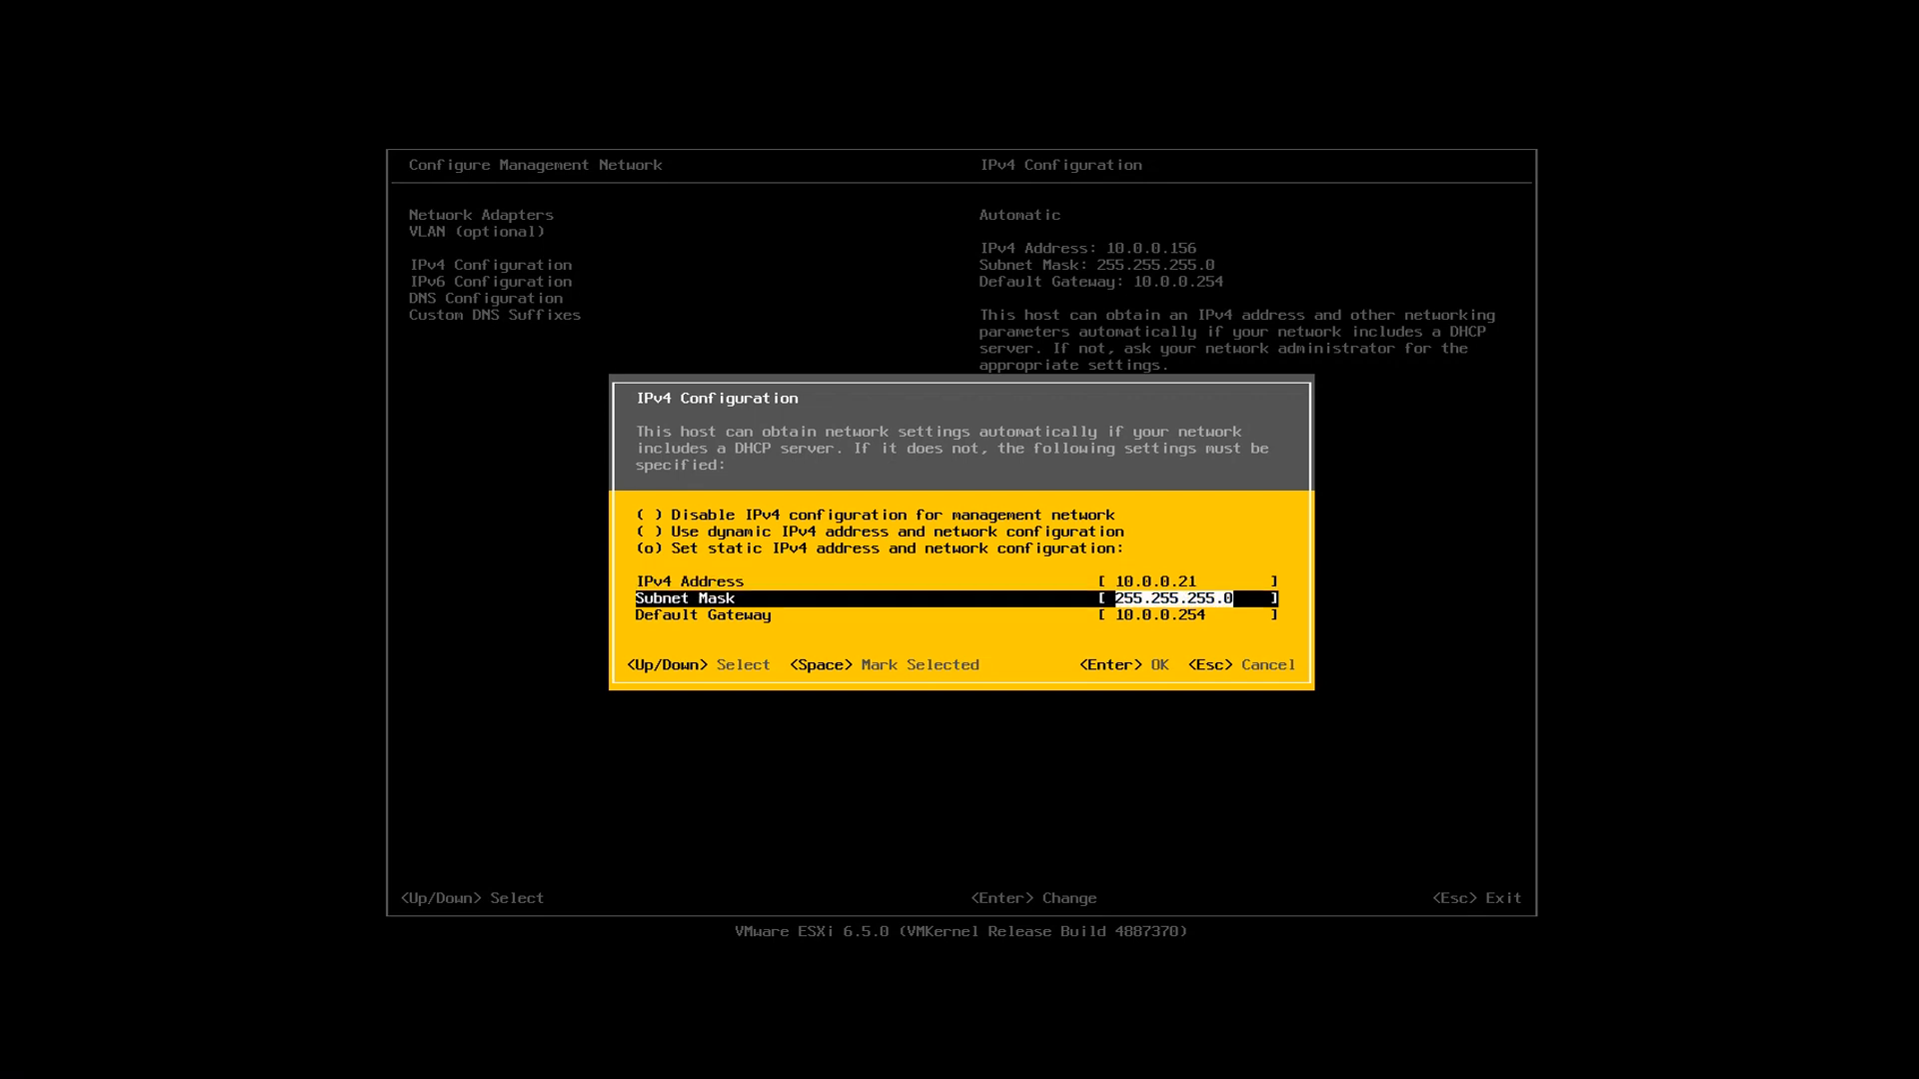
{"action": "key", "text": "Down"}
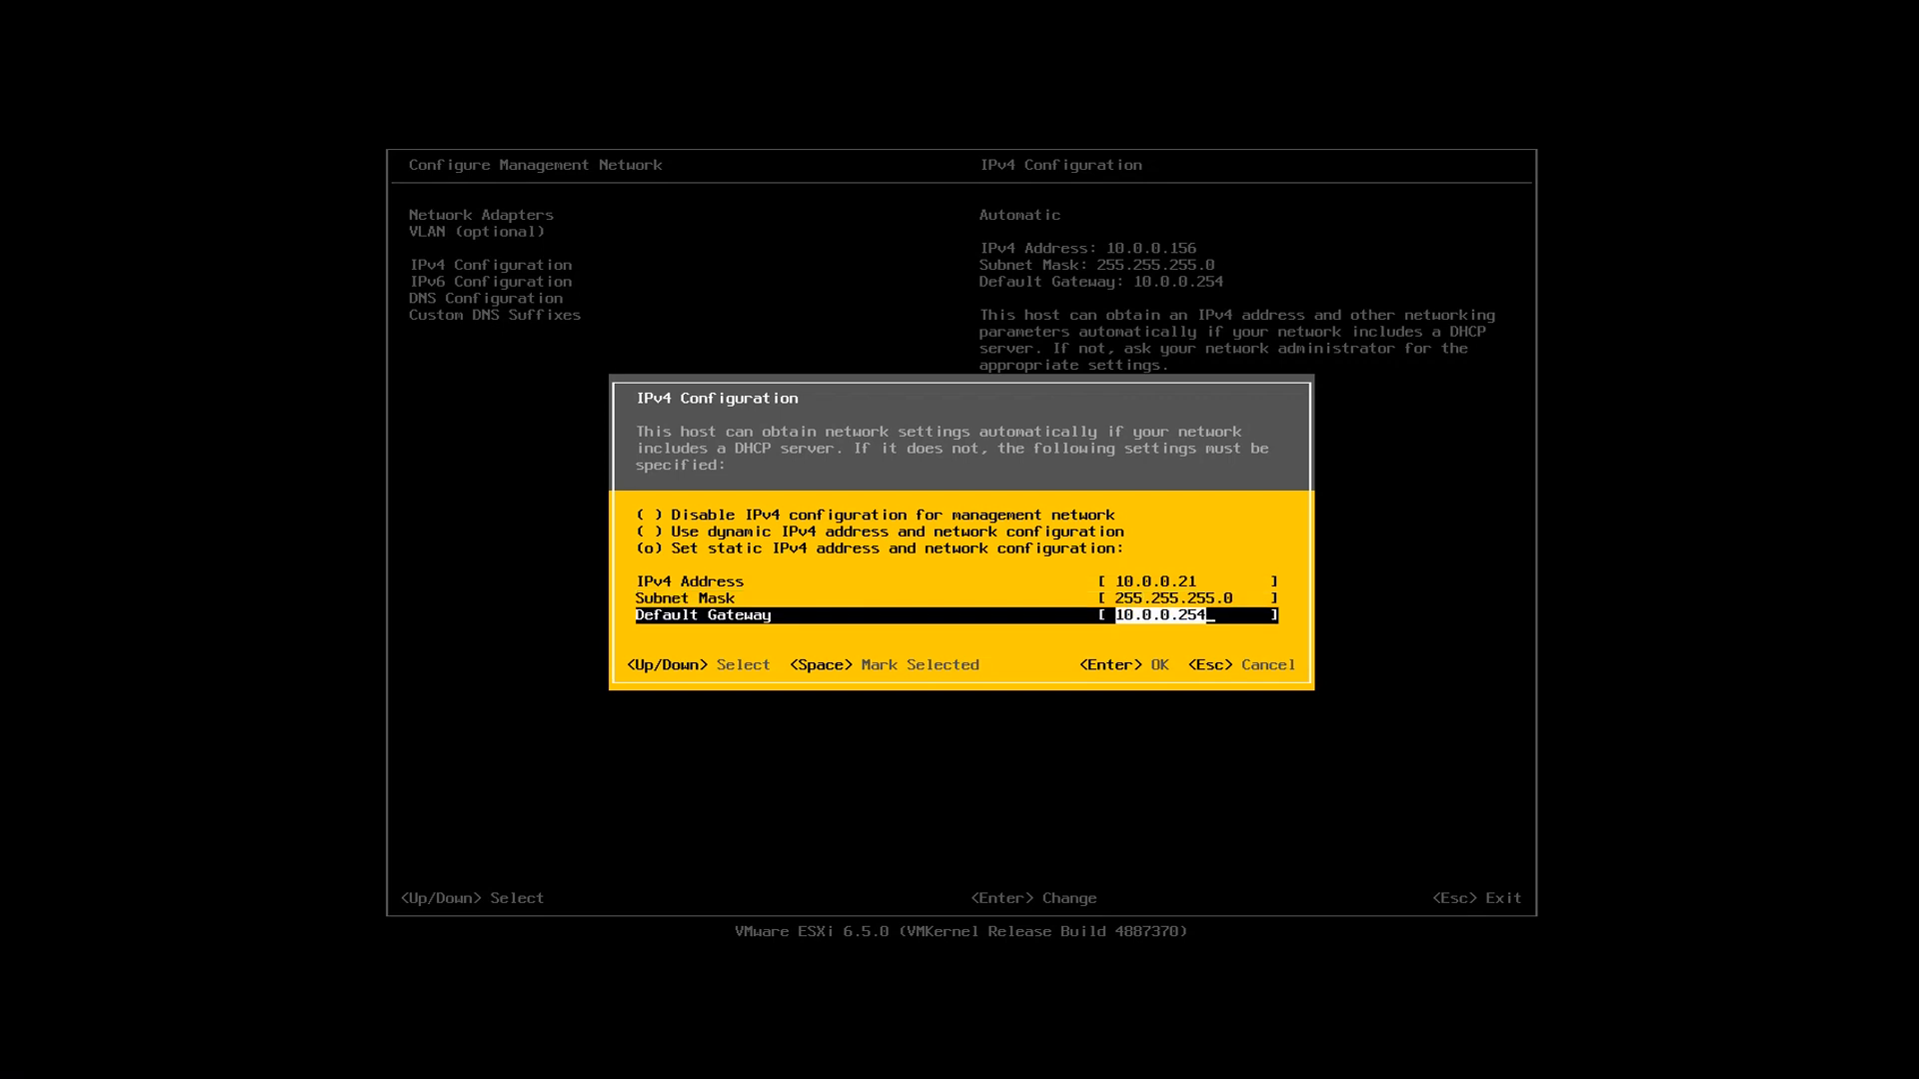
{"action": "key", "text": "Enter"}
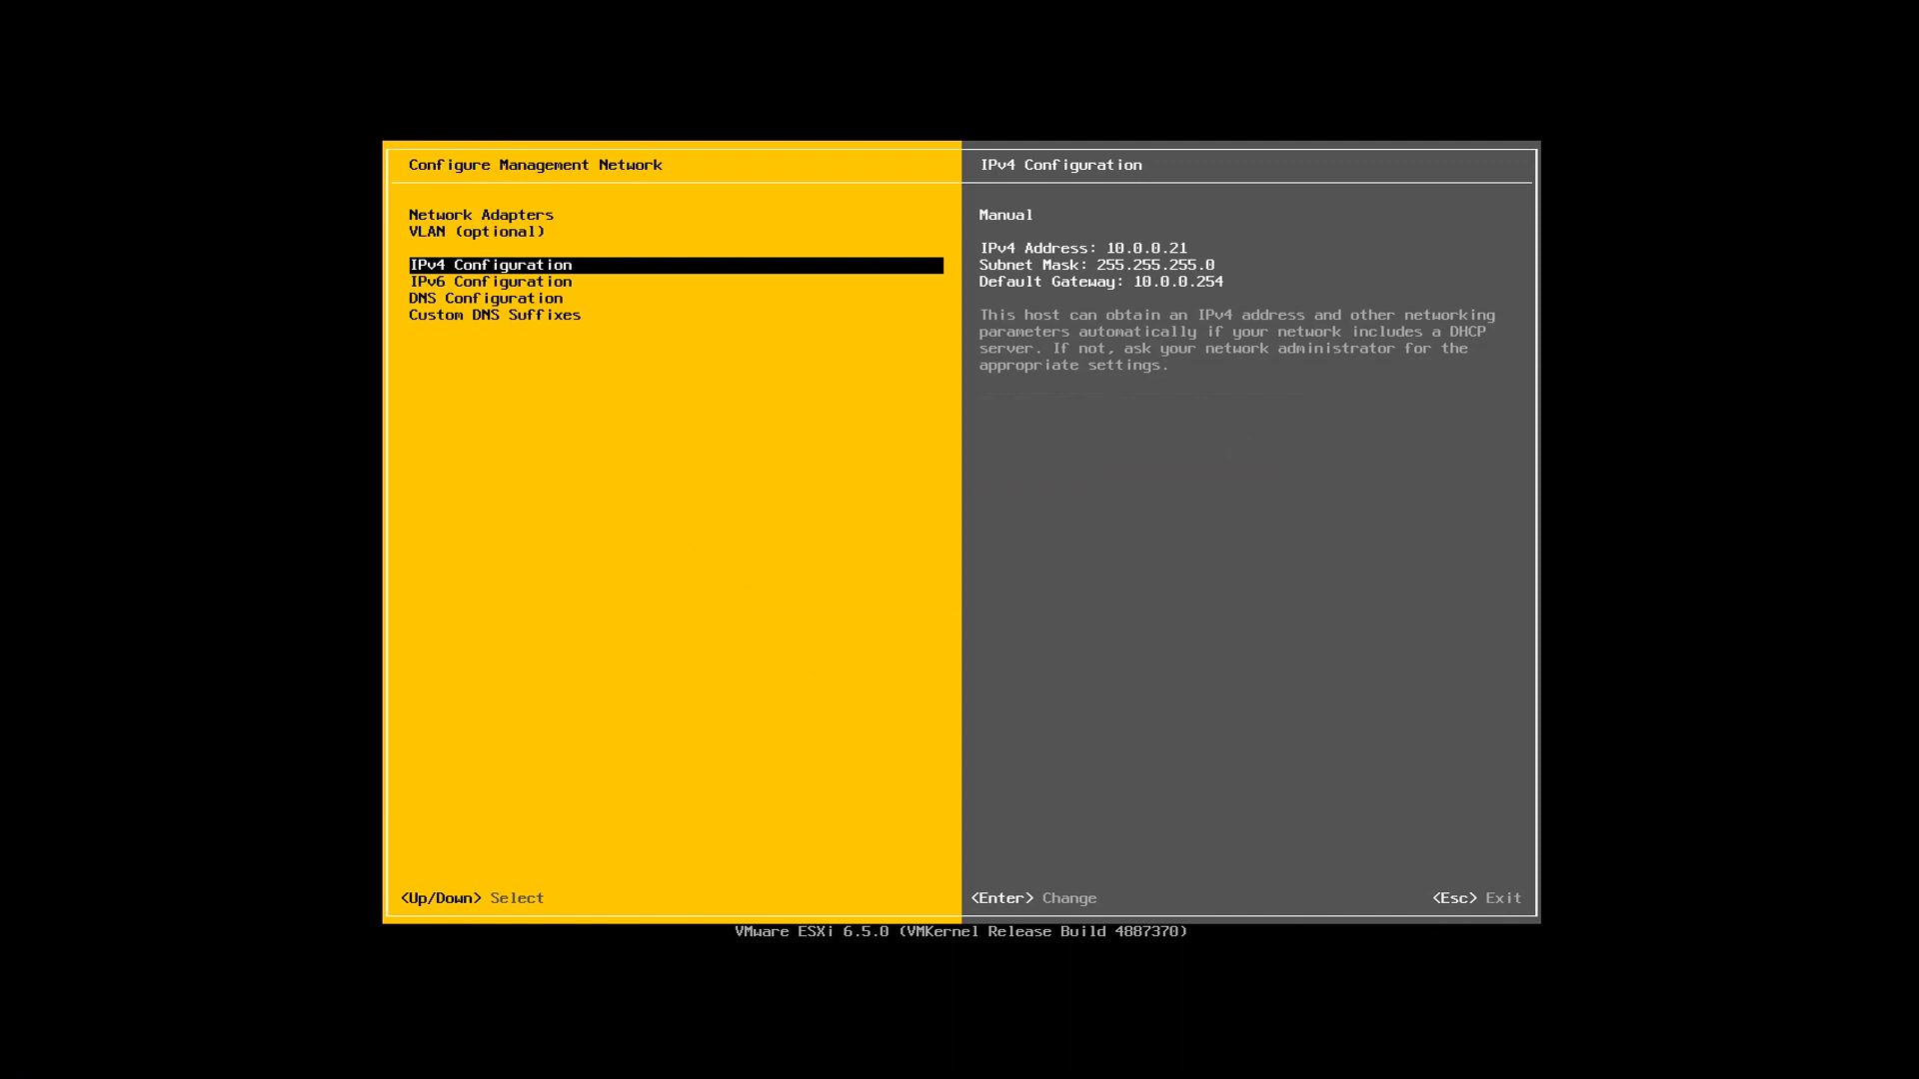
{"action": "key", "text": "Down"}
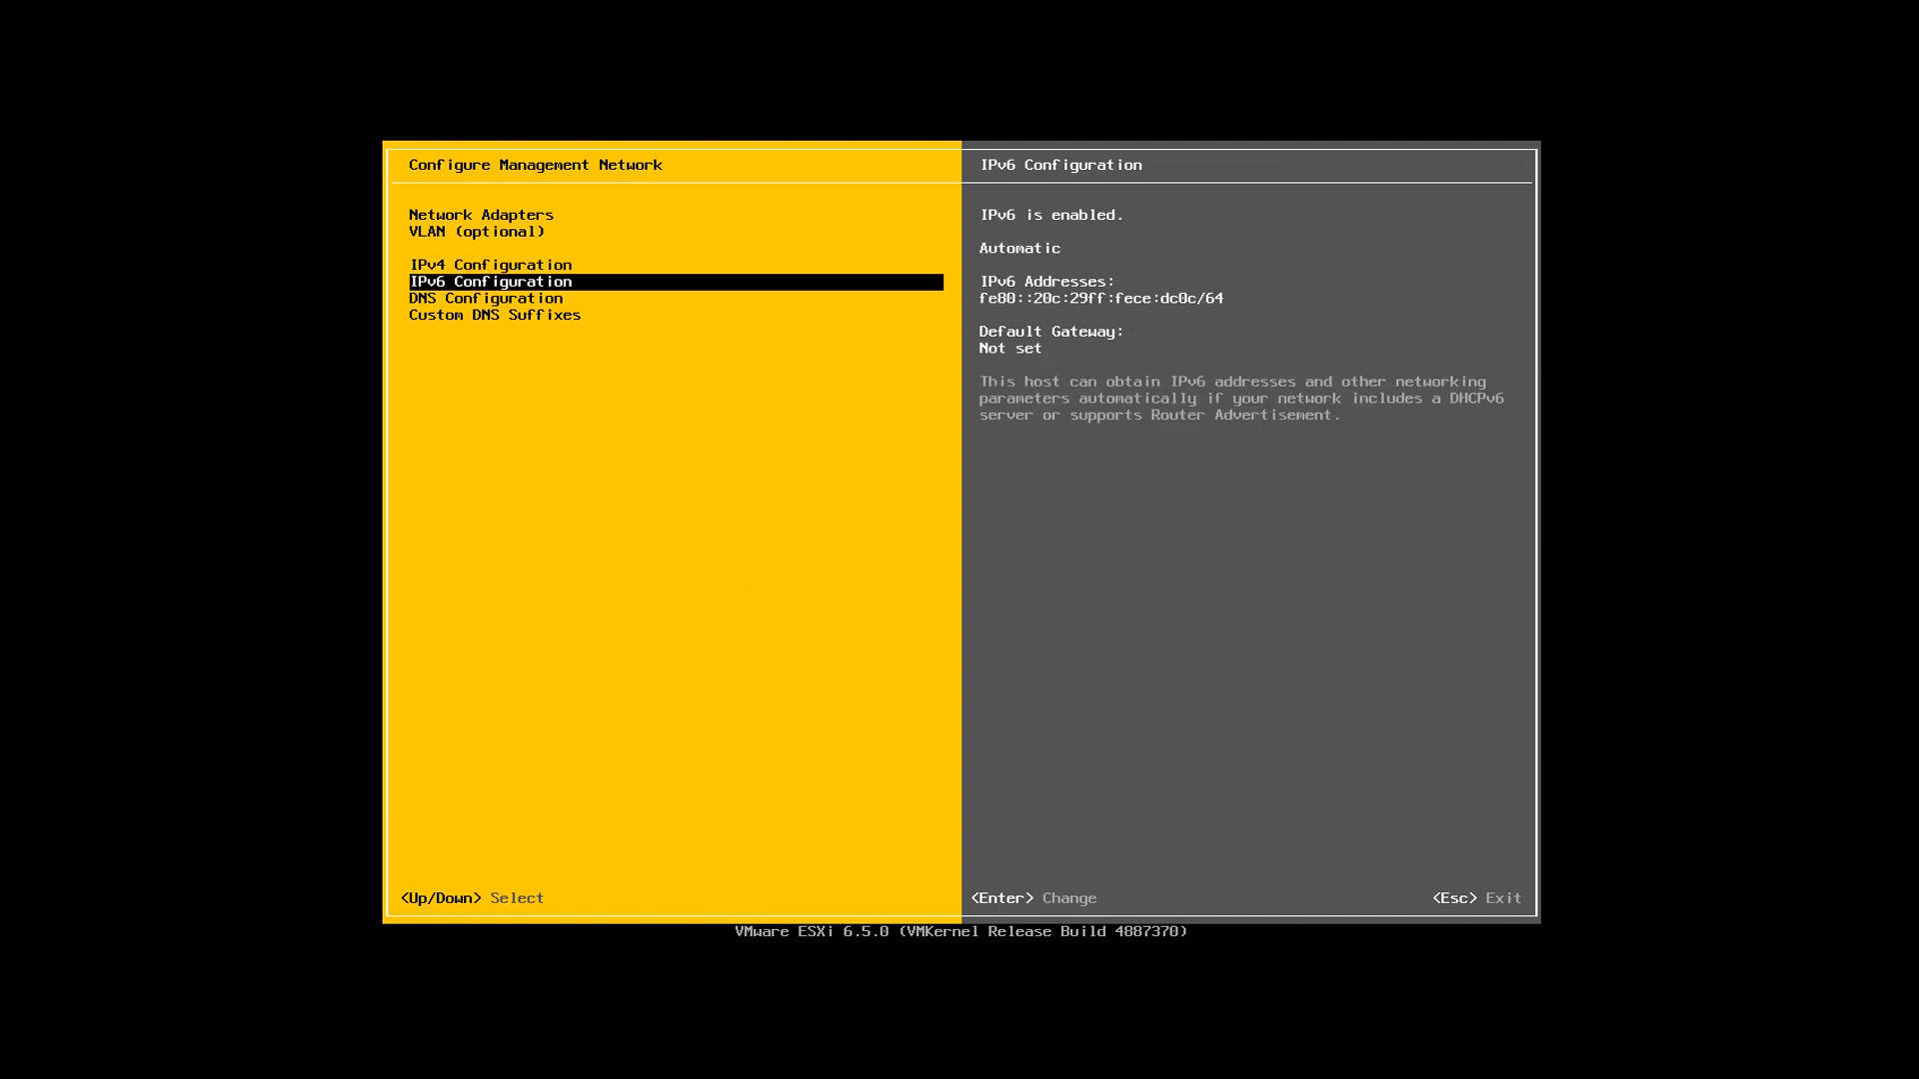
{"action": "key", "text": "Up"}
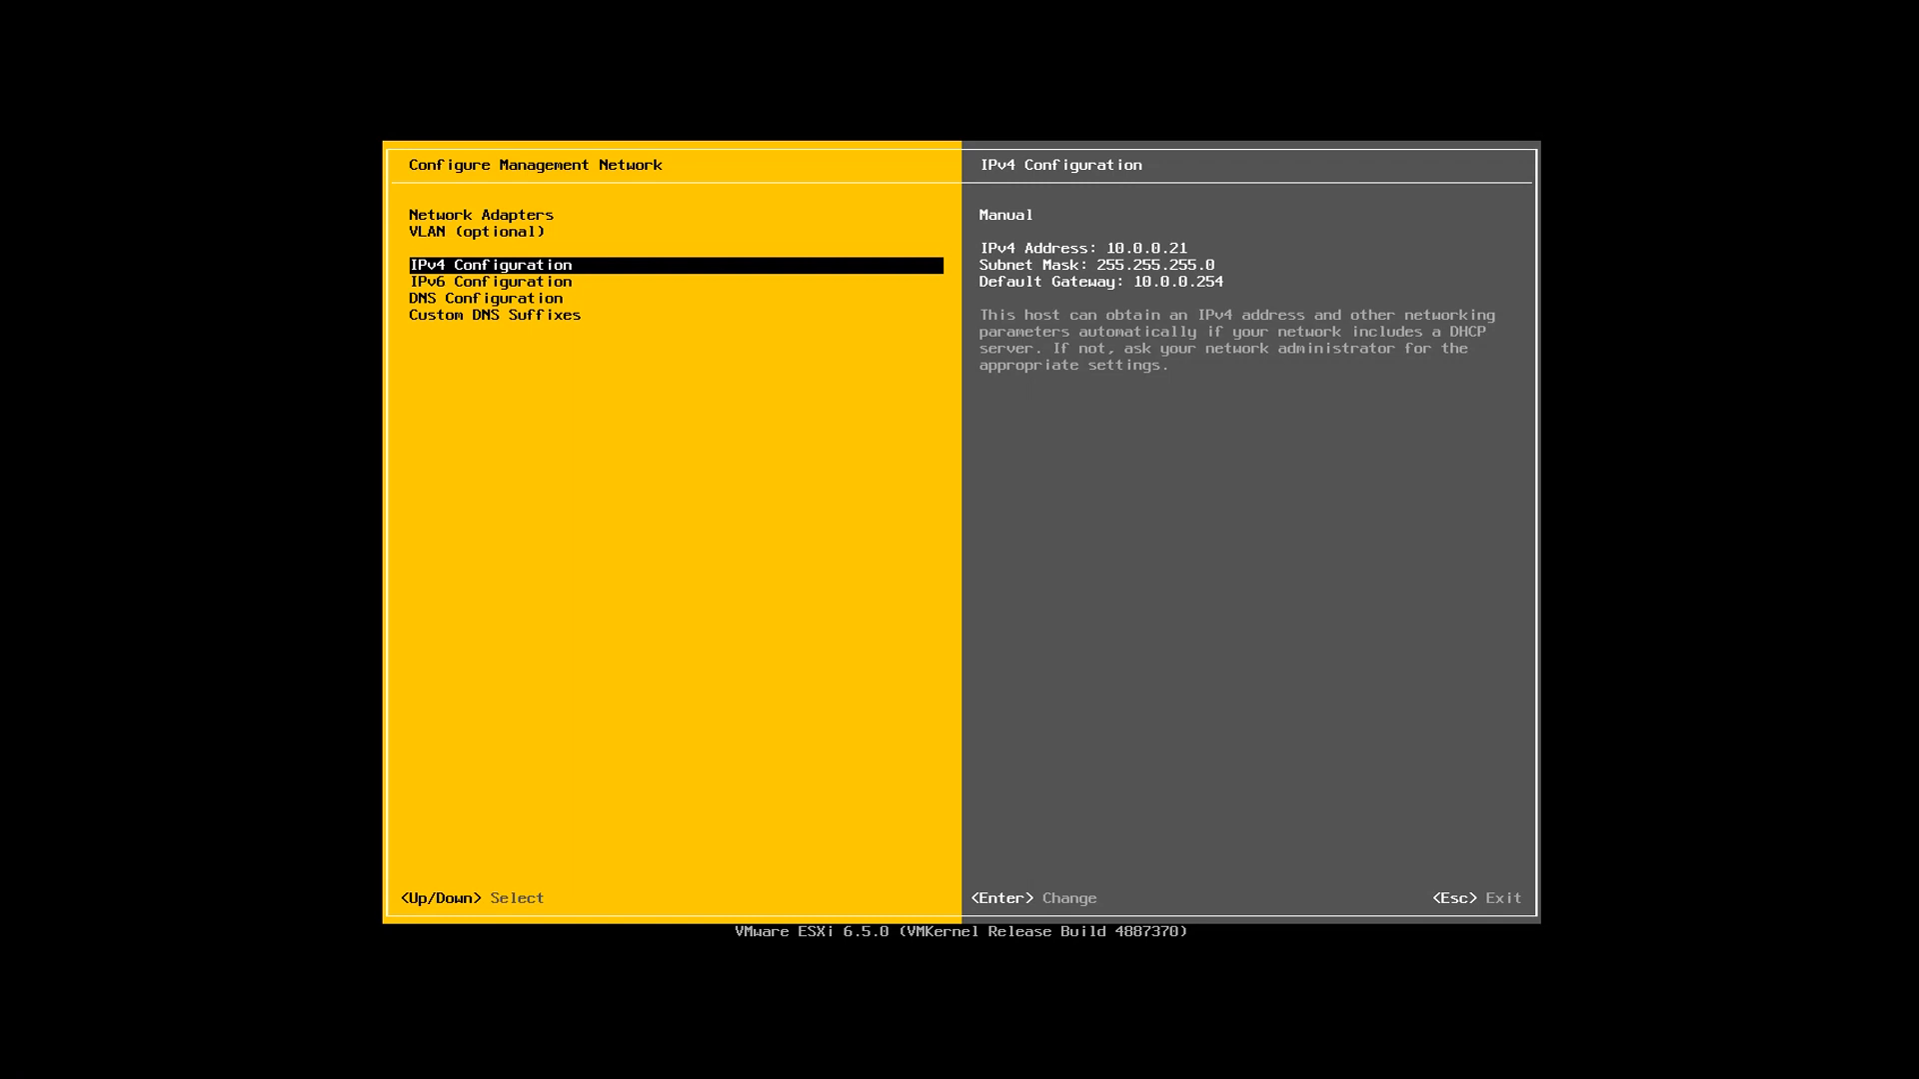
{"action": "key", "text": "Down"}
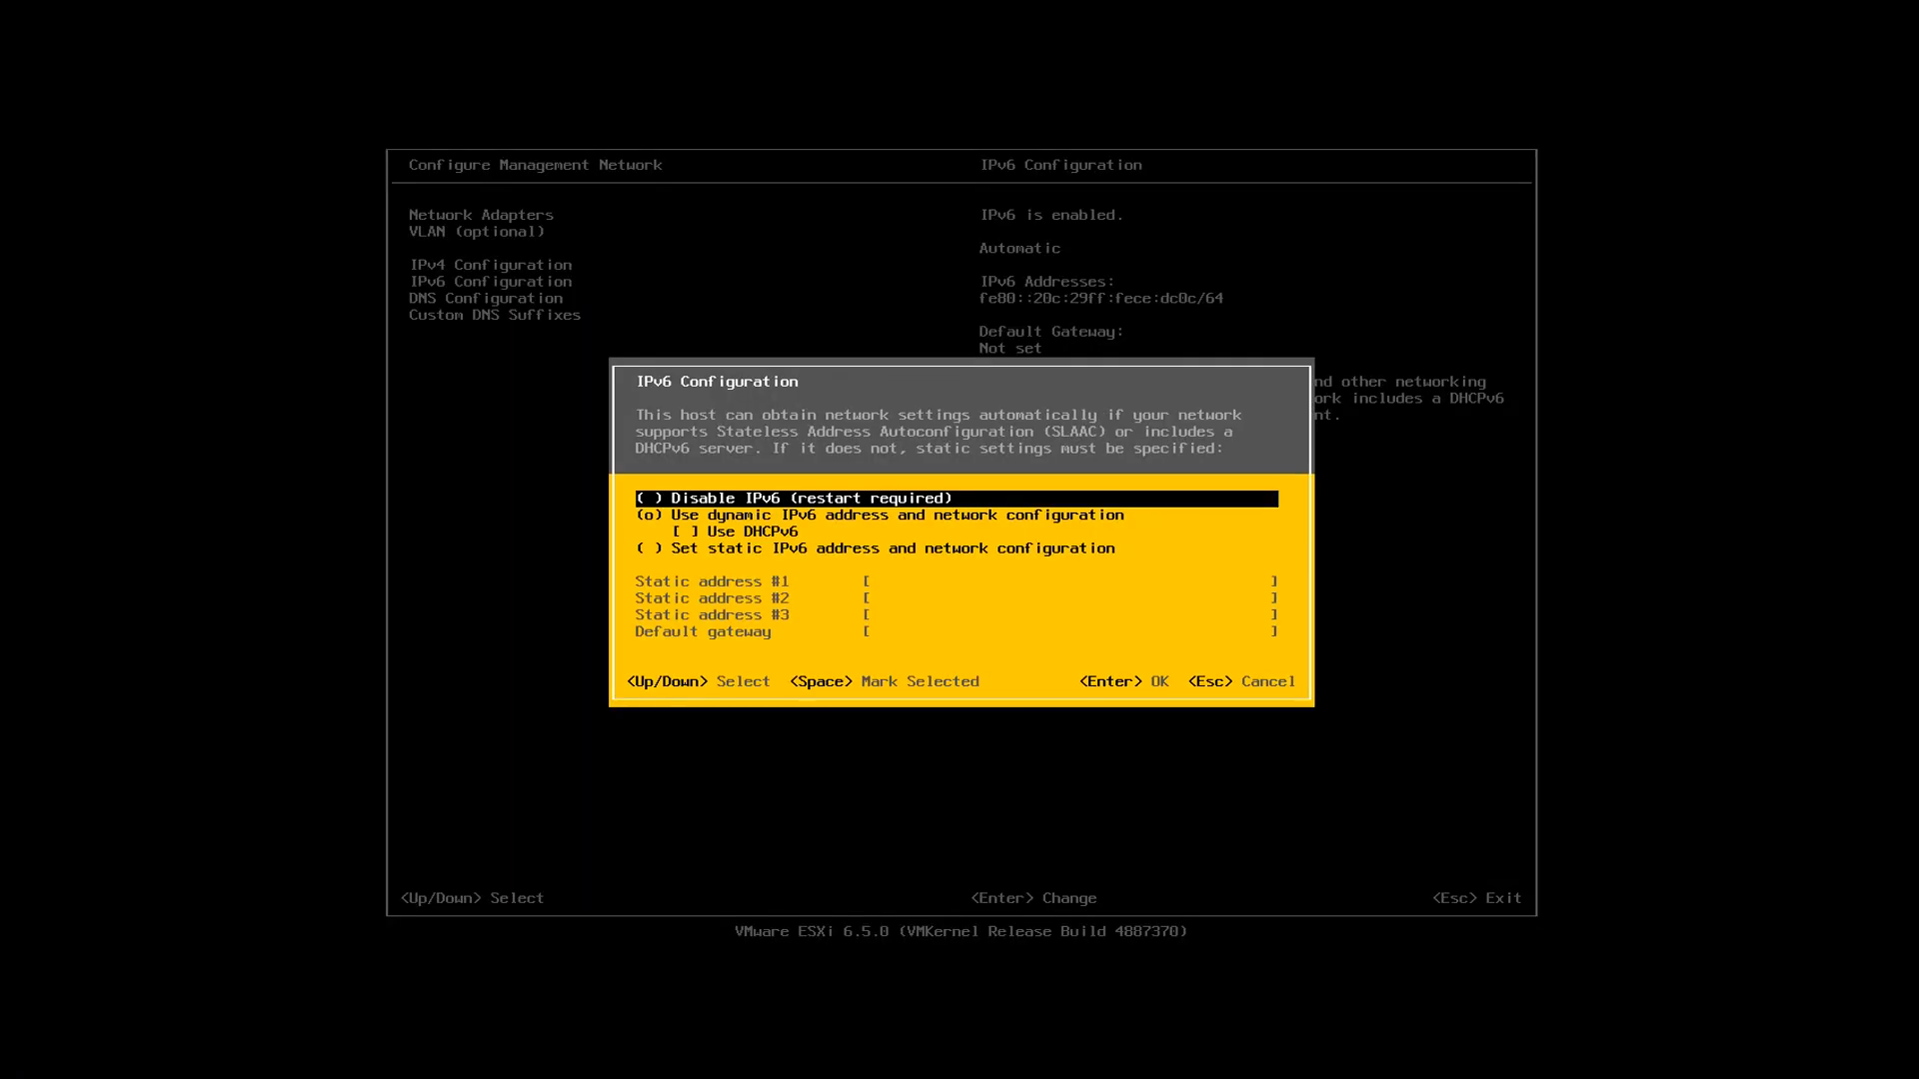
{"action": "key", "text": "Down"}
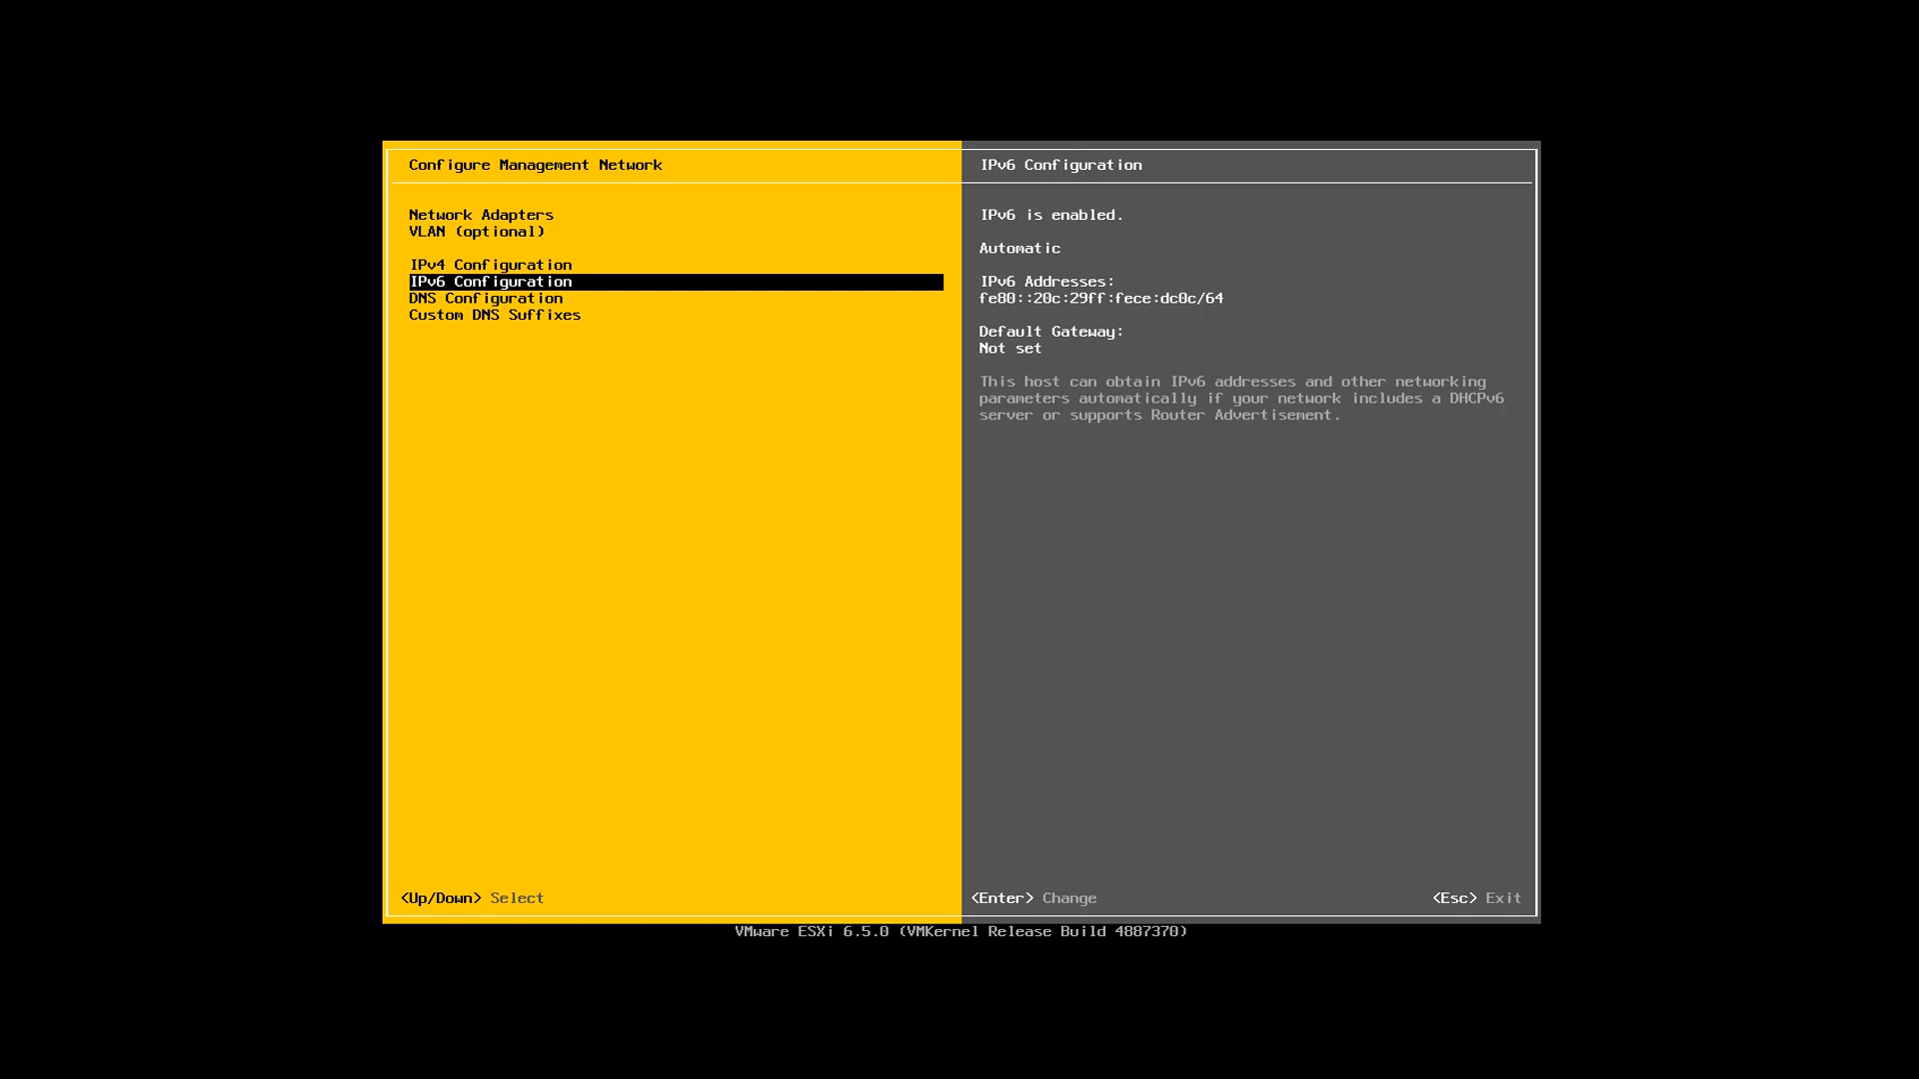
- Review DNS Configuration with primary 10.0.0.1 and empty alternate, landing on the Hostname field
{"action": "key", "text": "Down"}
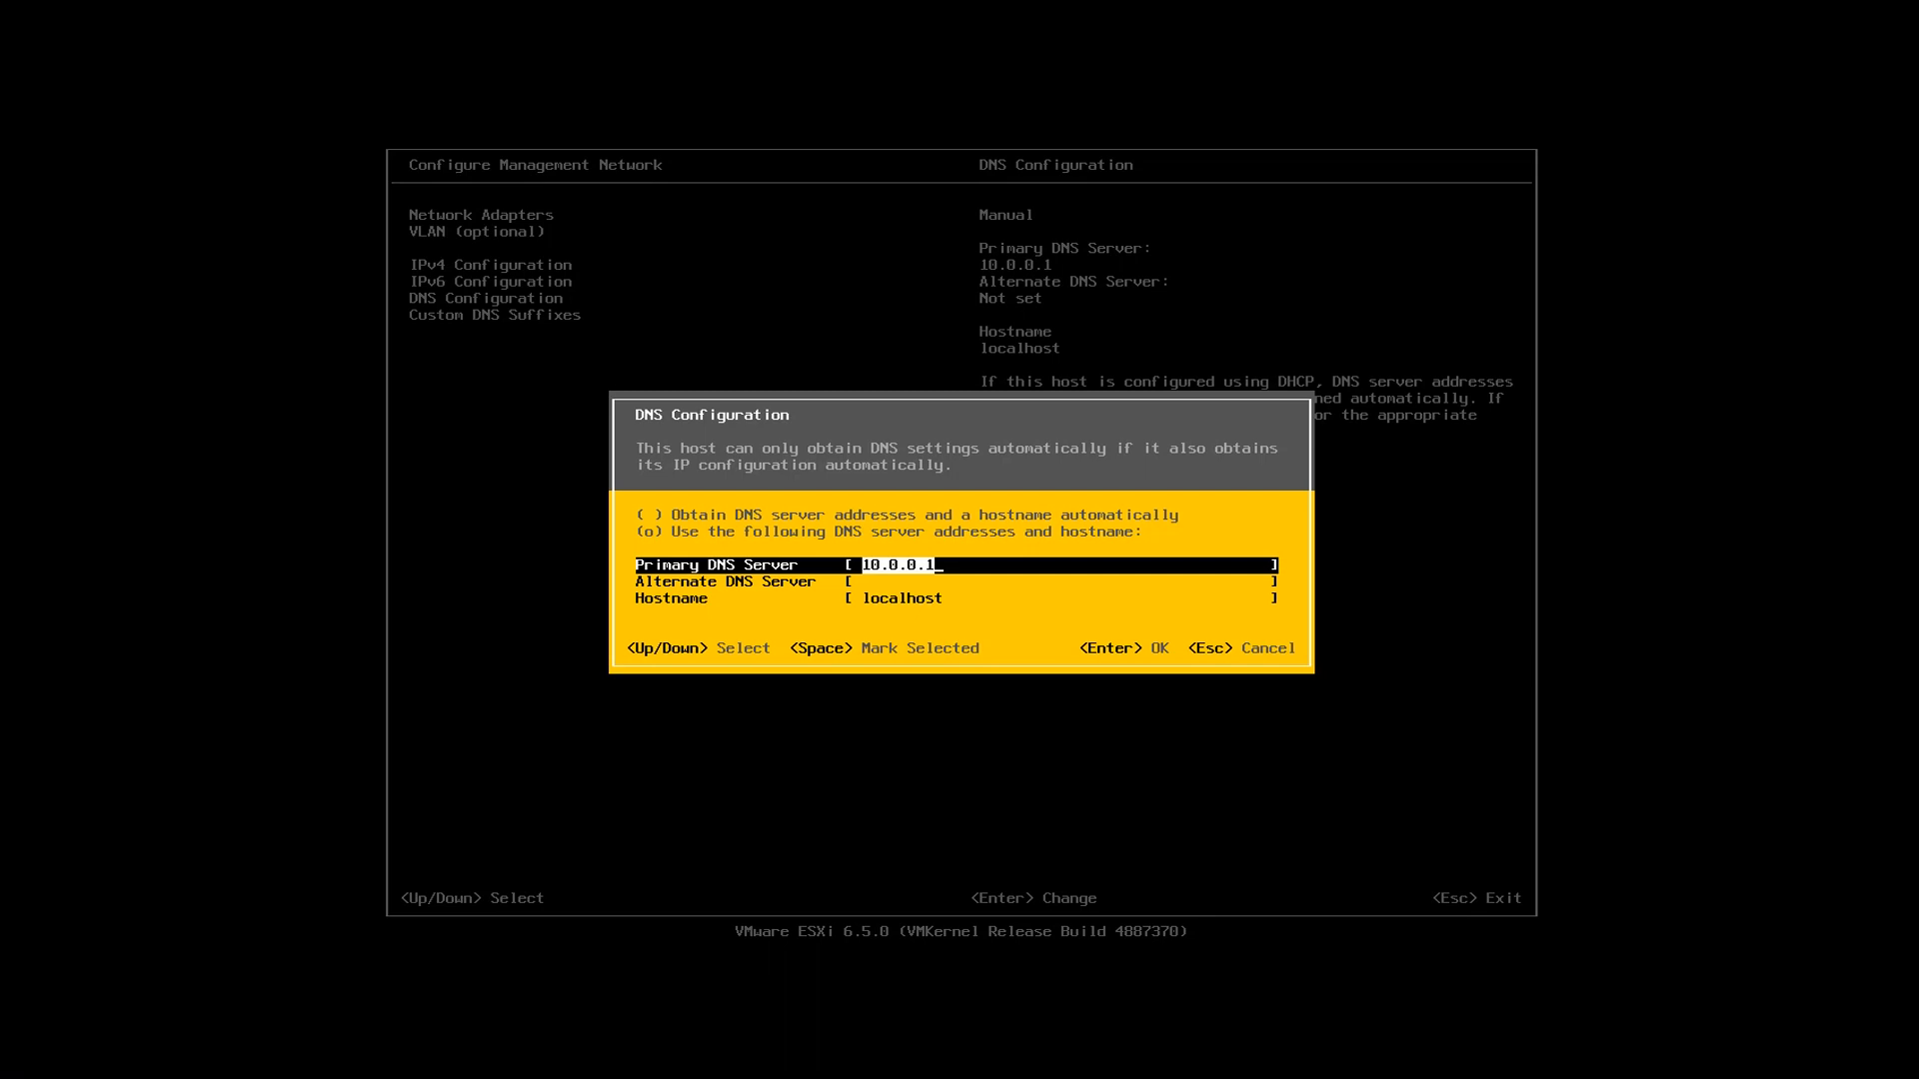
{"action": "key", "text": "Down"}
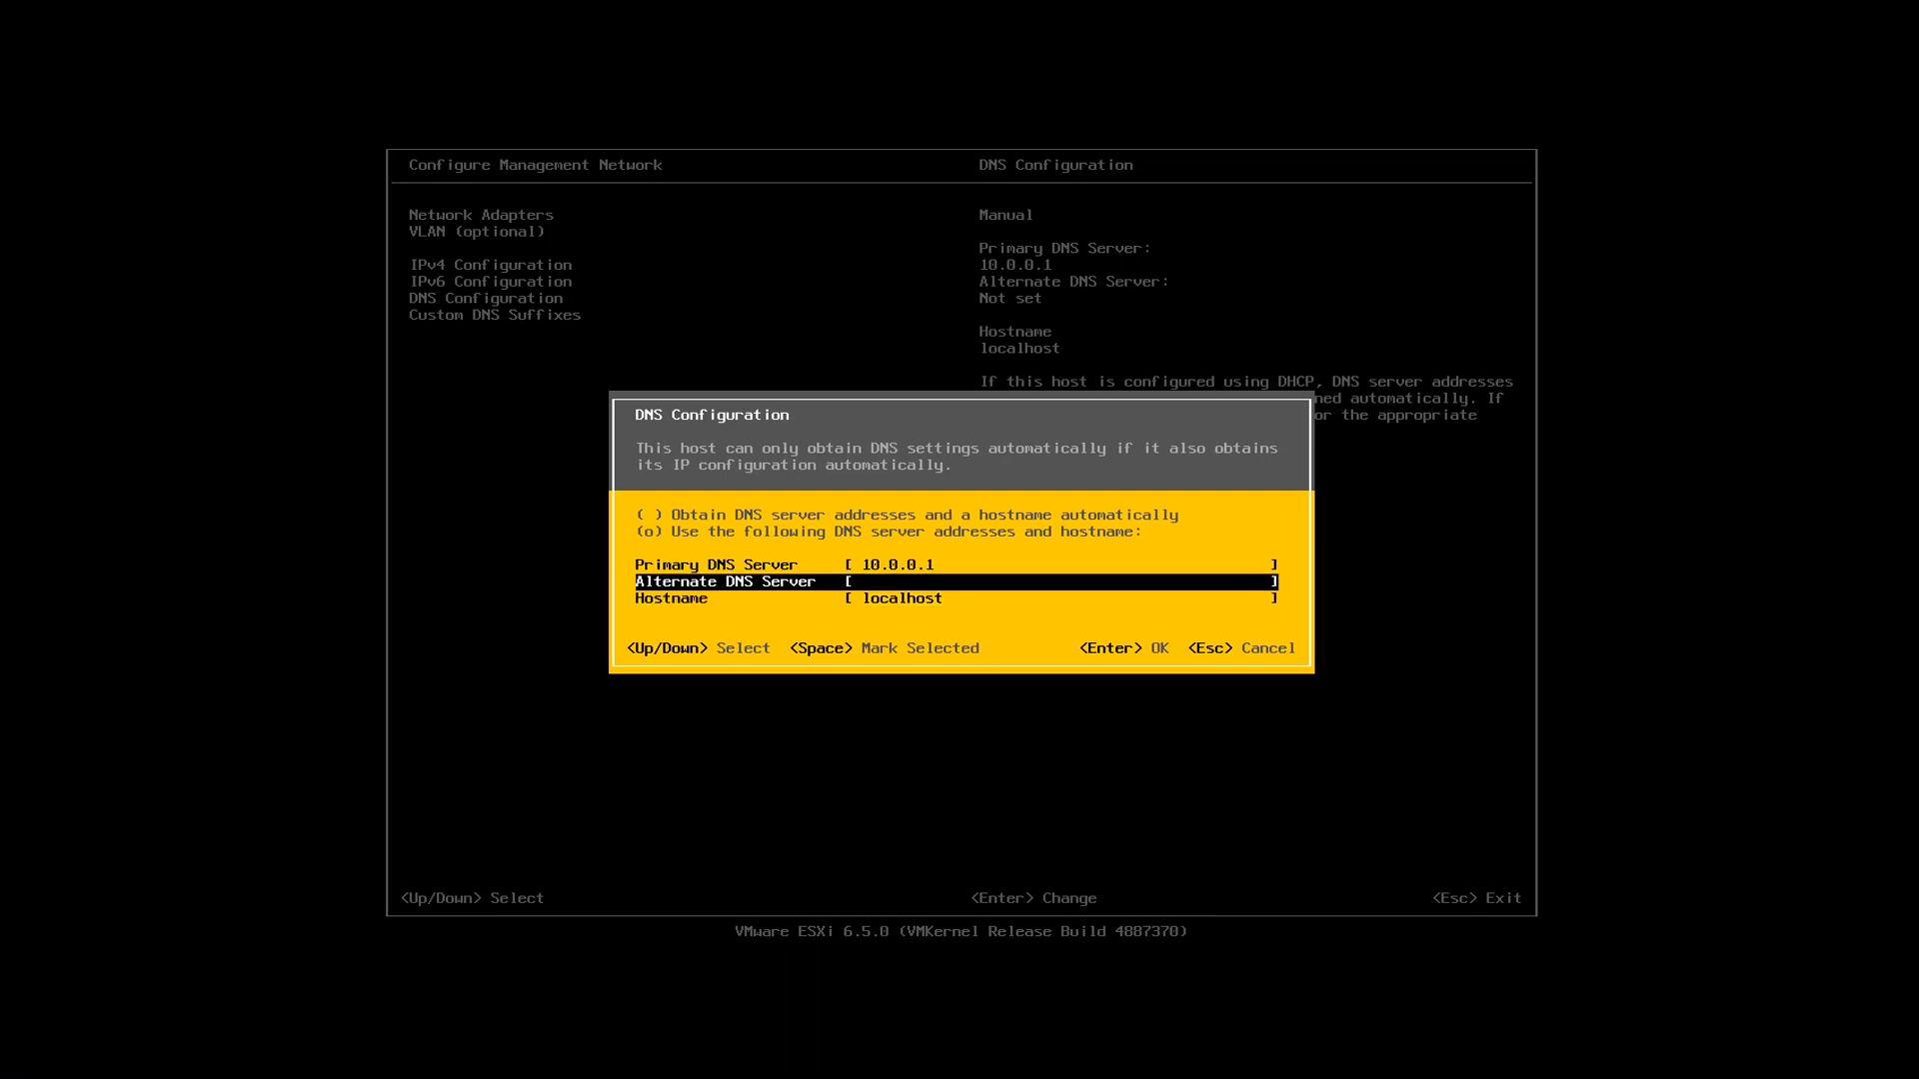
{"action": "key", "text": "Up"}
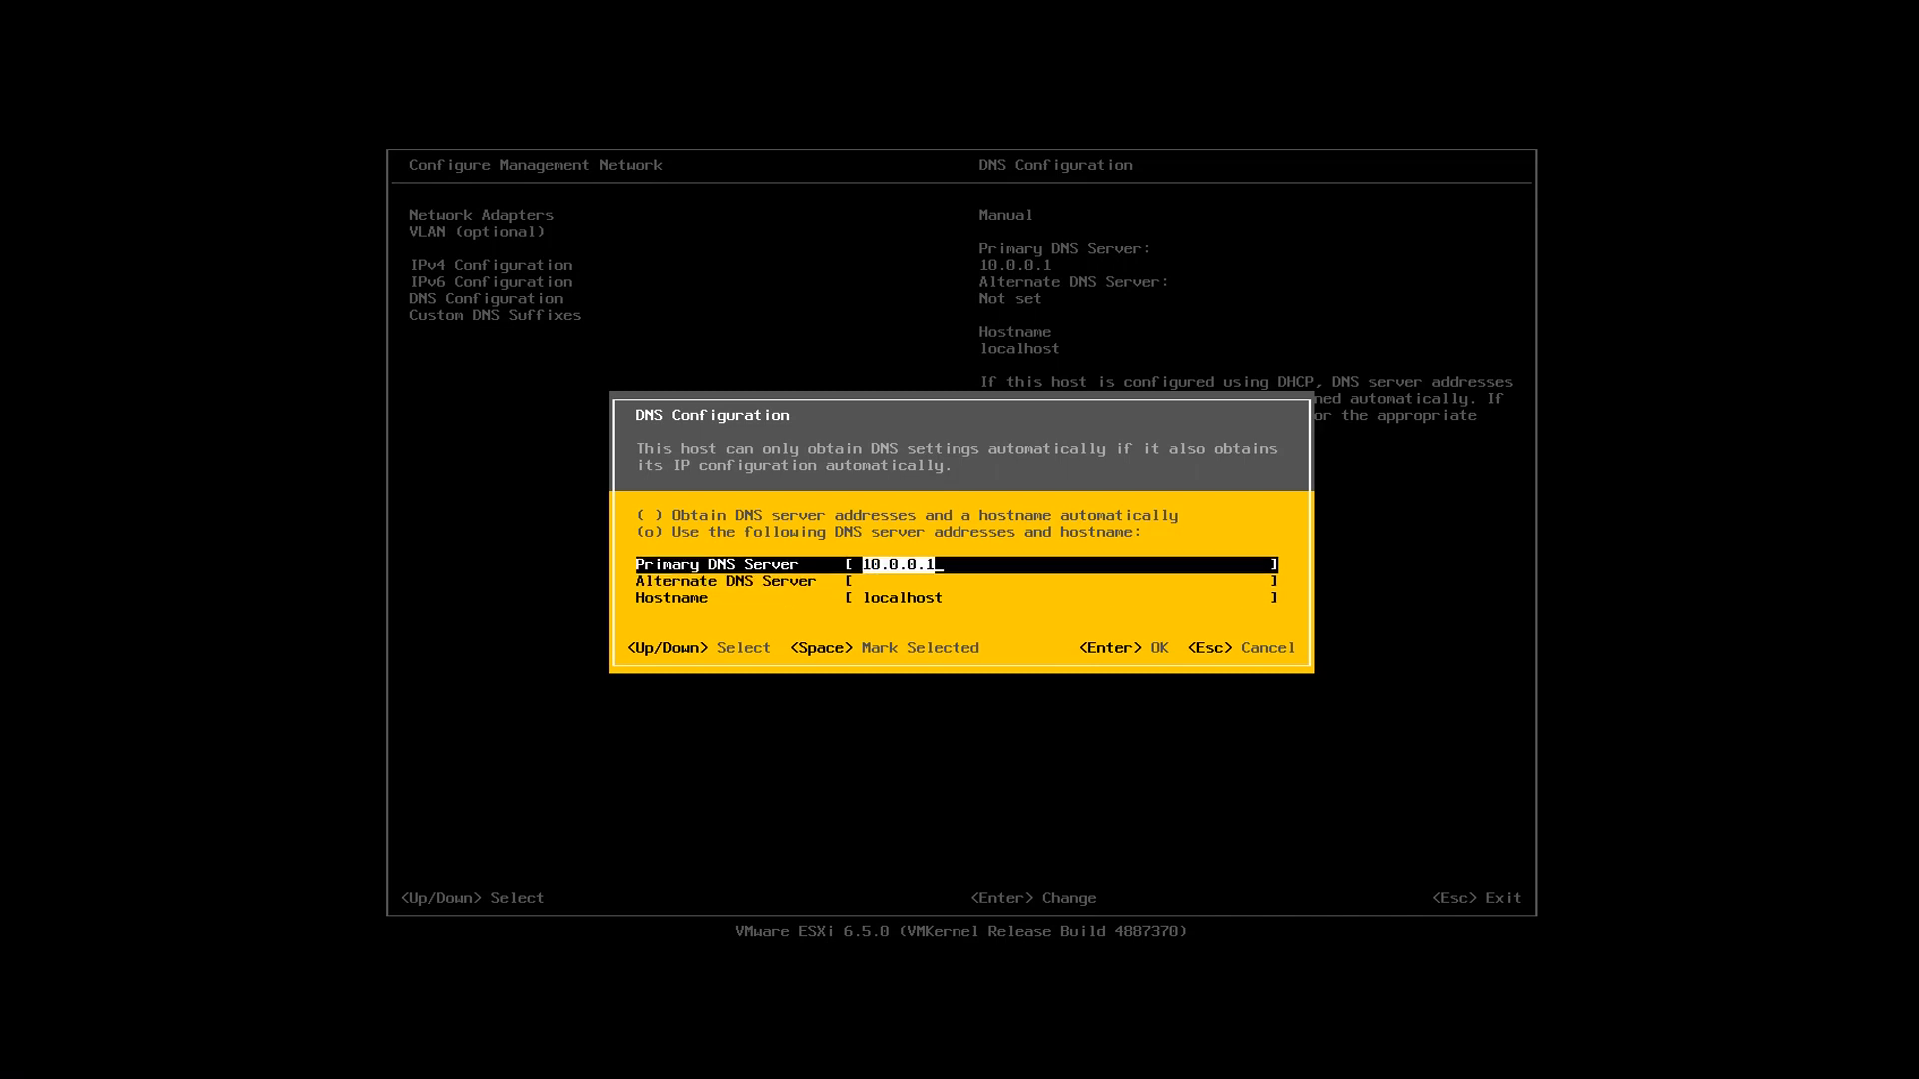
{"action": "key", "text": "Down"}
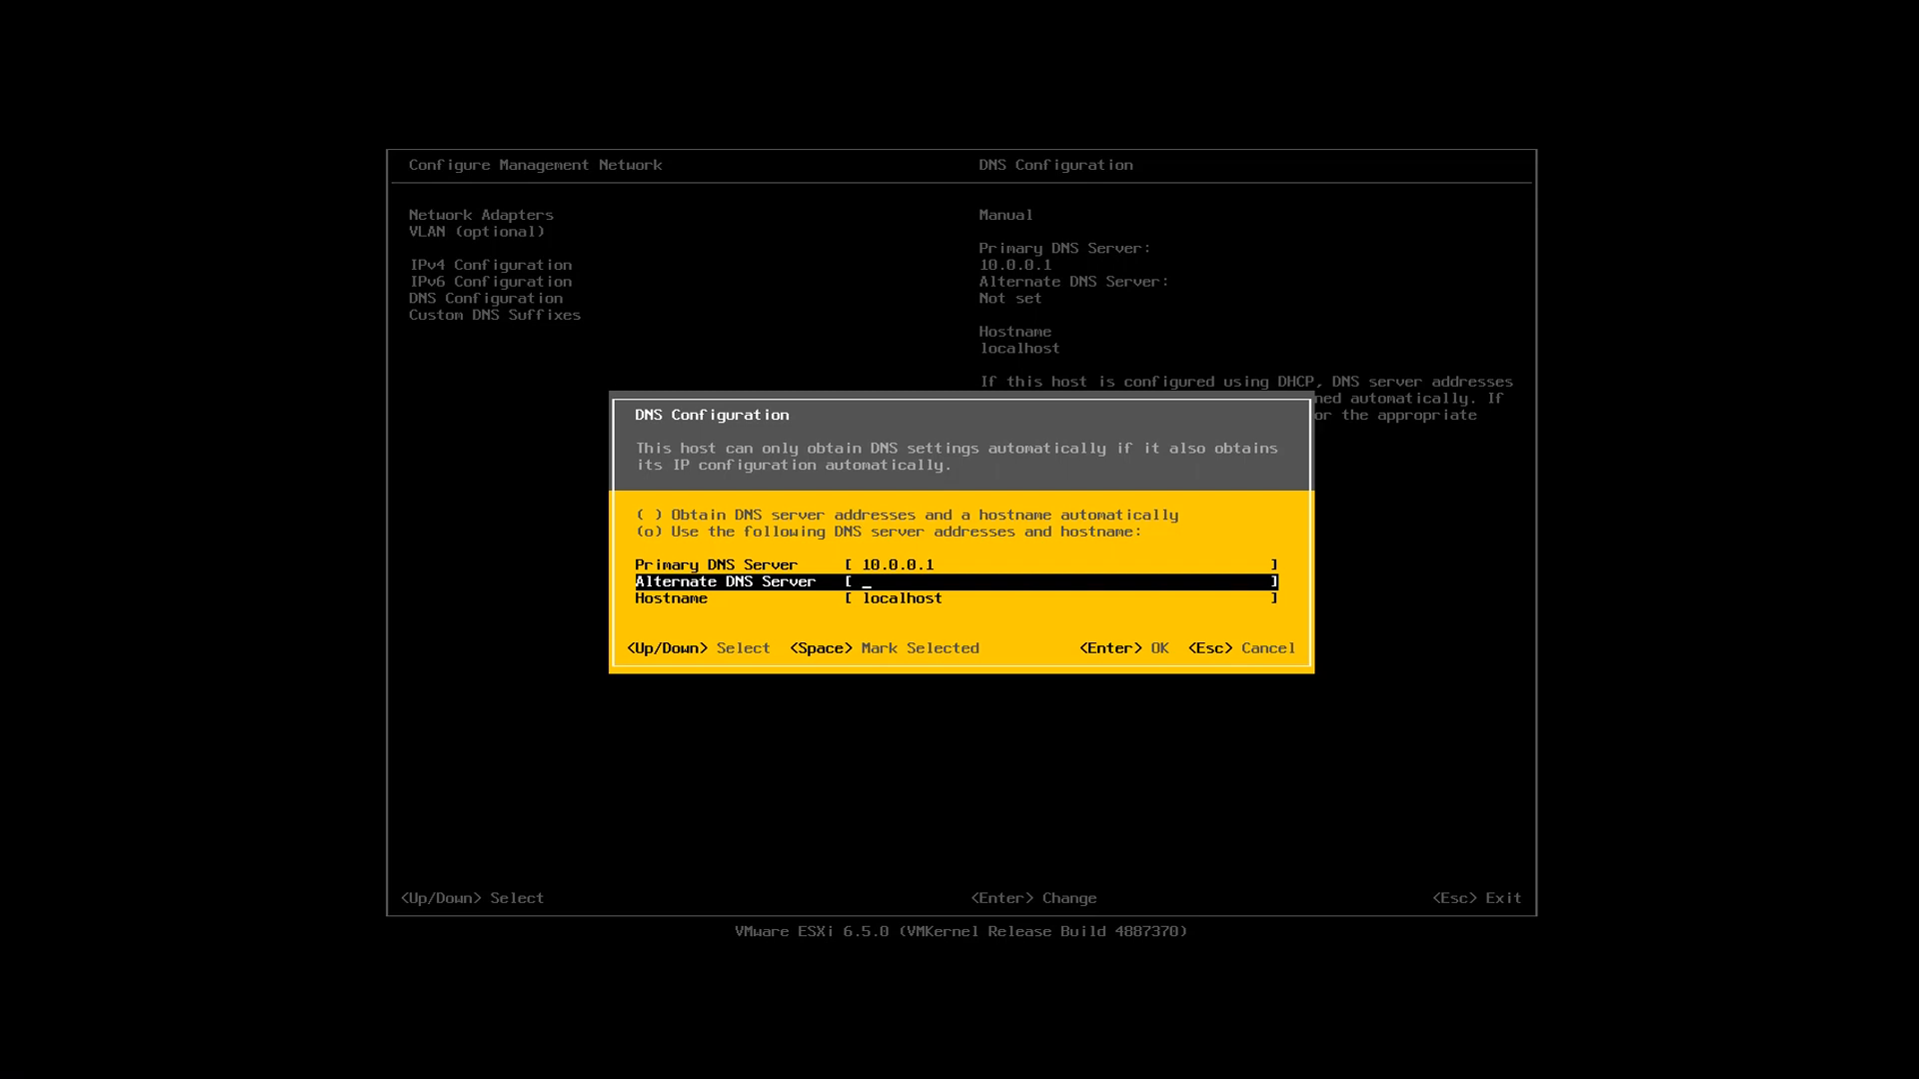
{"action": "key", "text": "Up"}
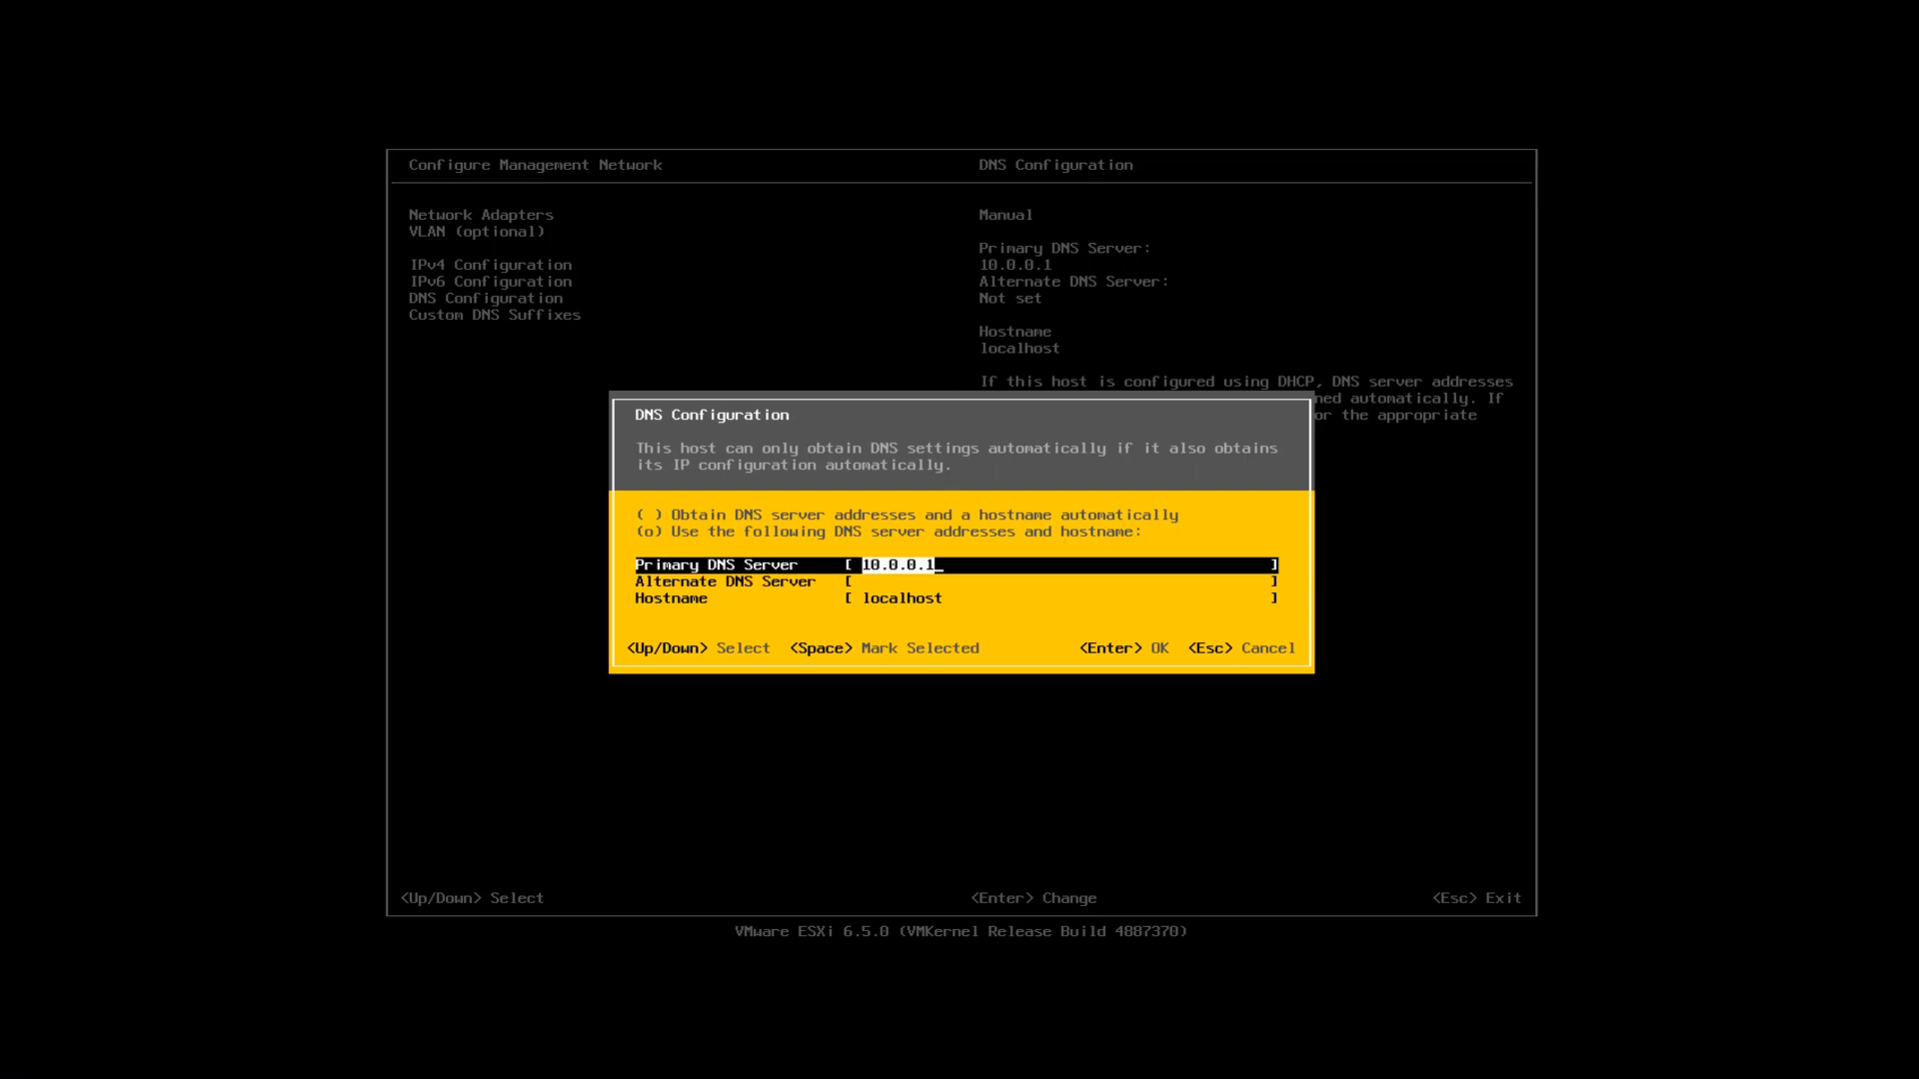
{"action": "key", "text": "Down"}
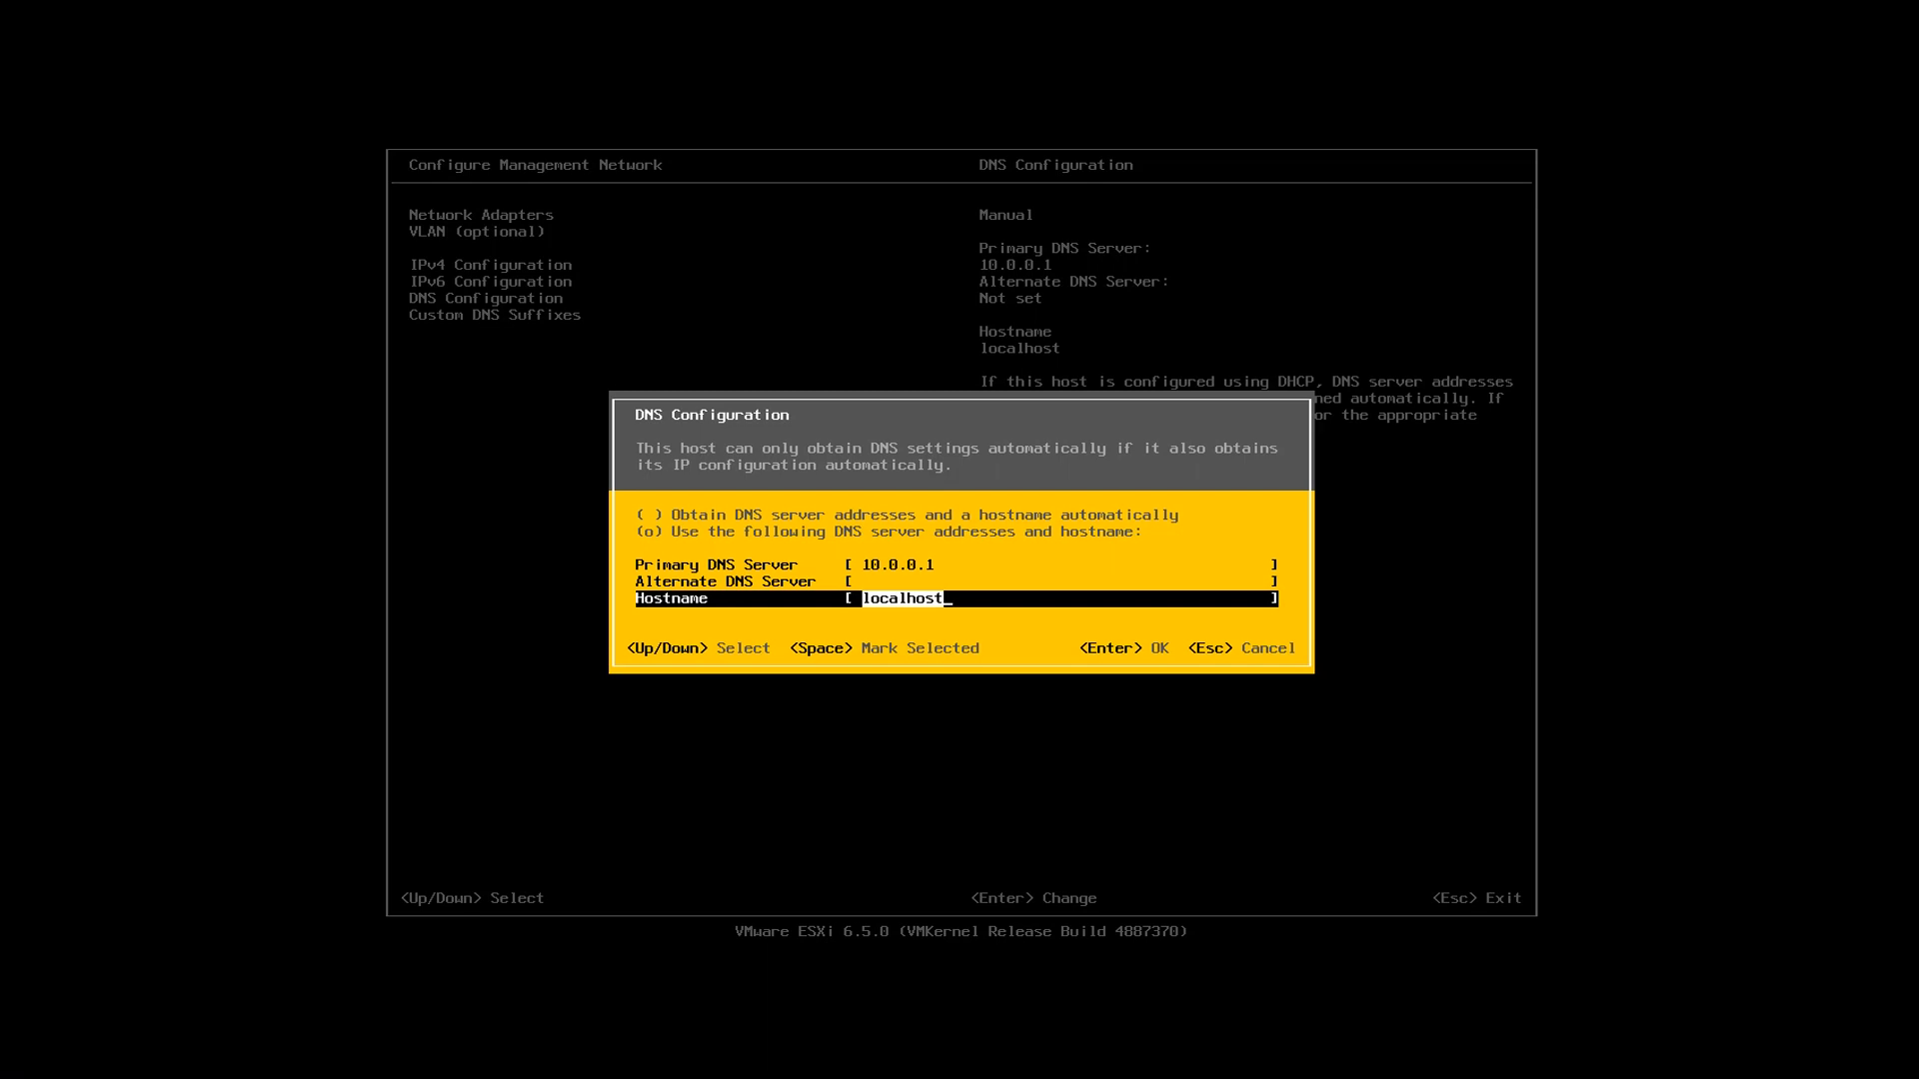
- Replace the hostname localhost with nlb-esxi-01
{"action": "type", "text": "n"}
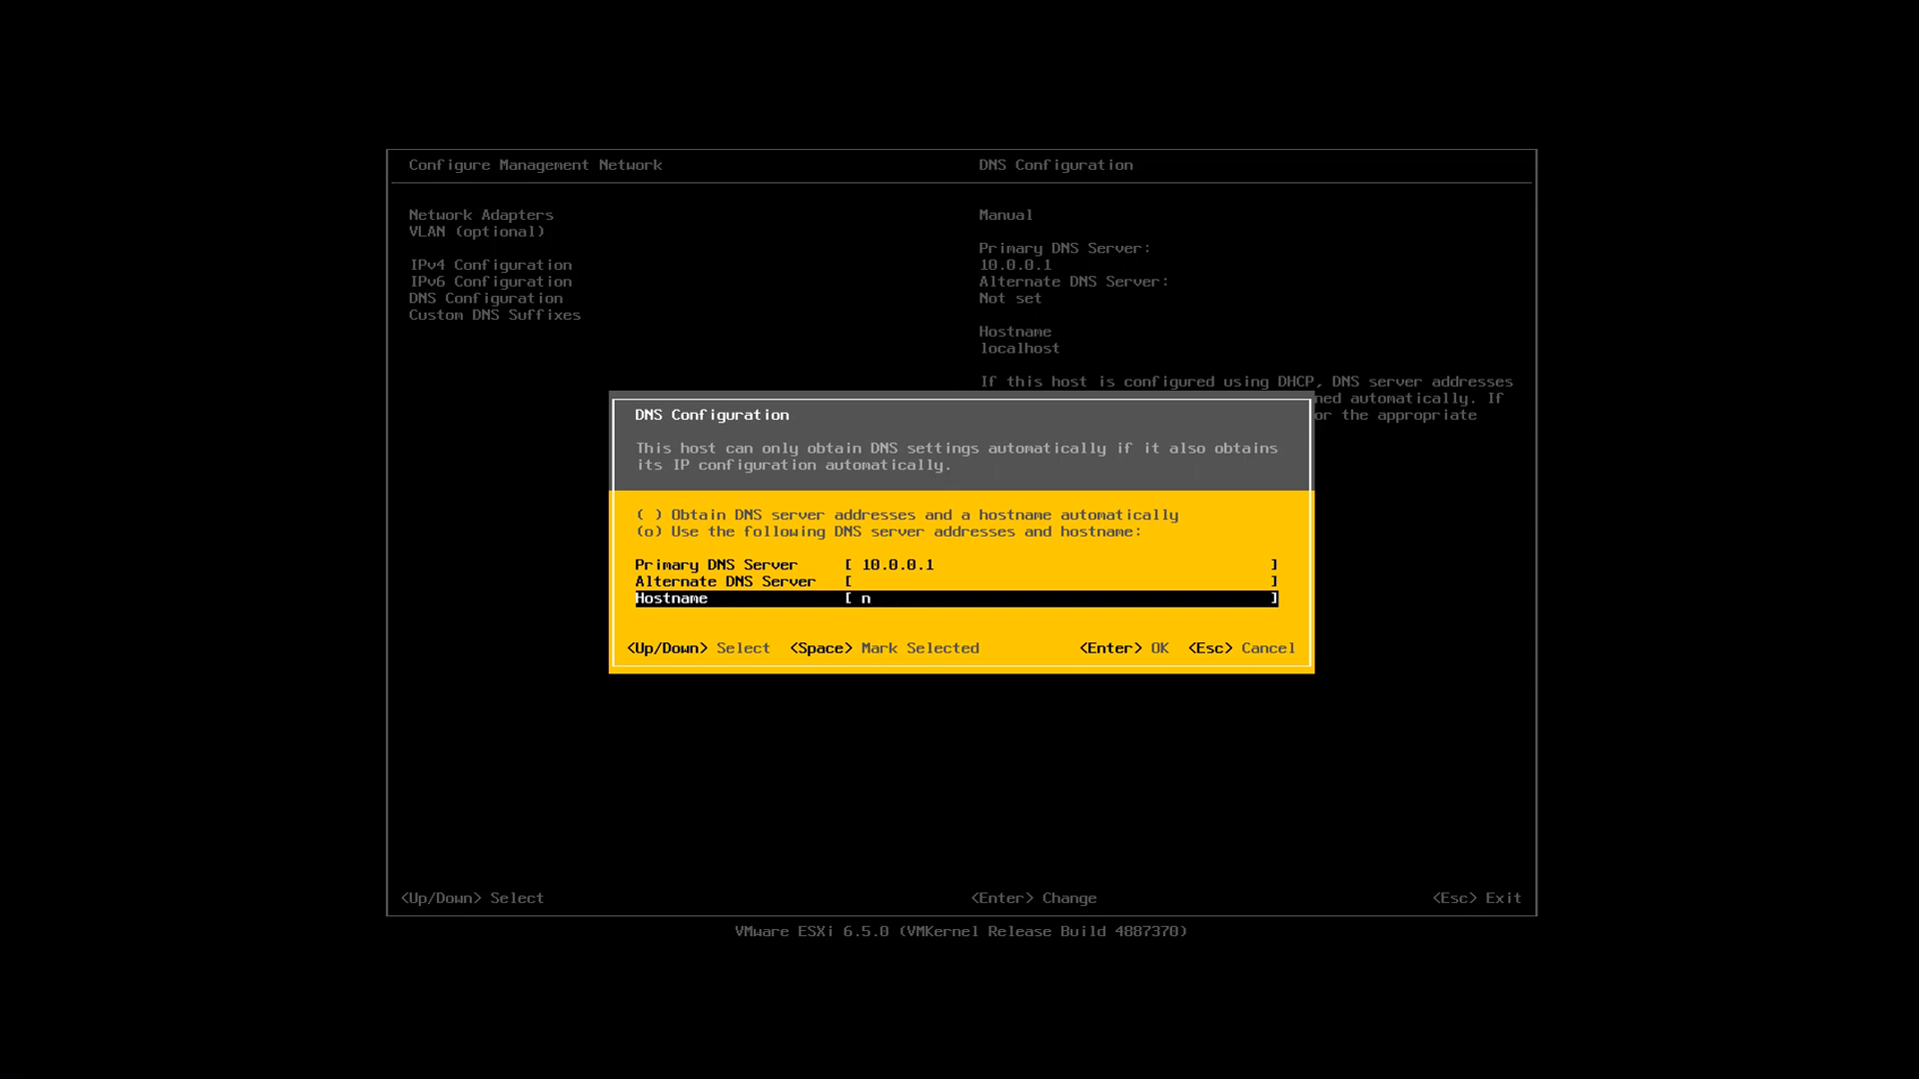
{"action": "type", "text": "lb-es"}
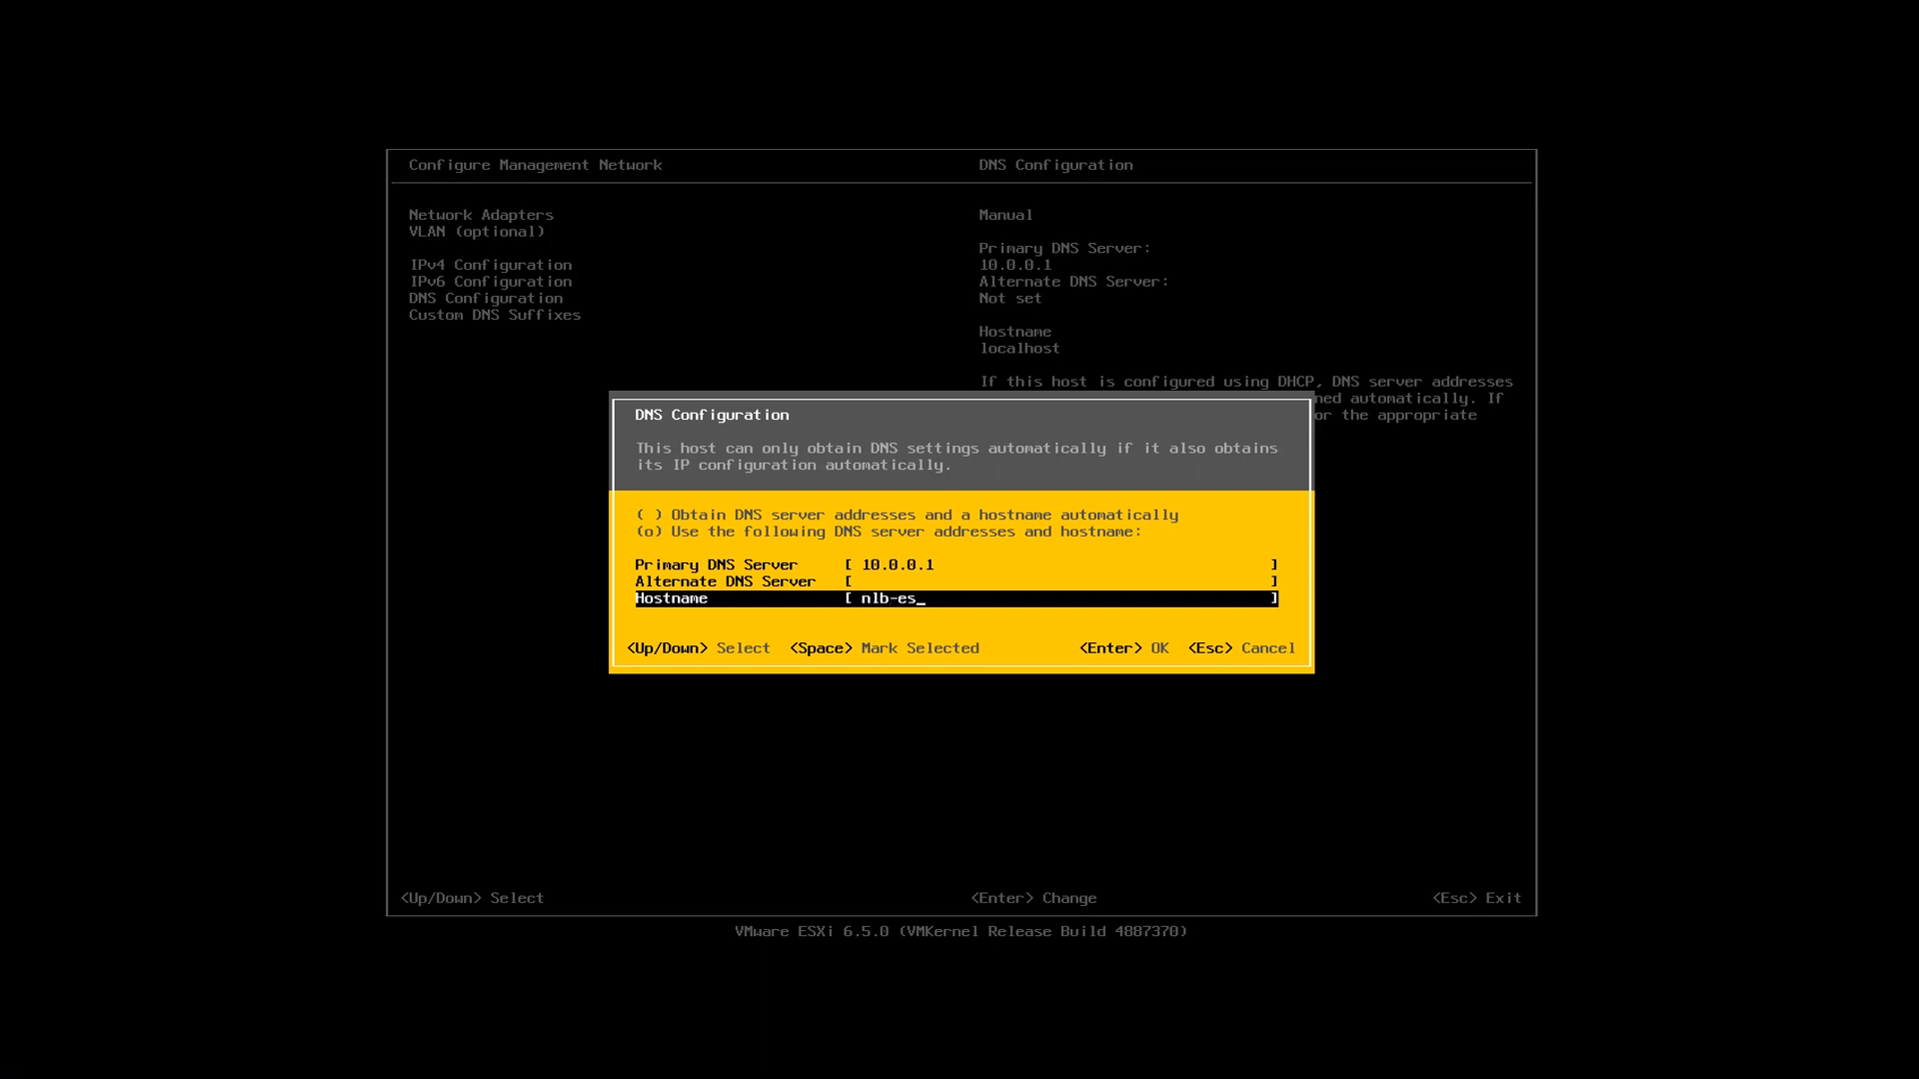
{"action": "type", "text": "xi-01"}
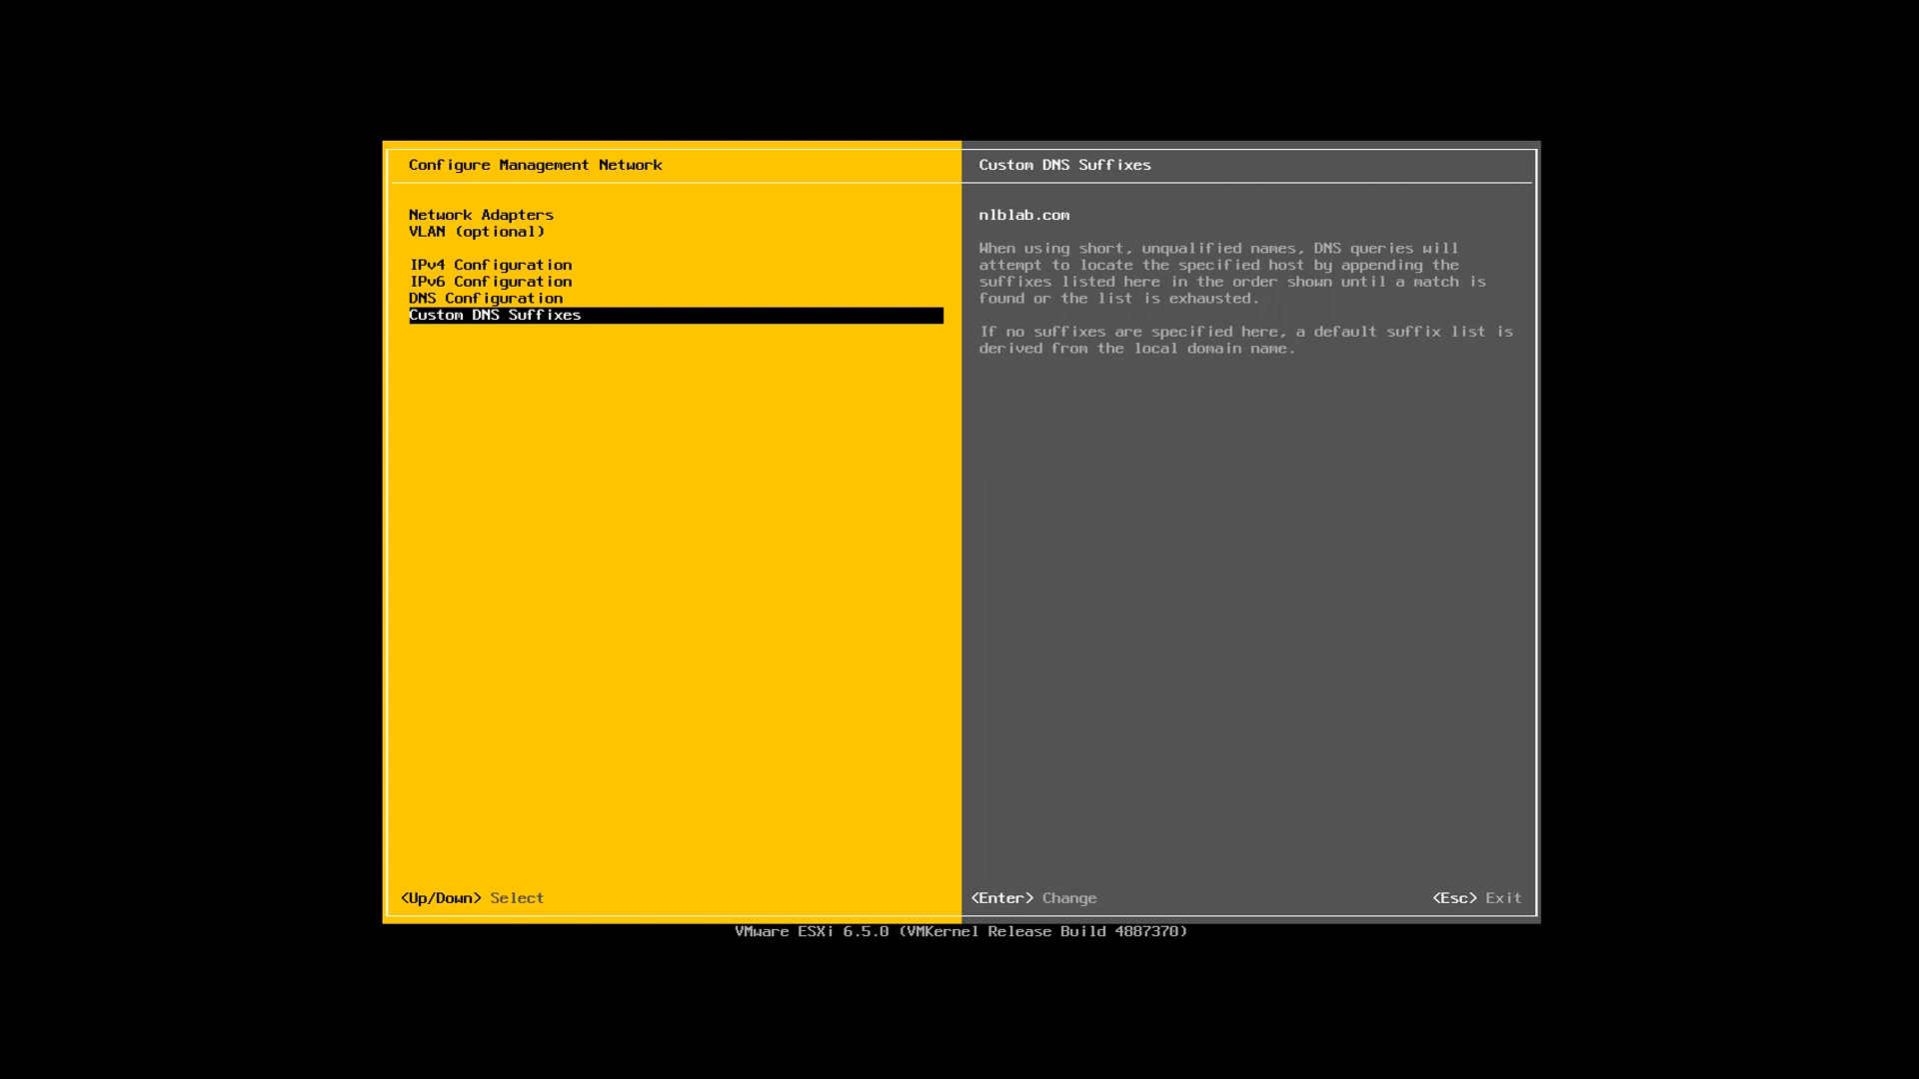
- Apply the management network changes, returning to the summary showing nlb-esxi-01 at 10.0.0.21
{"action": "key", "text": "Up"}
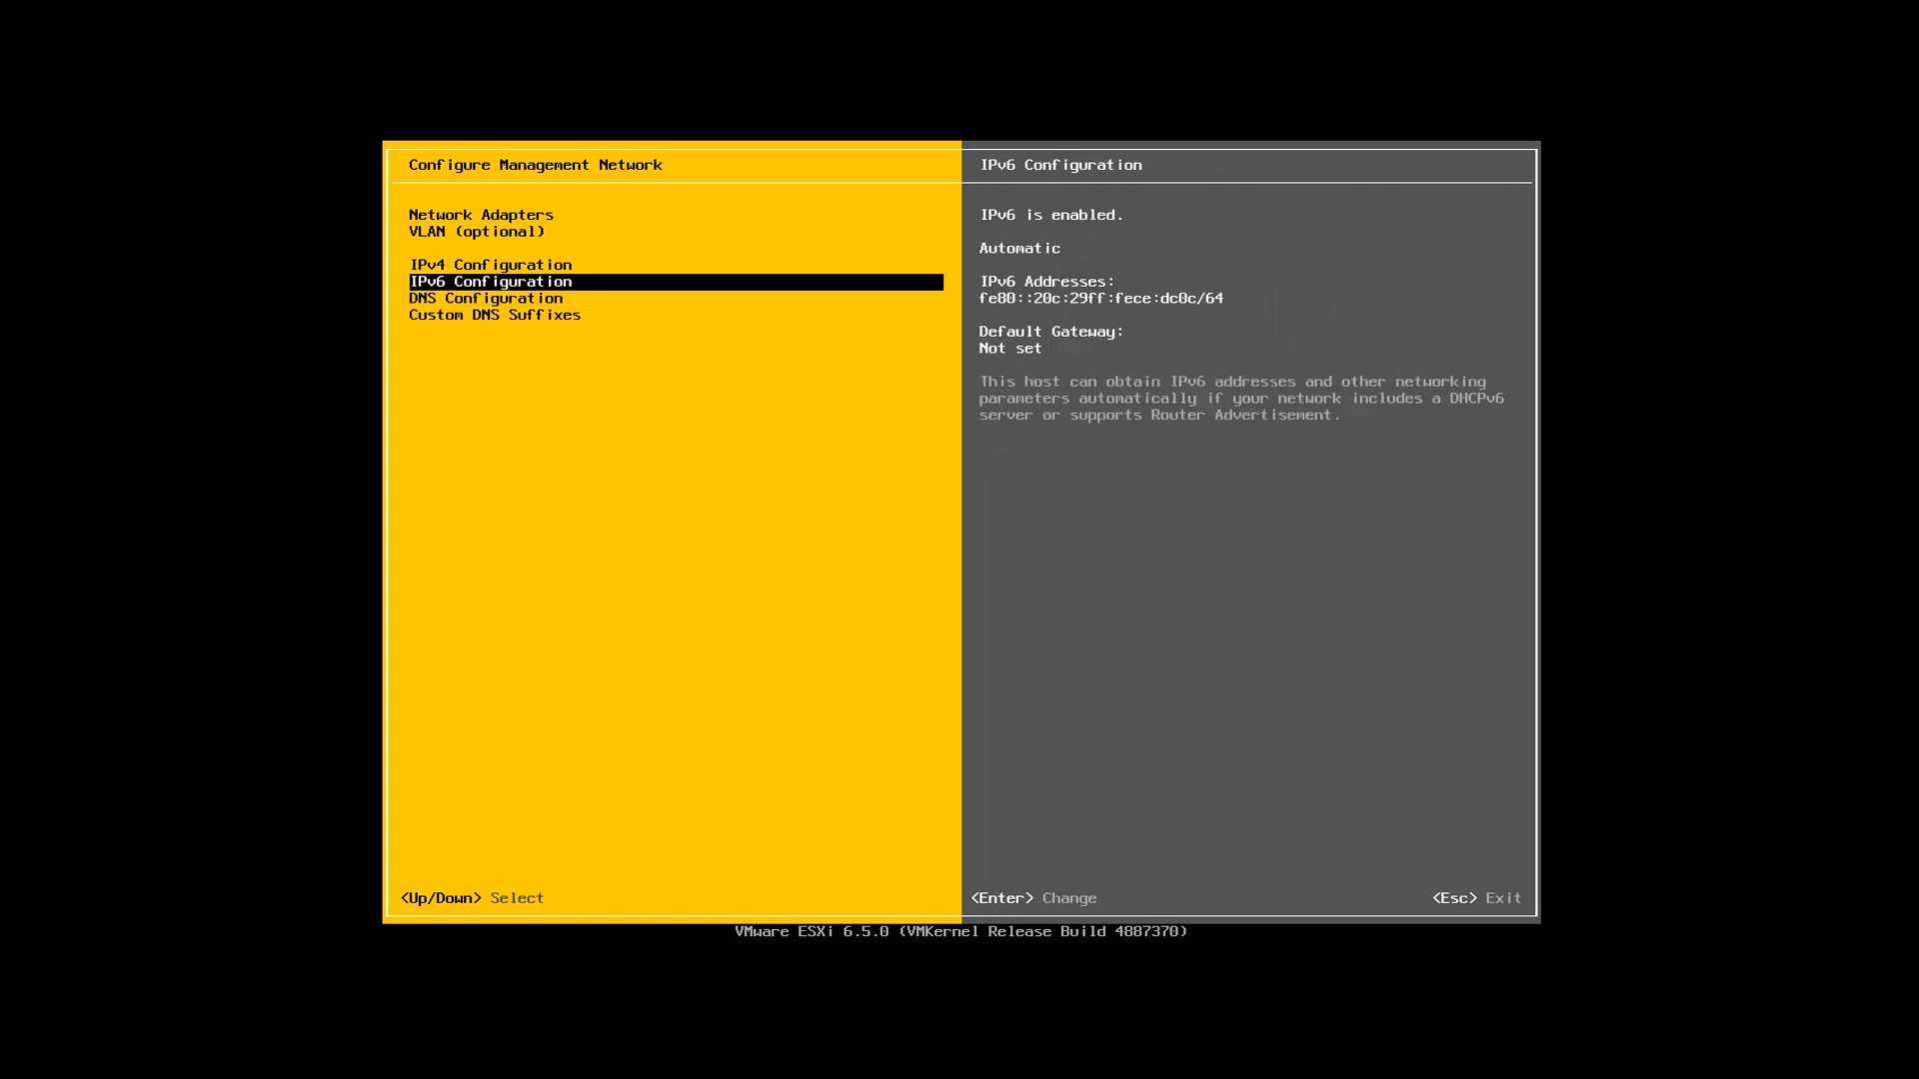
{"action": "key", "text": "Up"}
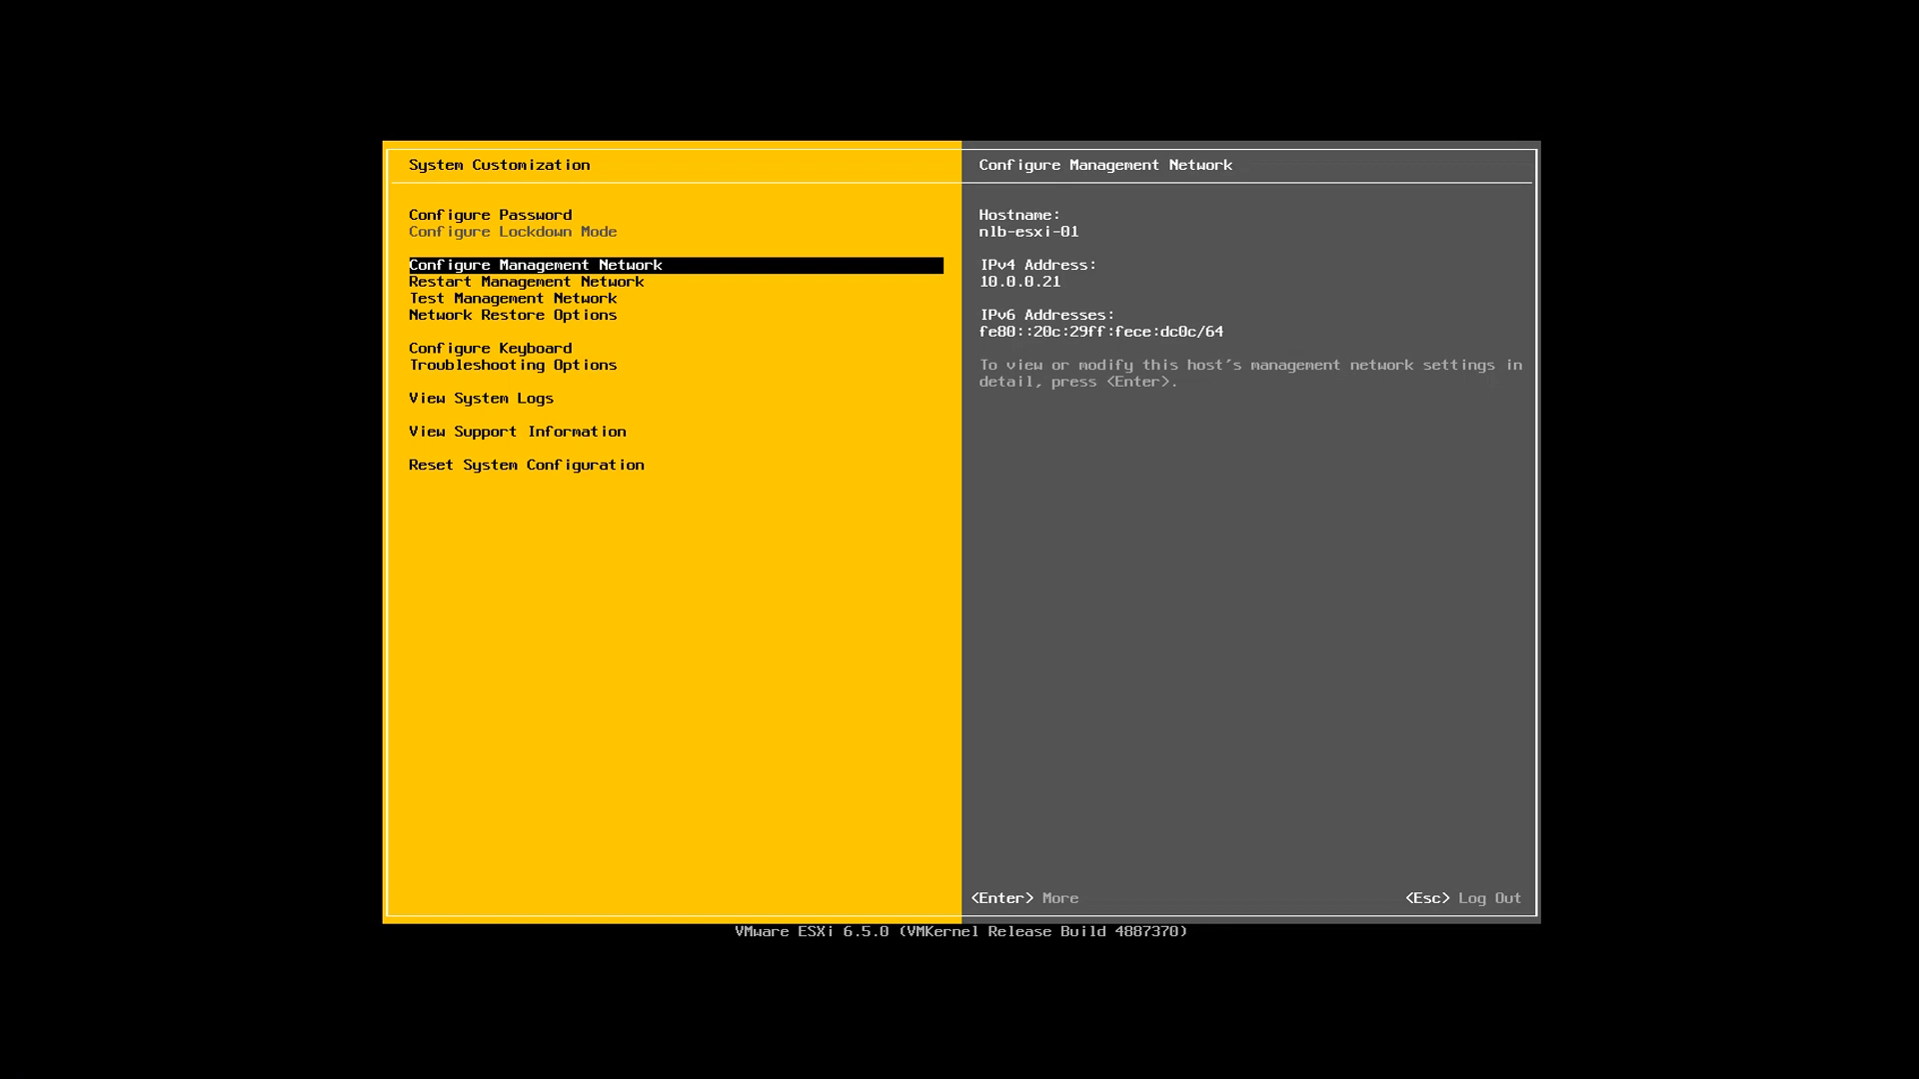
- Reach Test Management Network, set to ping 10.0.0.254, 10.0.0.1 and resolve nlb-esxi-01.nlblab.com
{"action": "key", "text": "Down"}
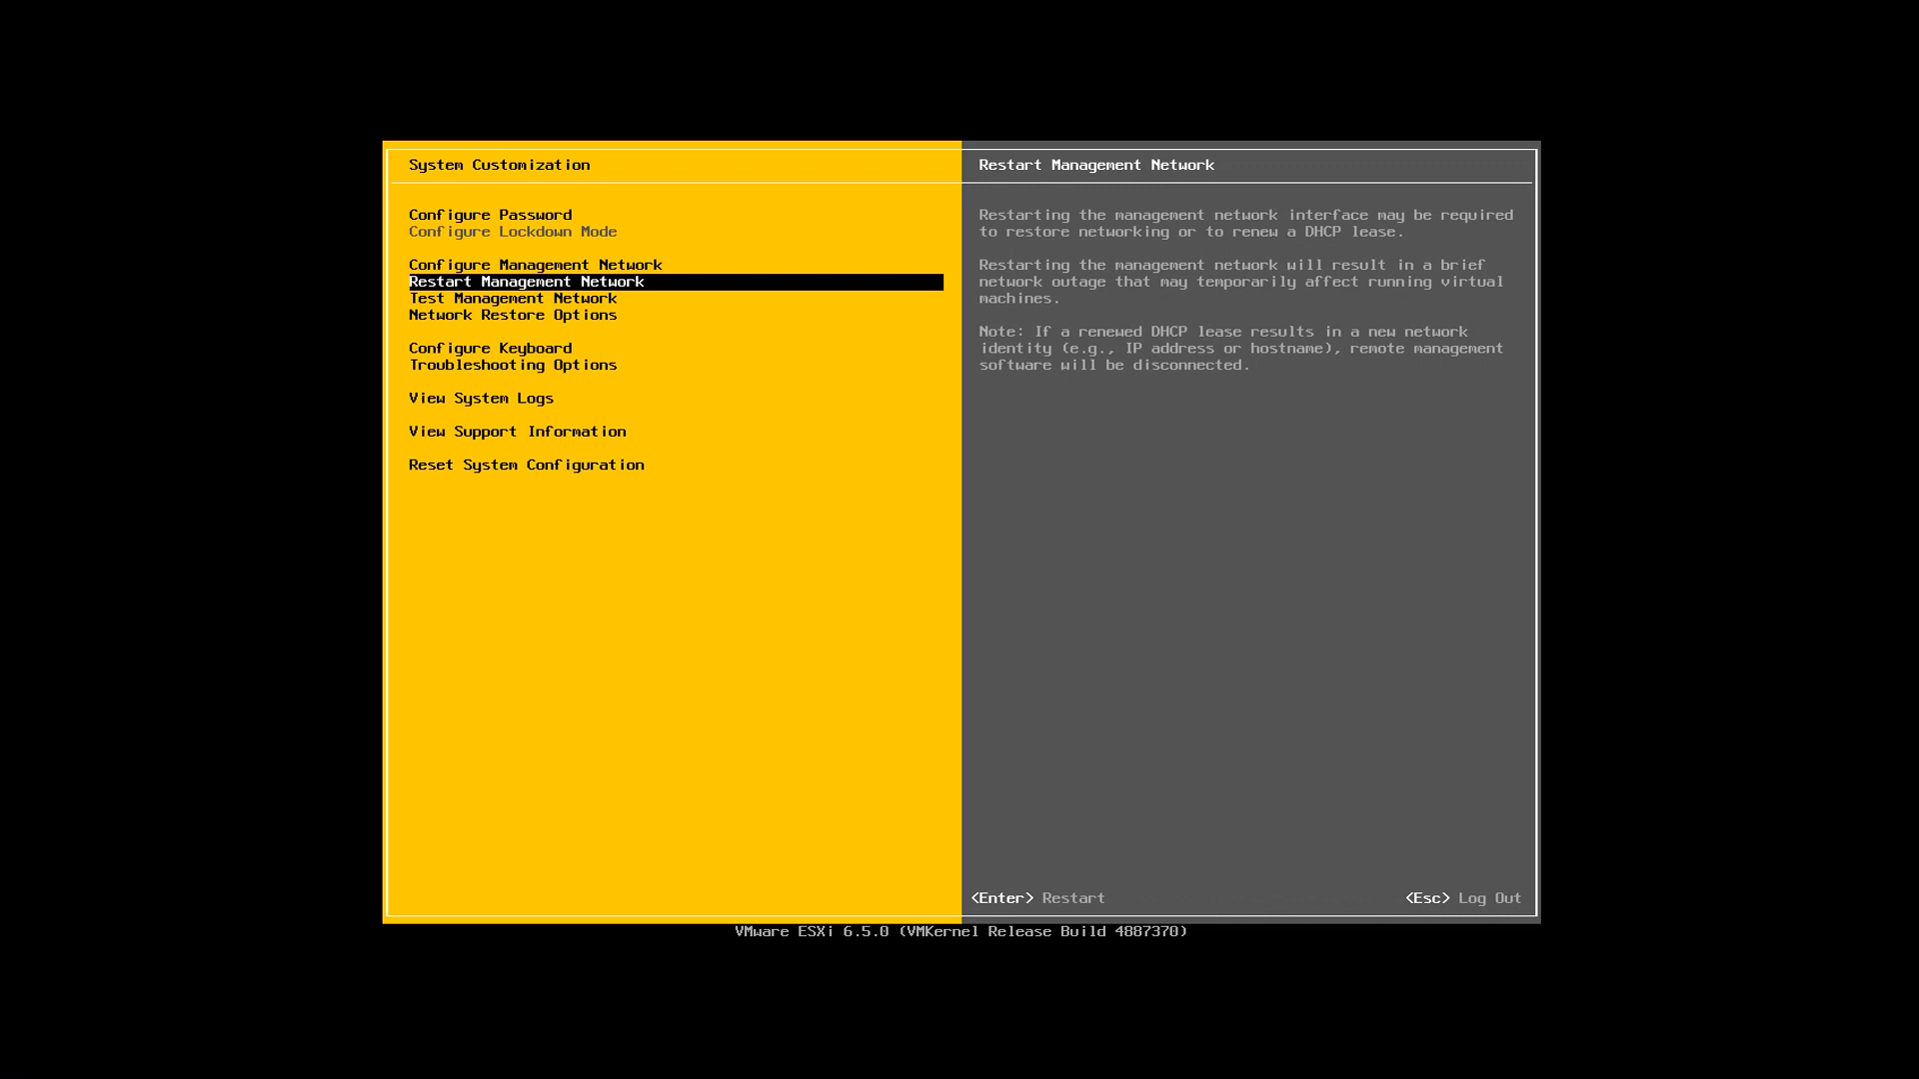
{"action": "key", "text": "Down"}
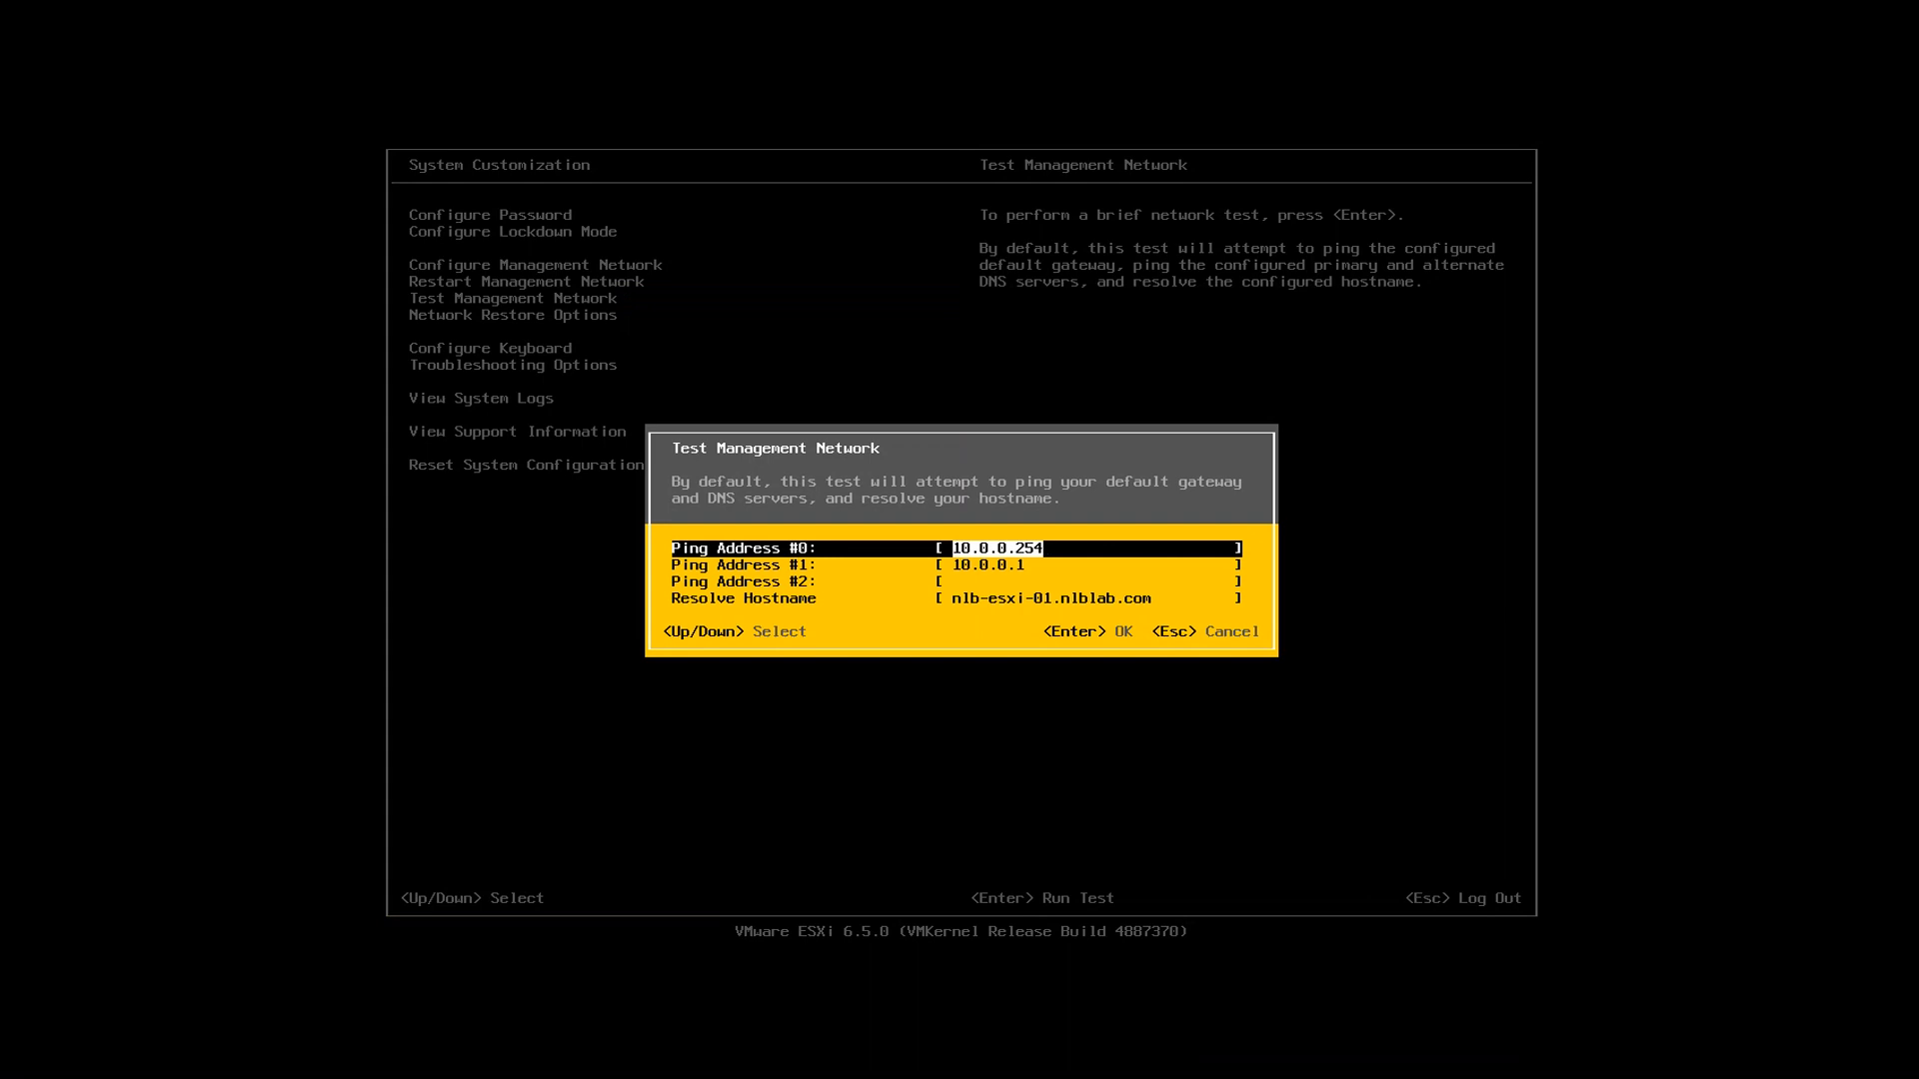
- Run the management network ping and hostname test and bring up Network Restore Options
{"action": "key", "text": "Down"}
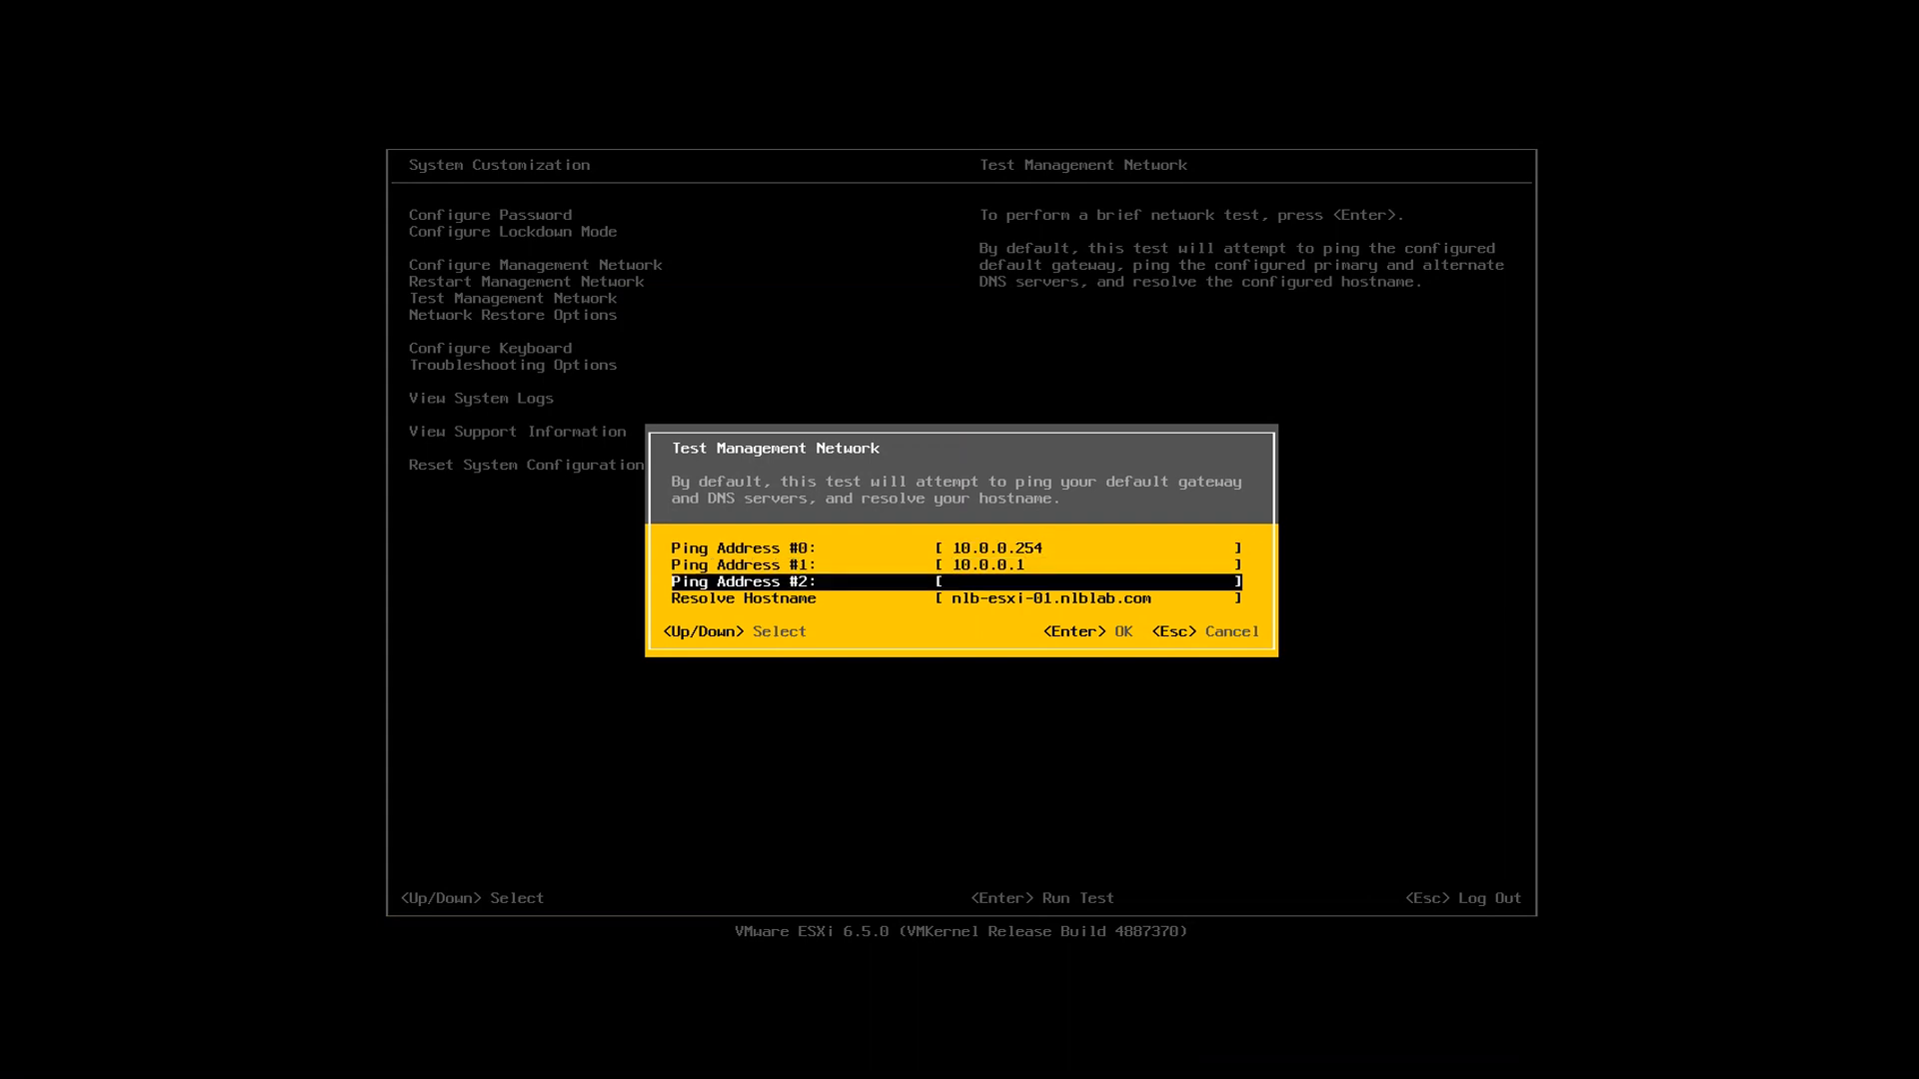
{"action": "key", "text": "Up"}
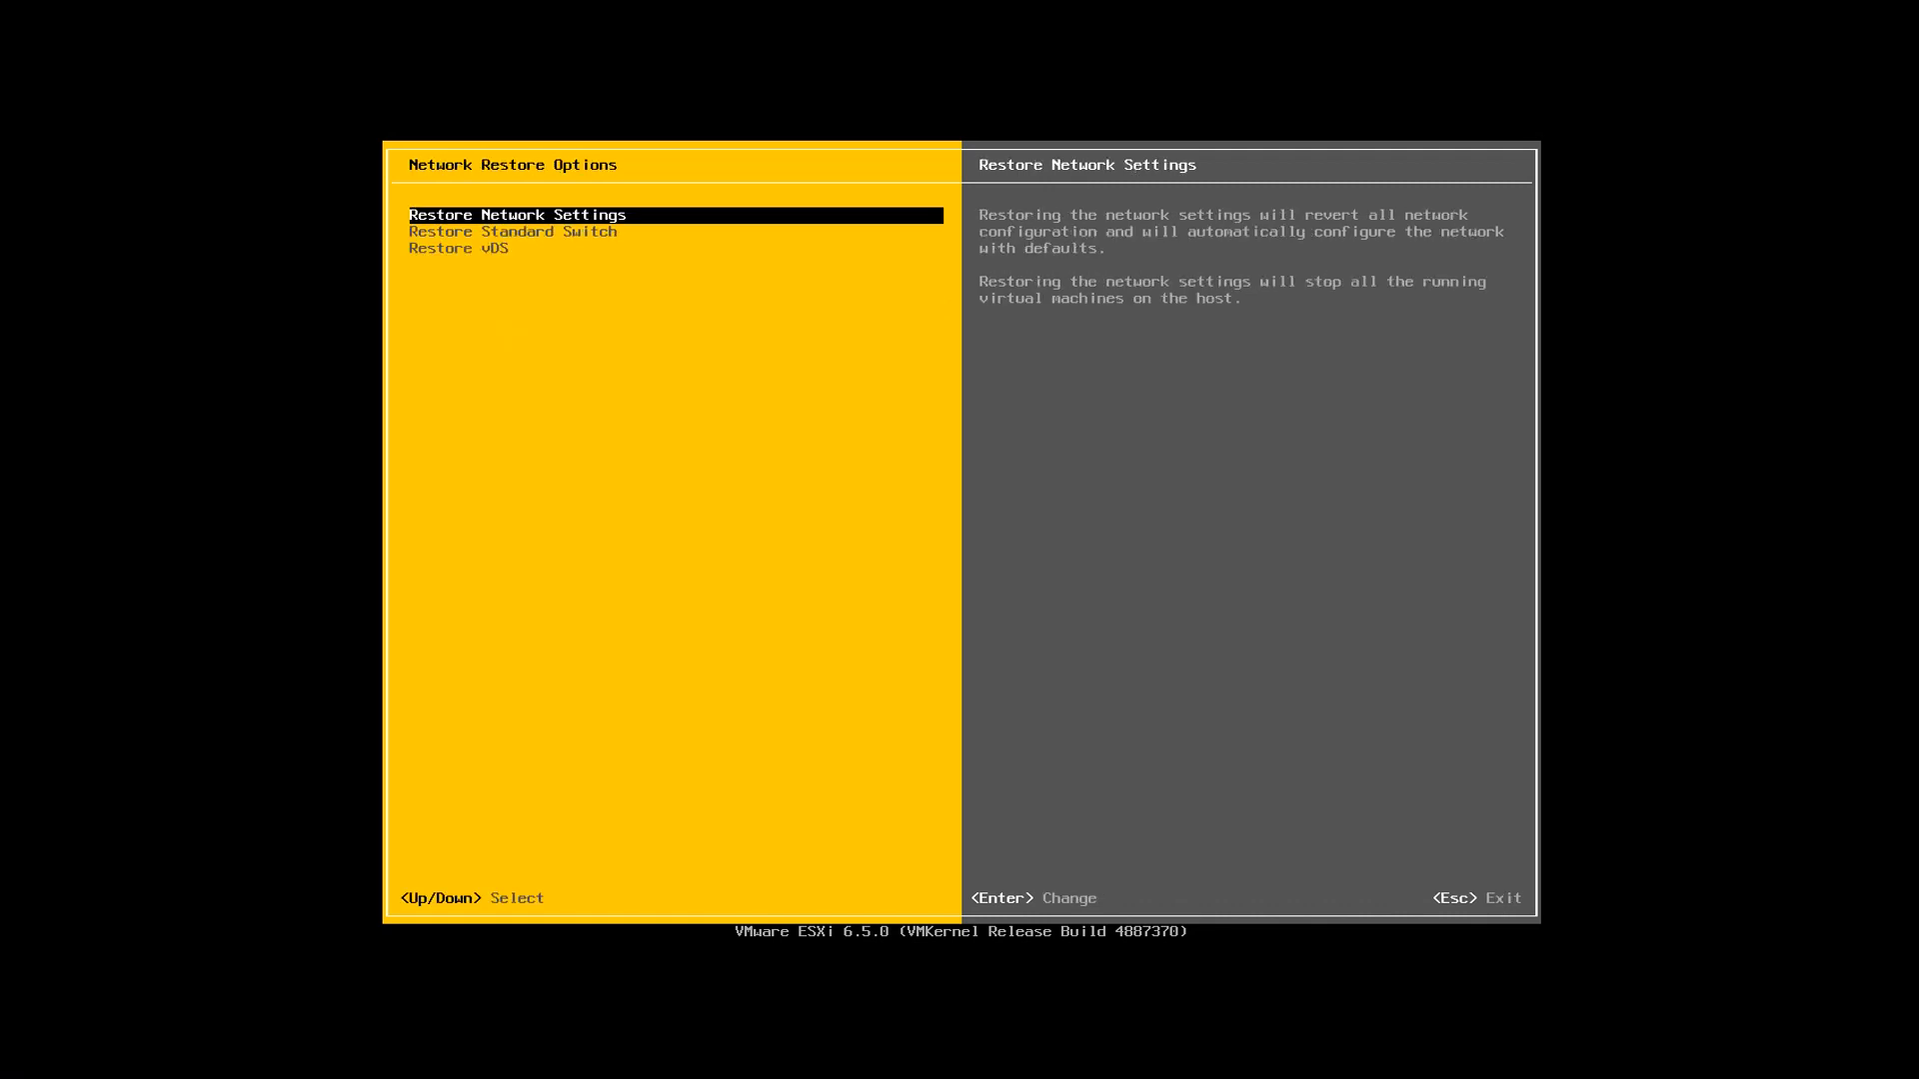
- Review the Network Restore Options description, then return to Configure Keyboard showing US Default
{"action": "key", "text": "Enter"}
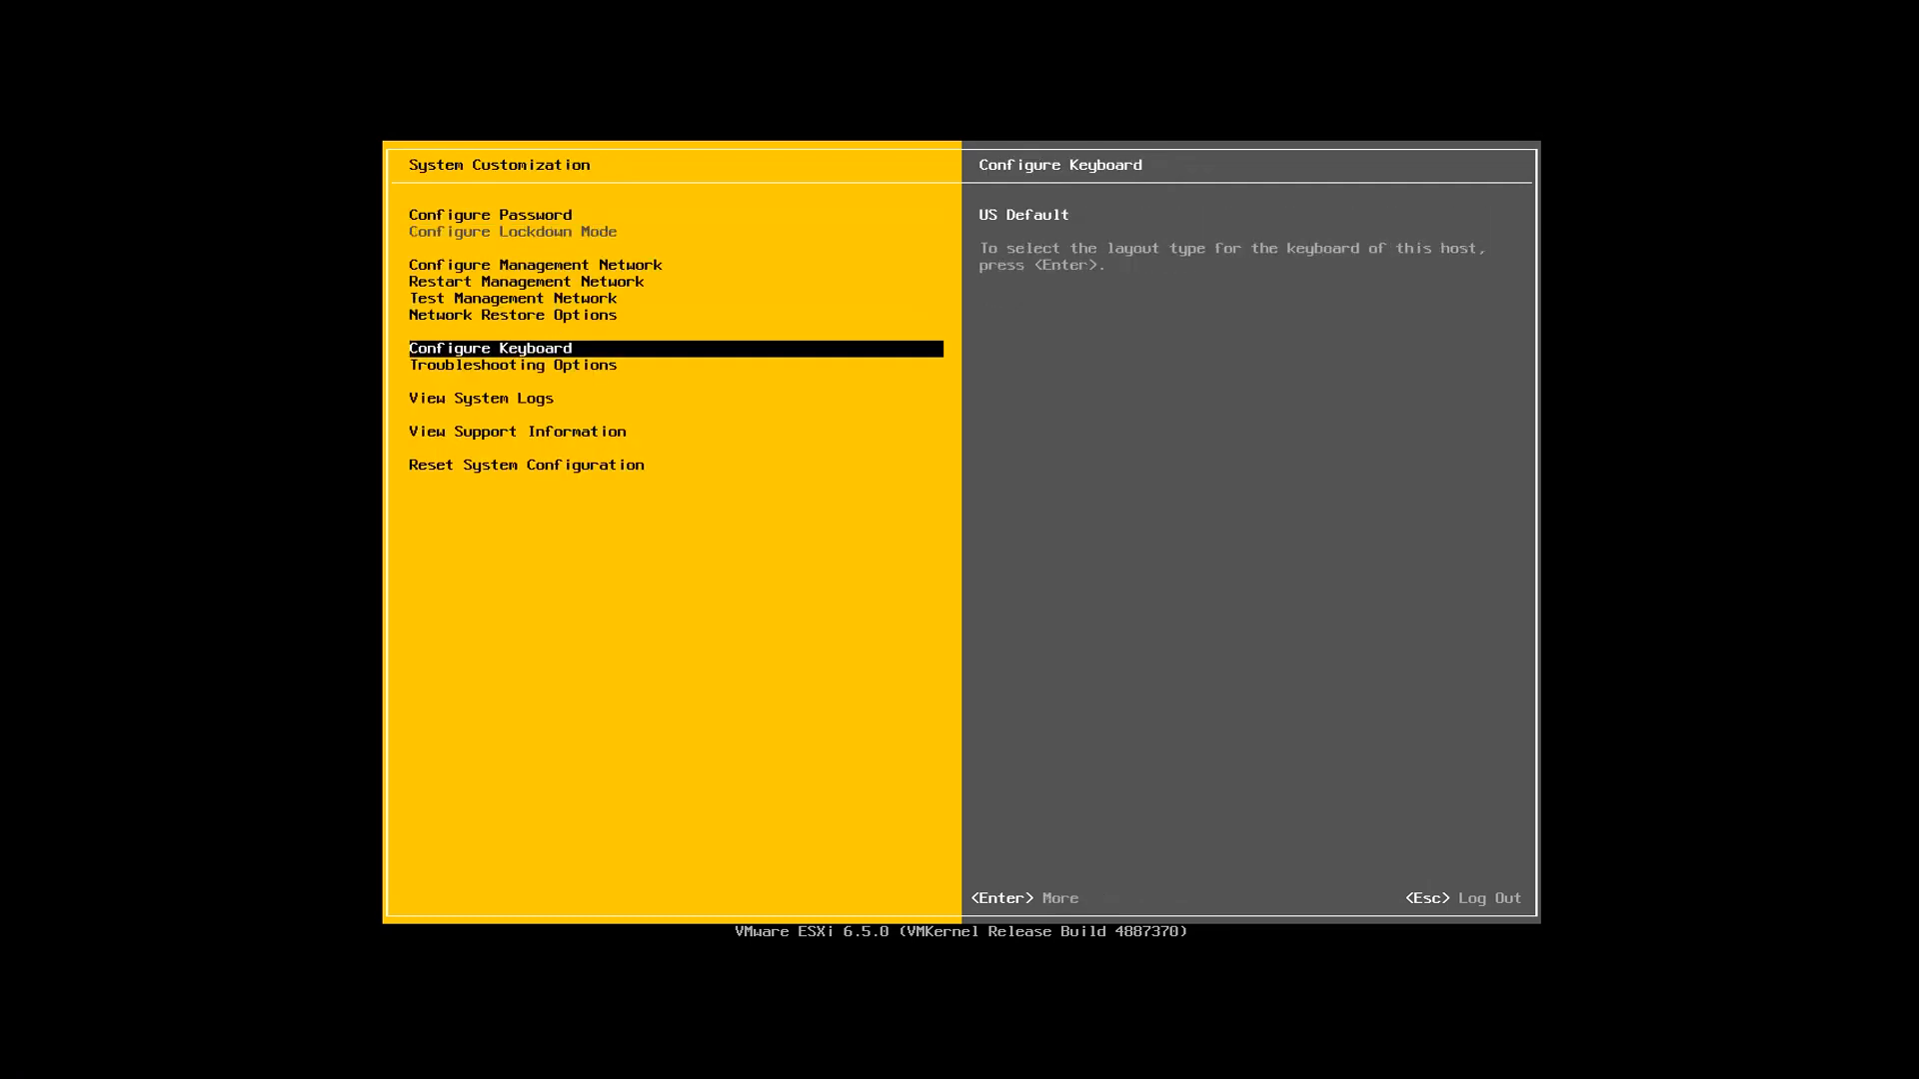
{"action": "key", "text": "Up"}
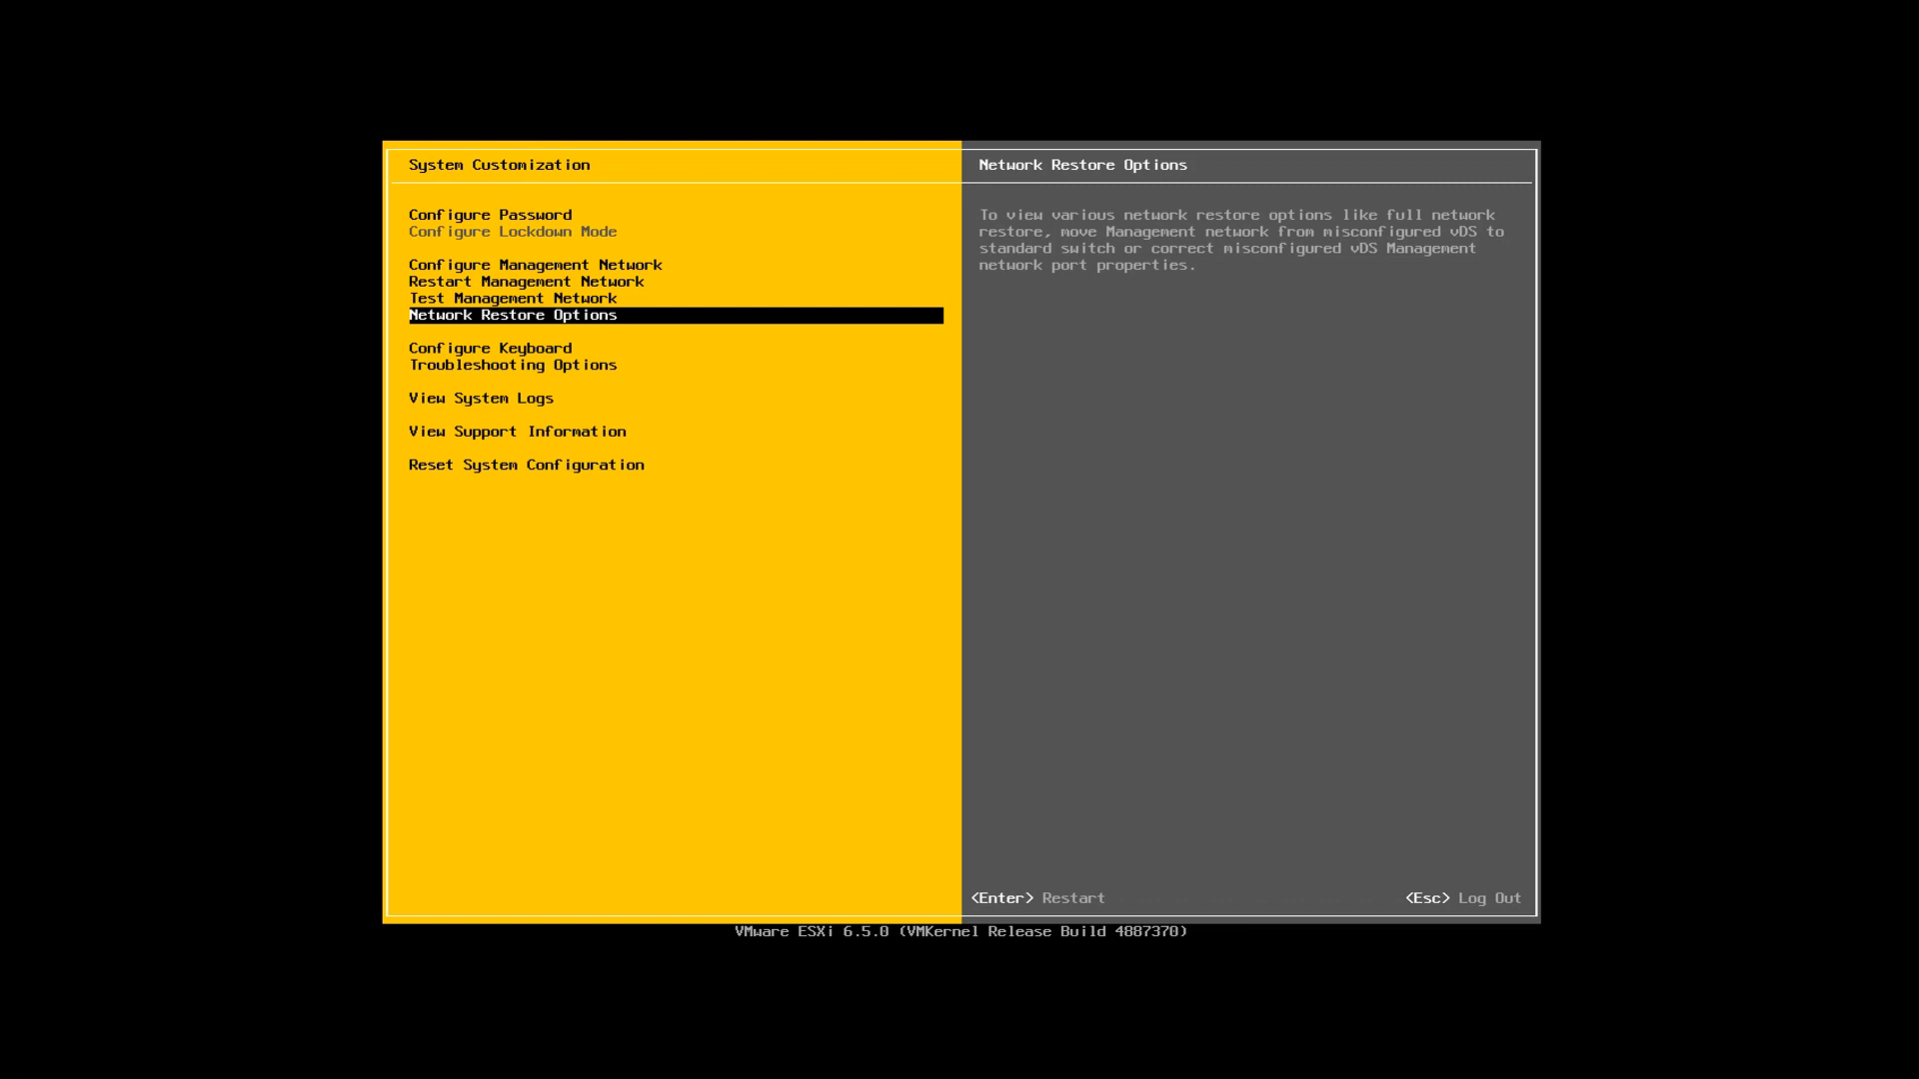
{"action": "key", "text": "Down"}
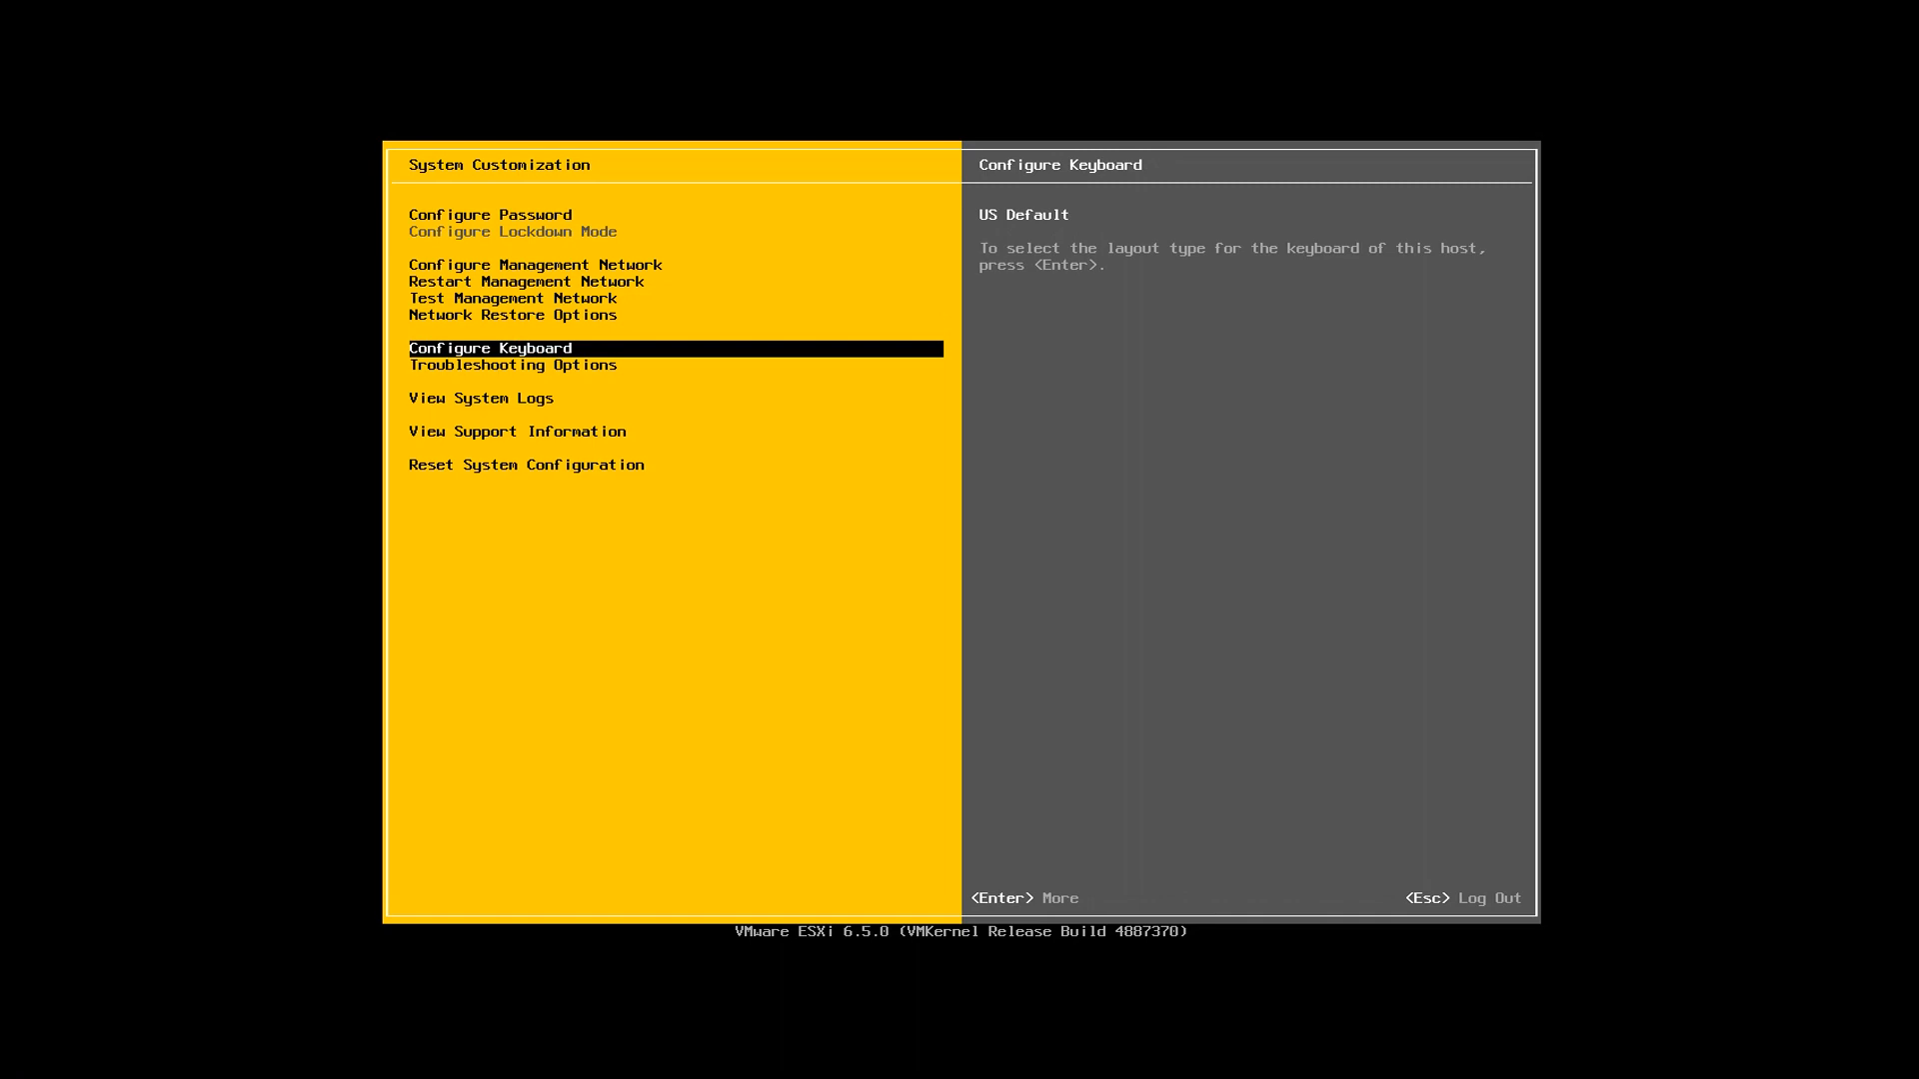
{"action": "key", "text": "Return"}
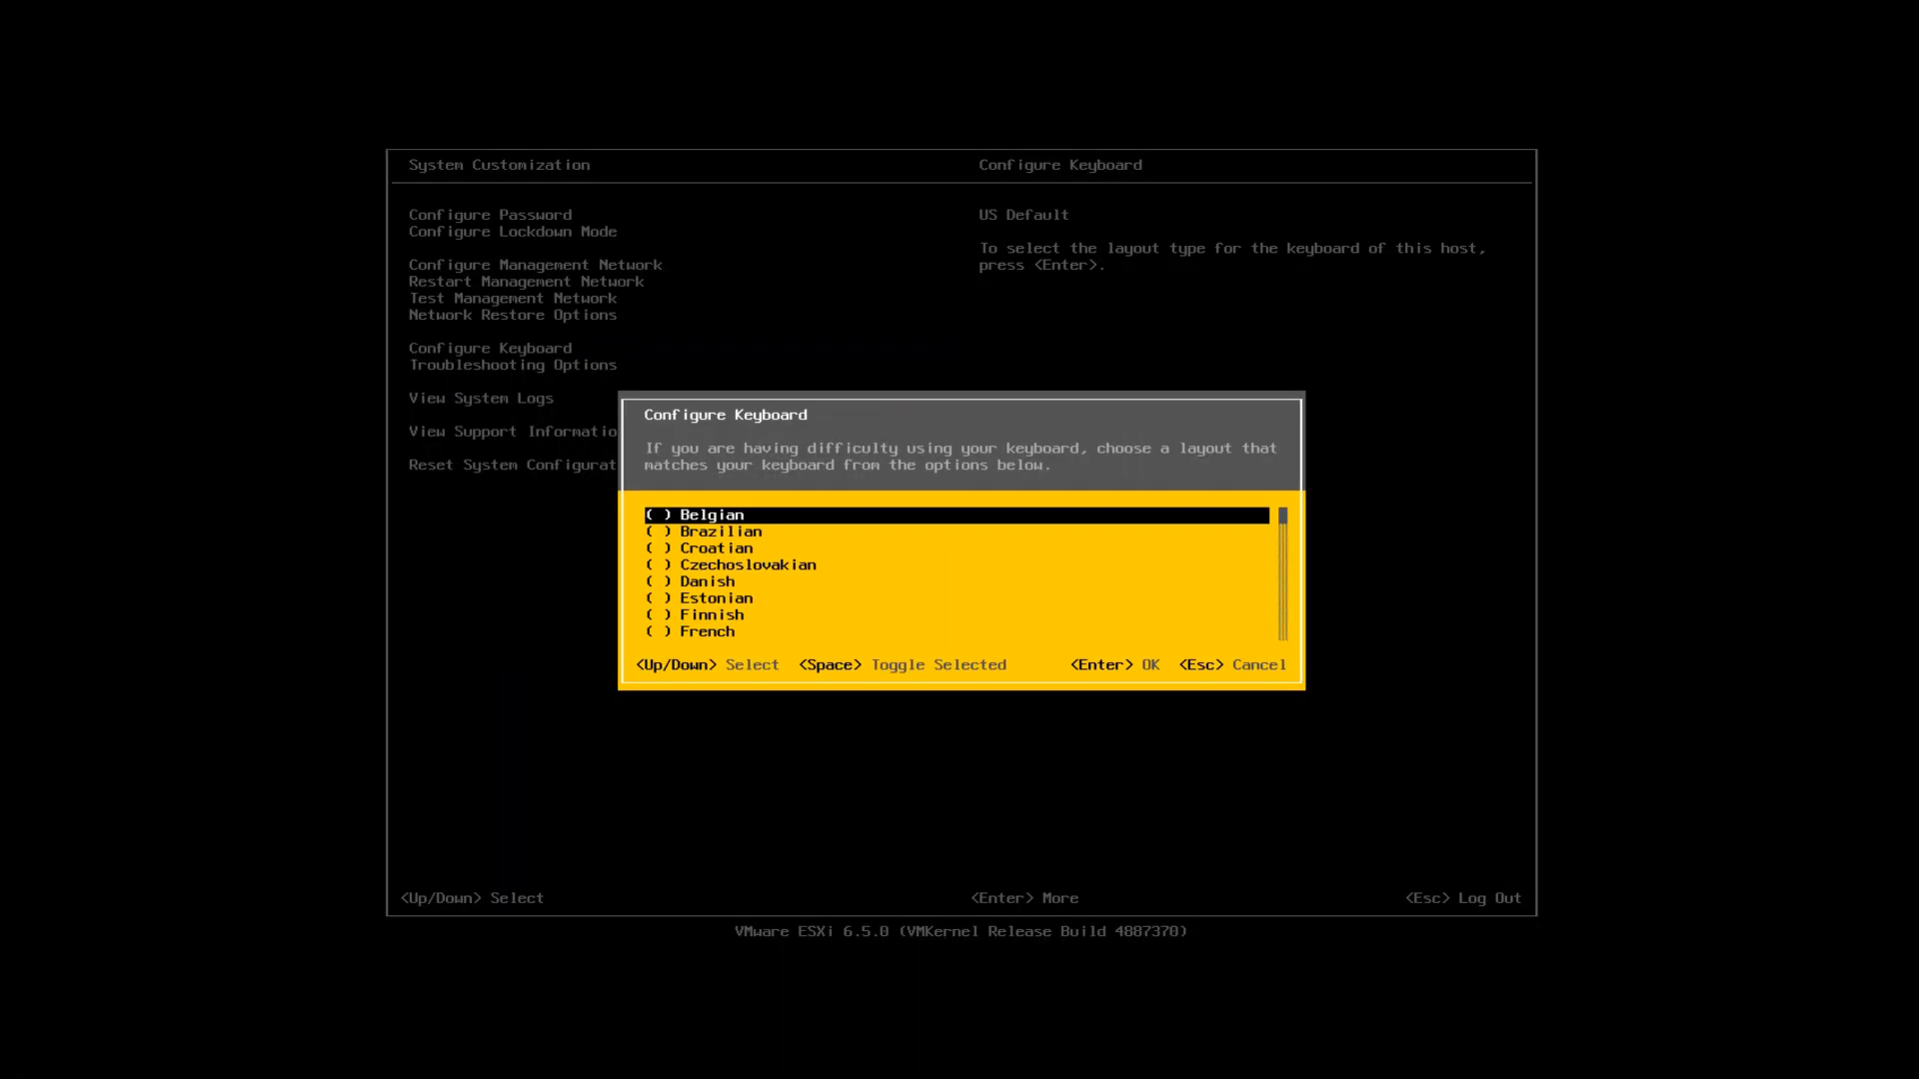
{"action": "scroll", "scroll_direction": "down", "scroll_amount": 3}
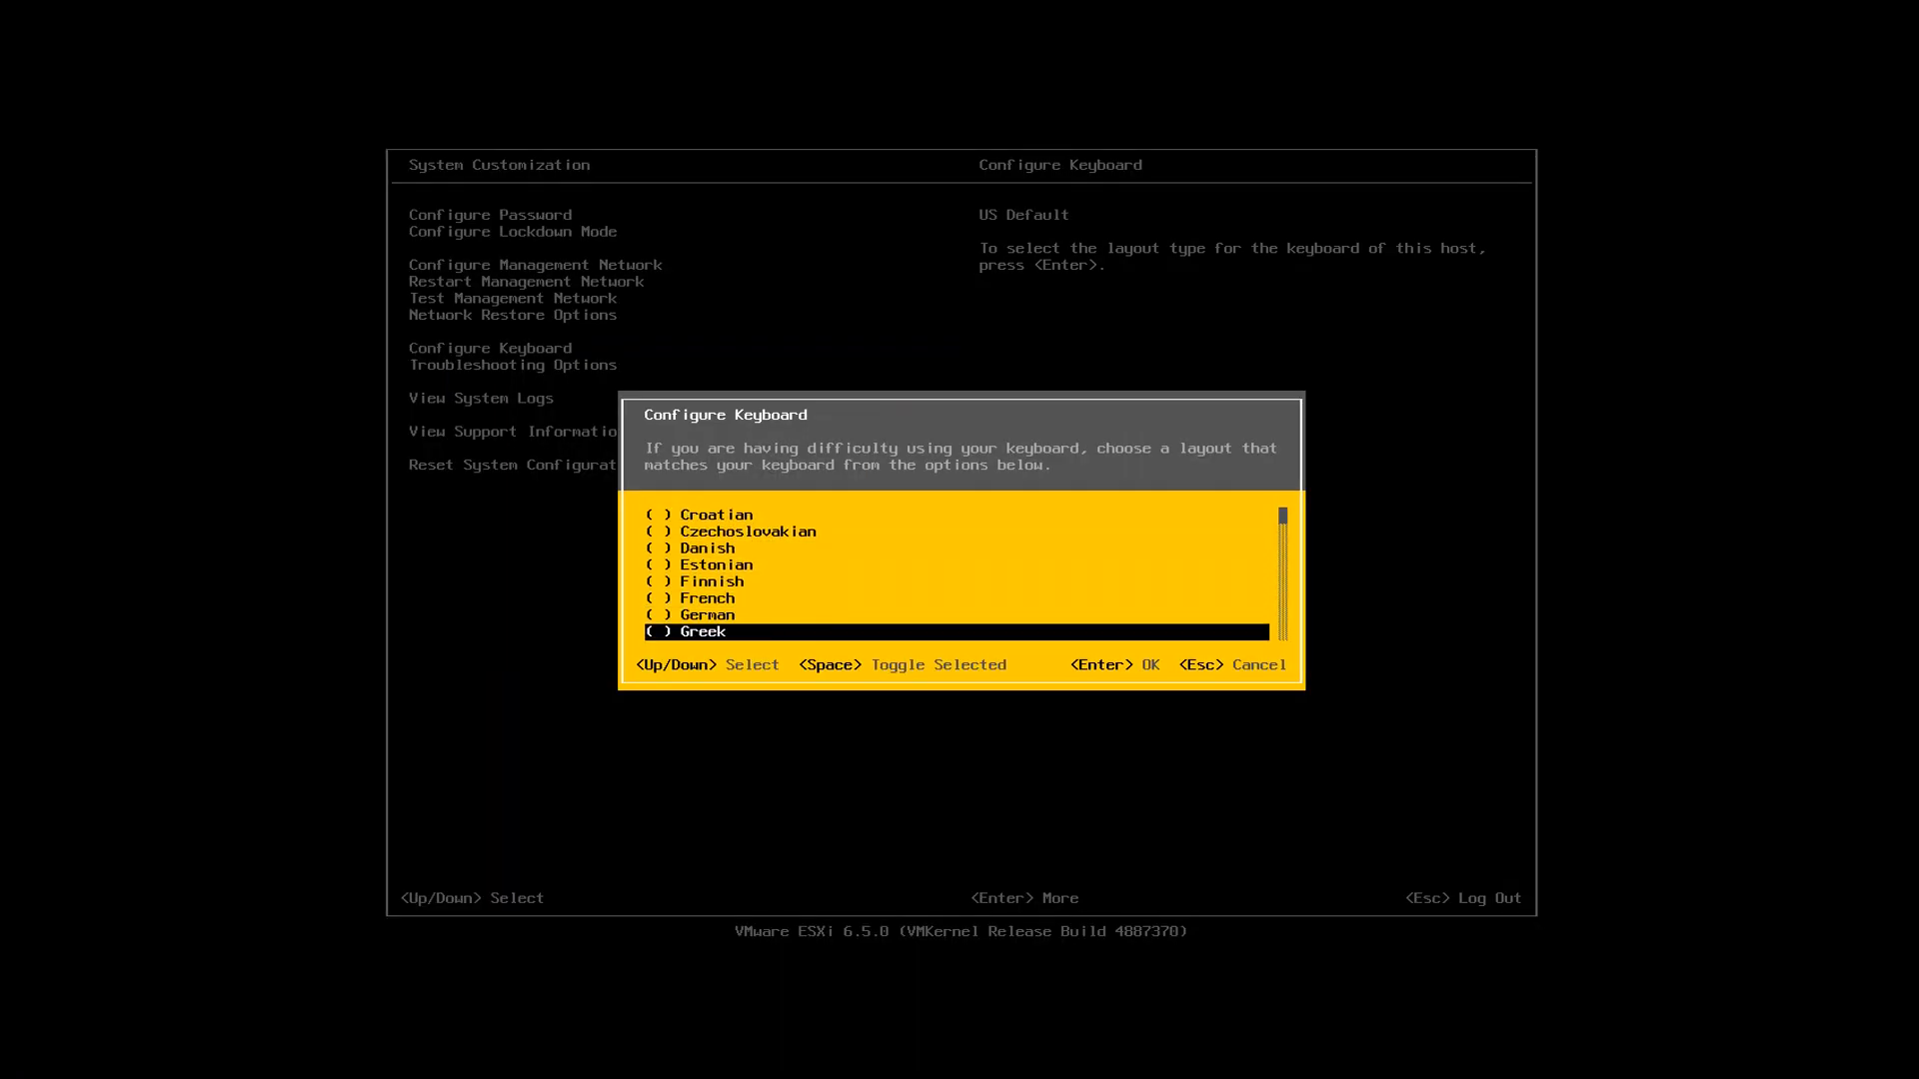
{"action": "scroll", "scroll_direction": "down", "scroll_amount": 3}
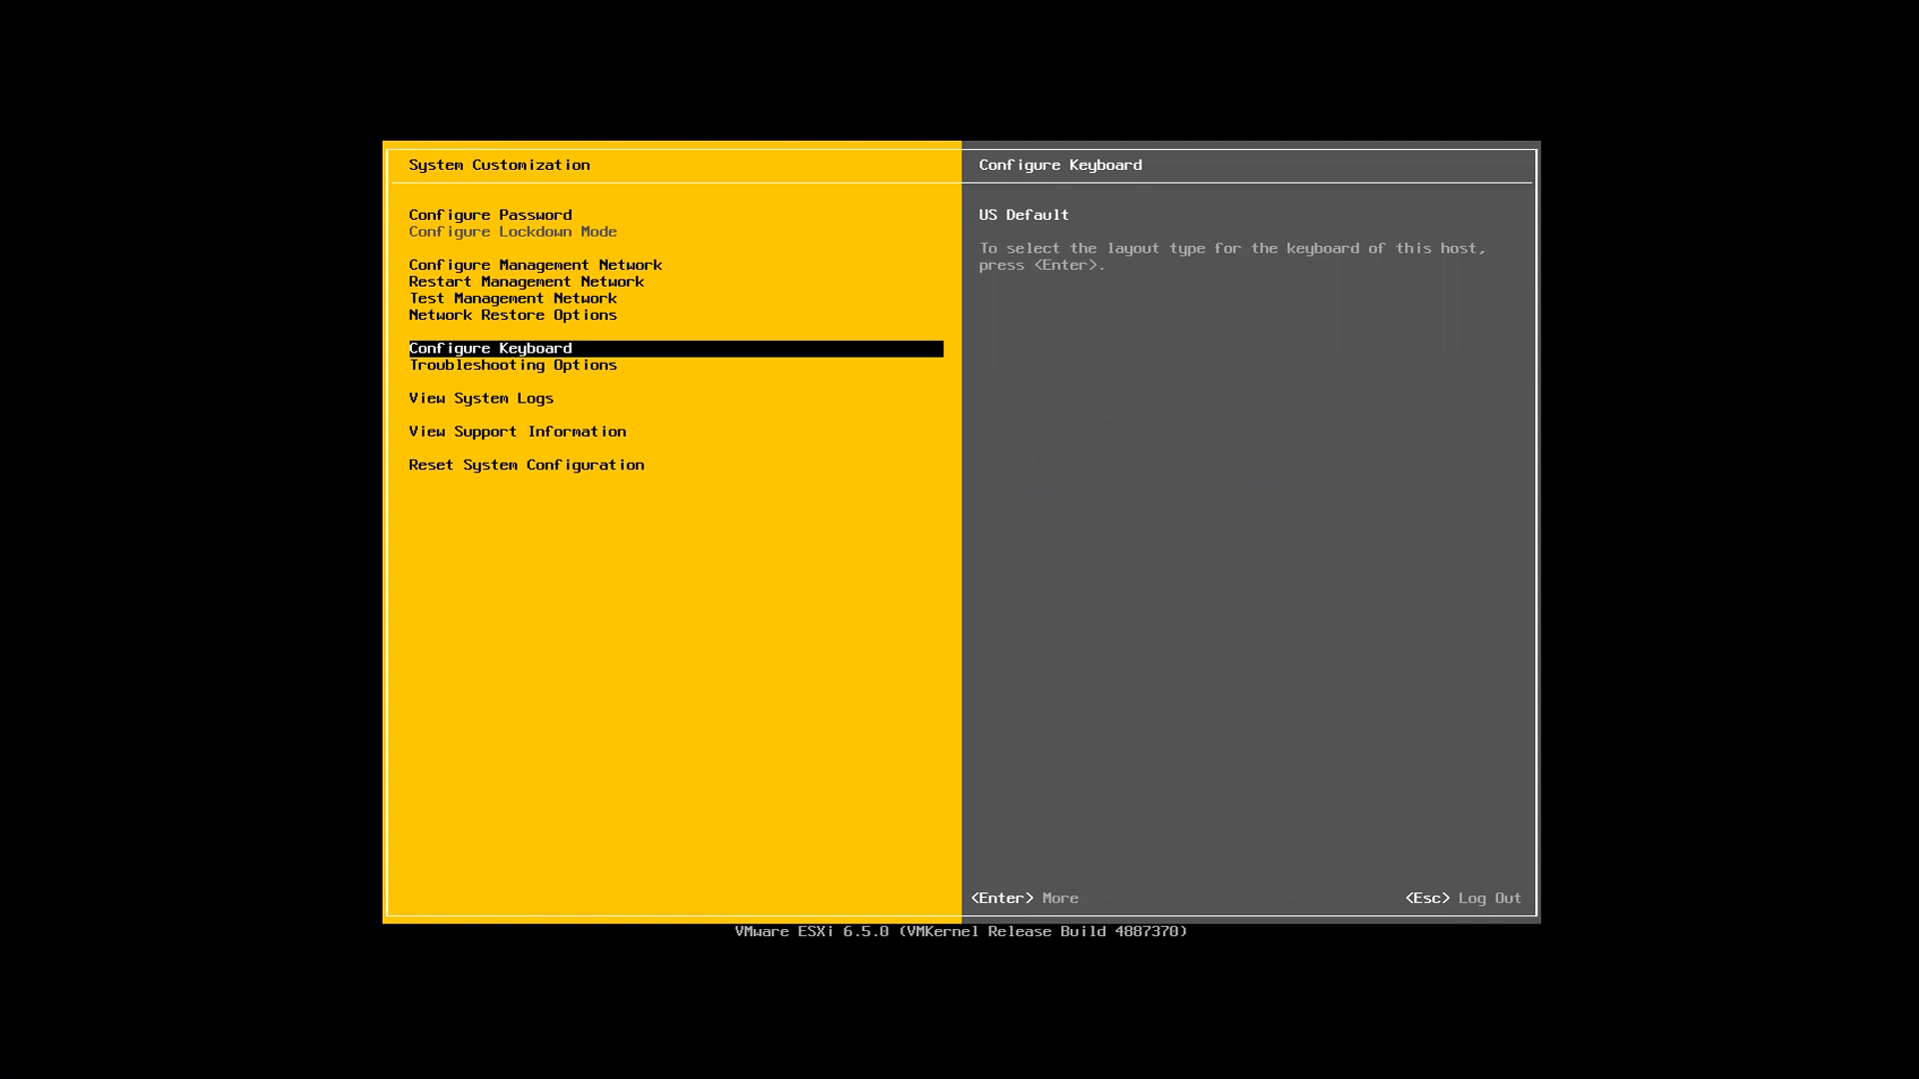
- Enter Troubleshooting Mode Options, where the ESXi Shell is reported disabled
{"action": "key", "text": "Down"}
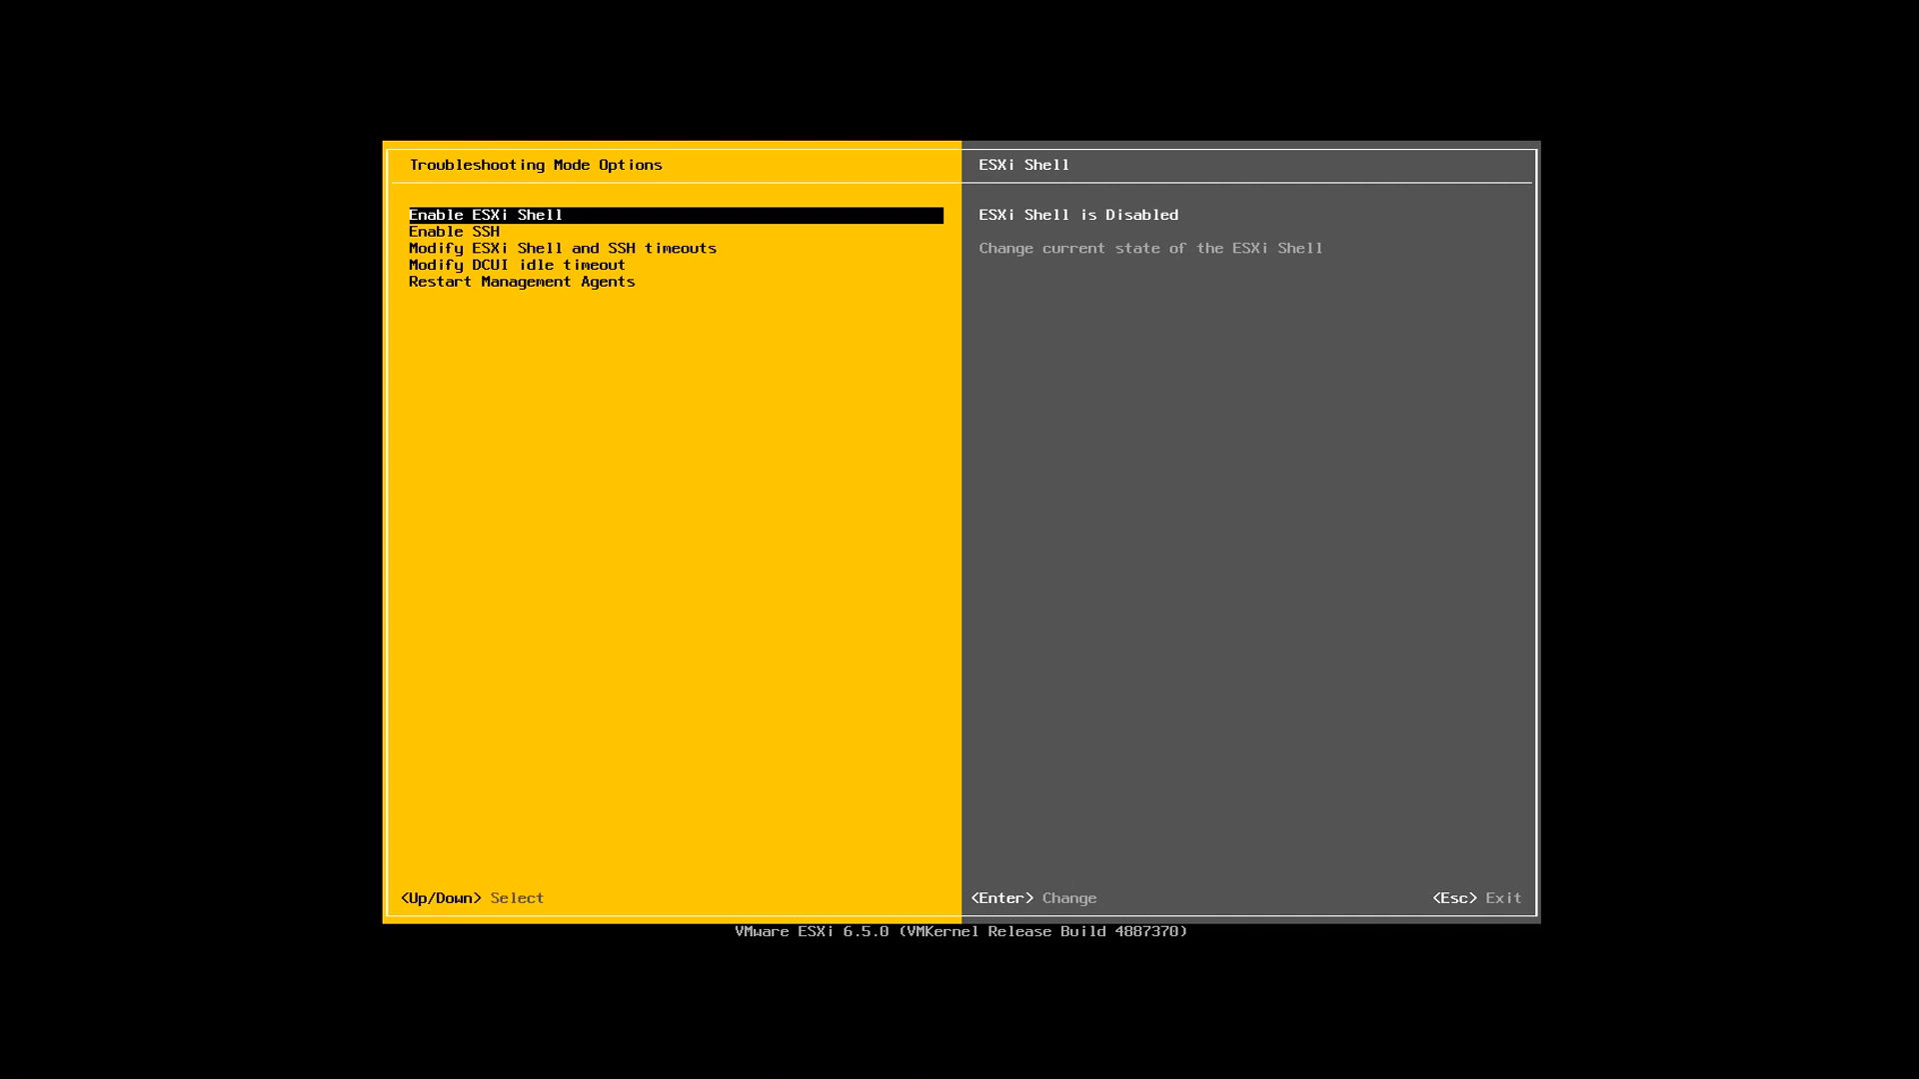
- Review SSH, shell/SSH timeouts, DCUI idle timeout and Restart Management Agents unchanged, then leave to System Customization
{"action": "key", "text": "Down"}
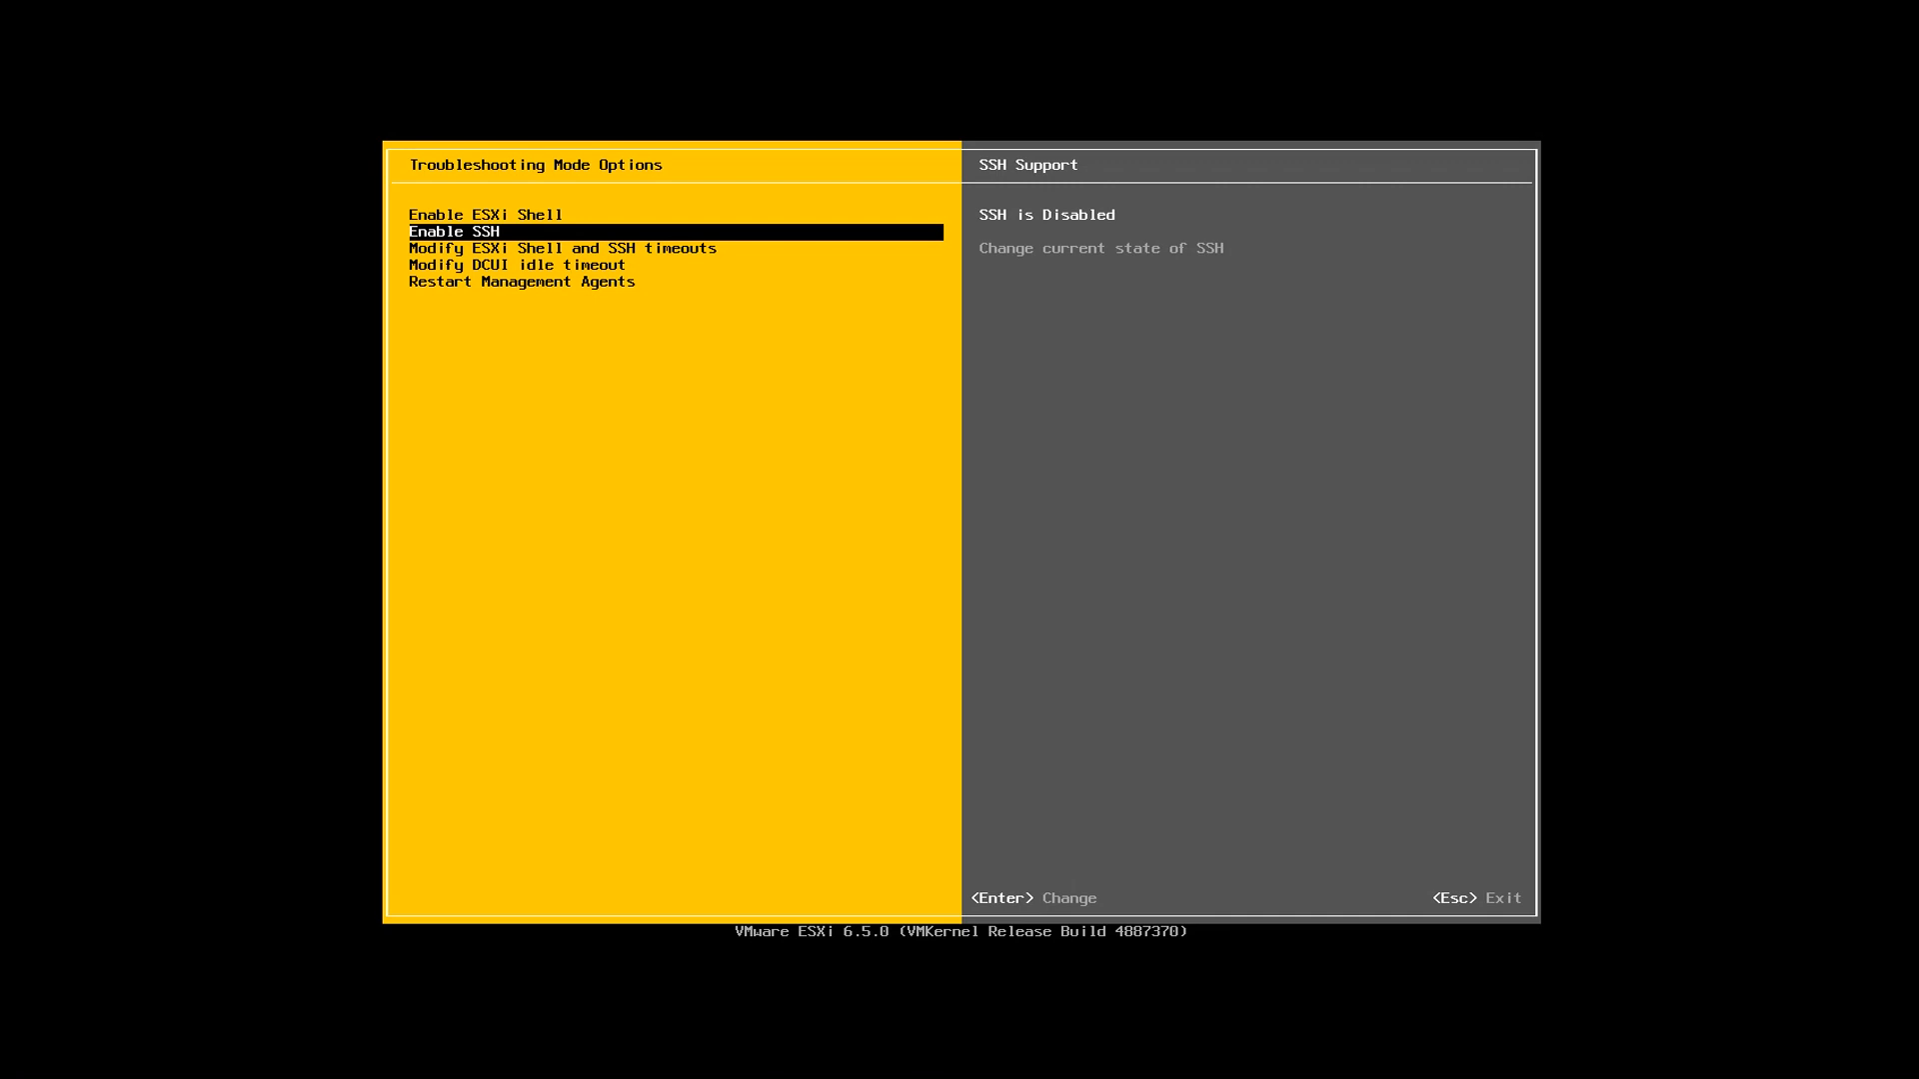
{"action": "key", "text": "Down"}
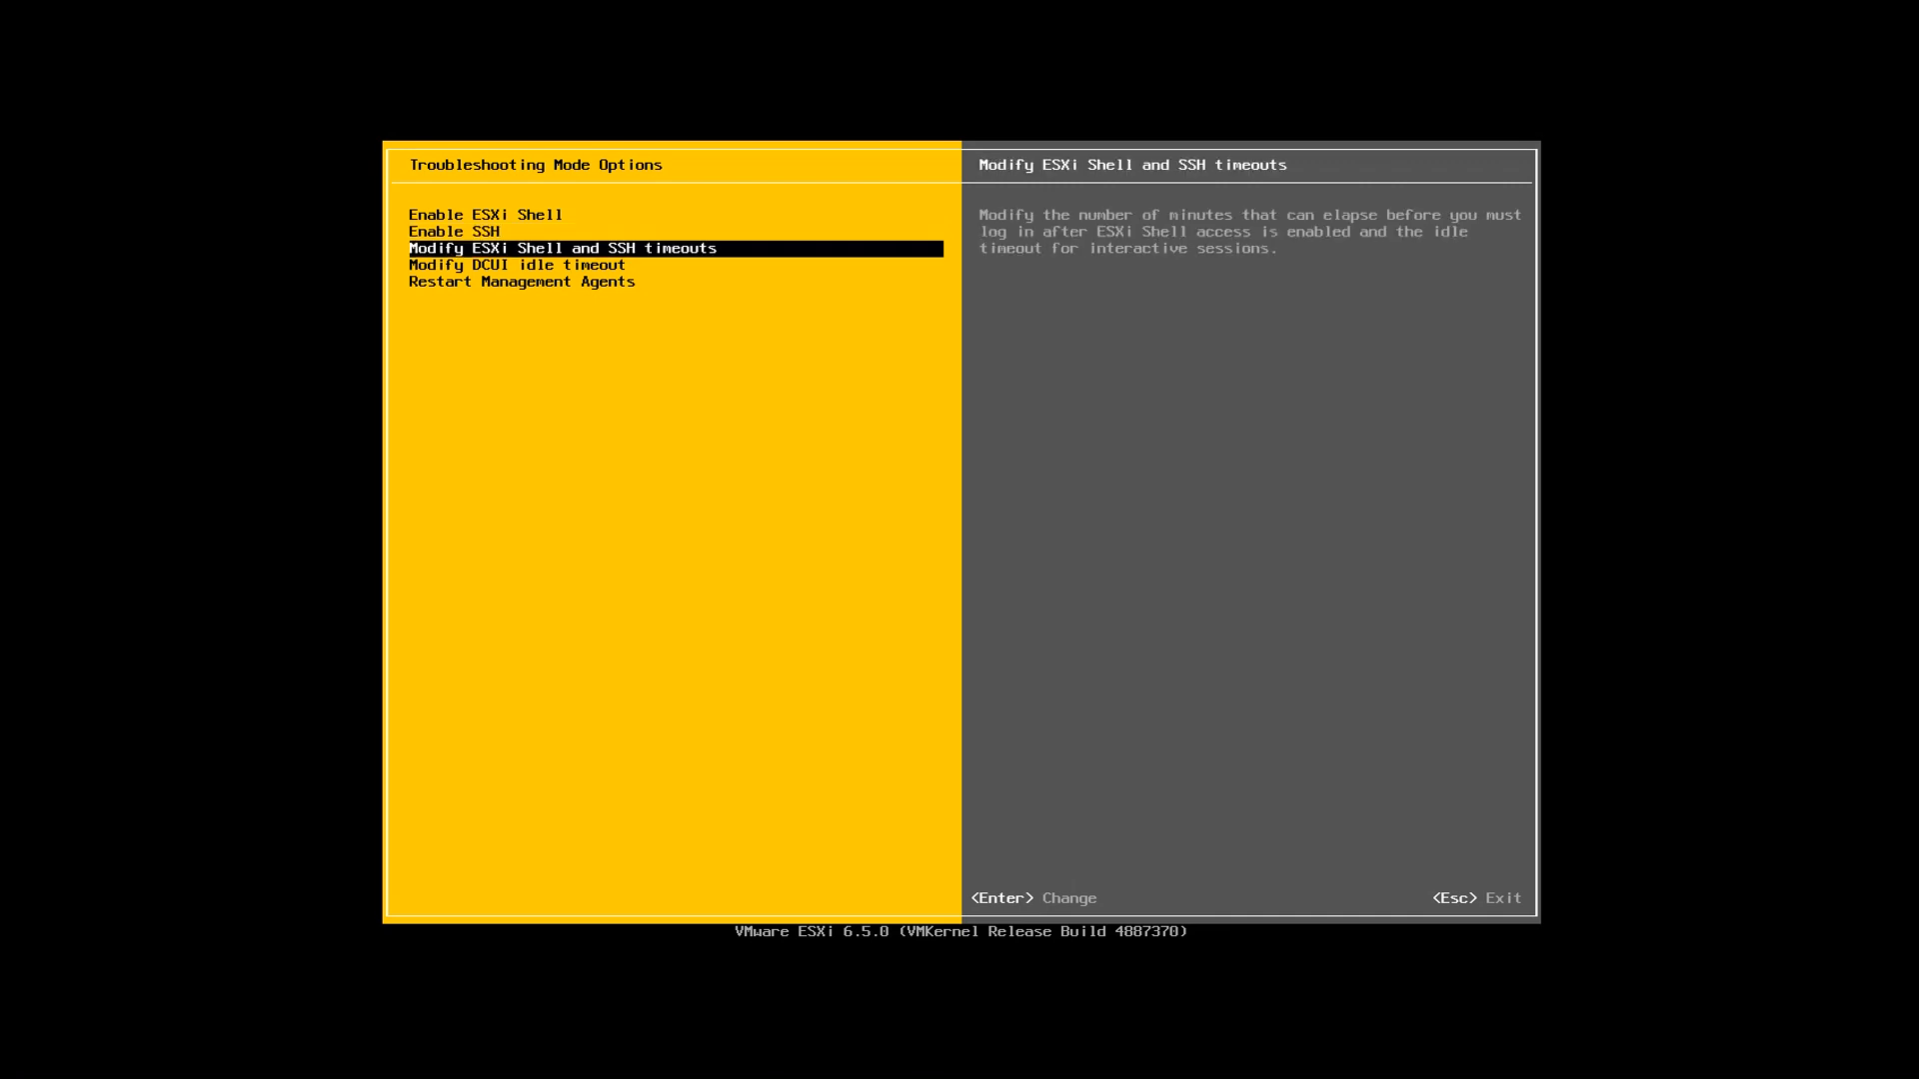
{"action": "key", "text": "Up"}
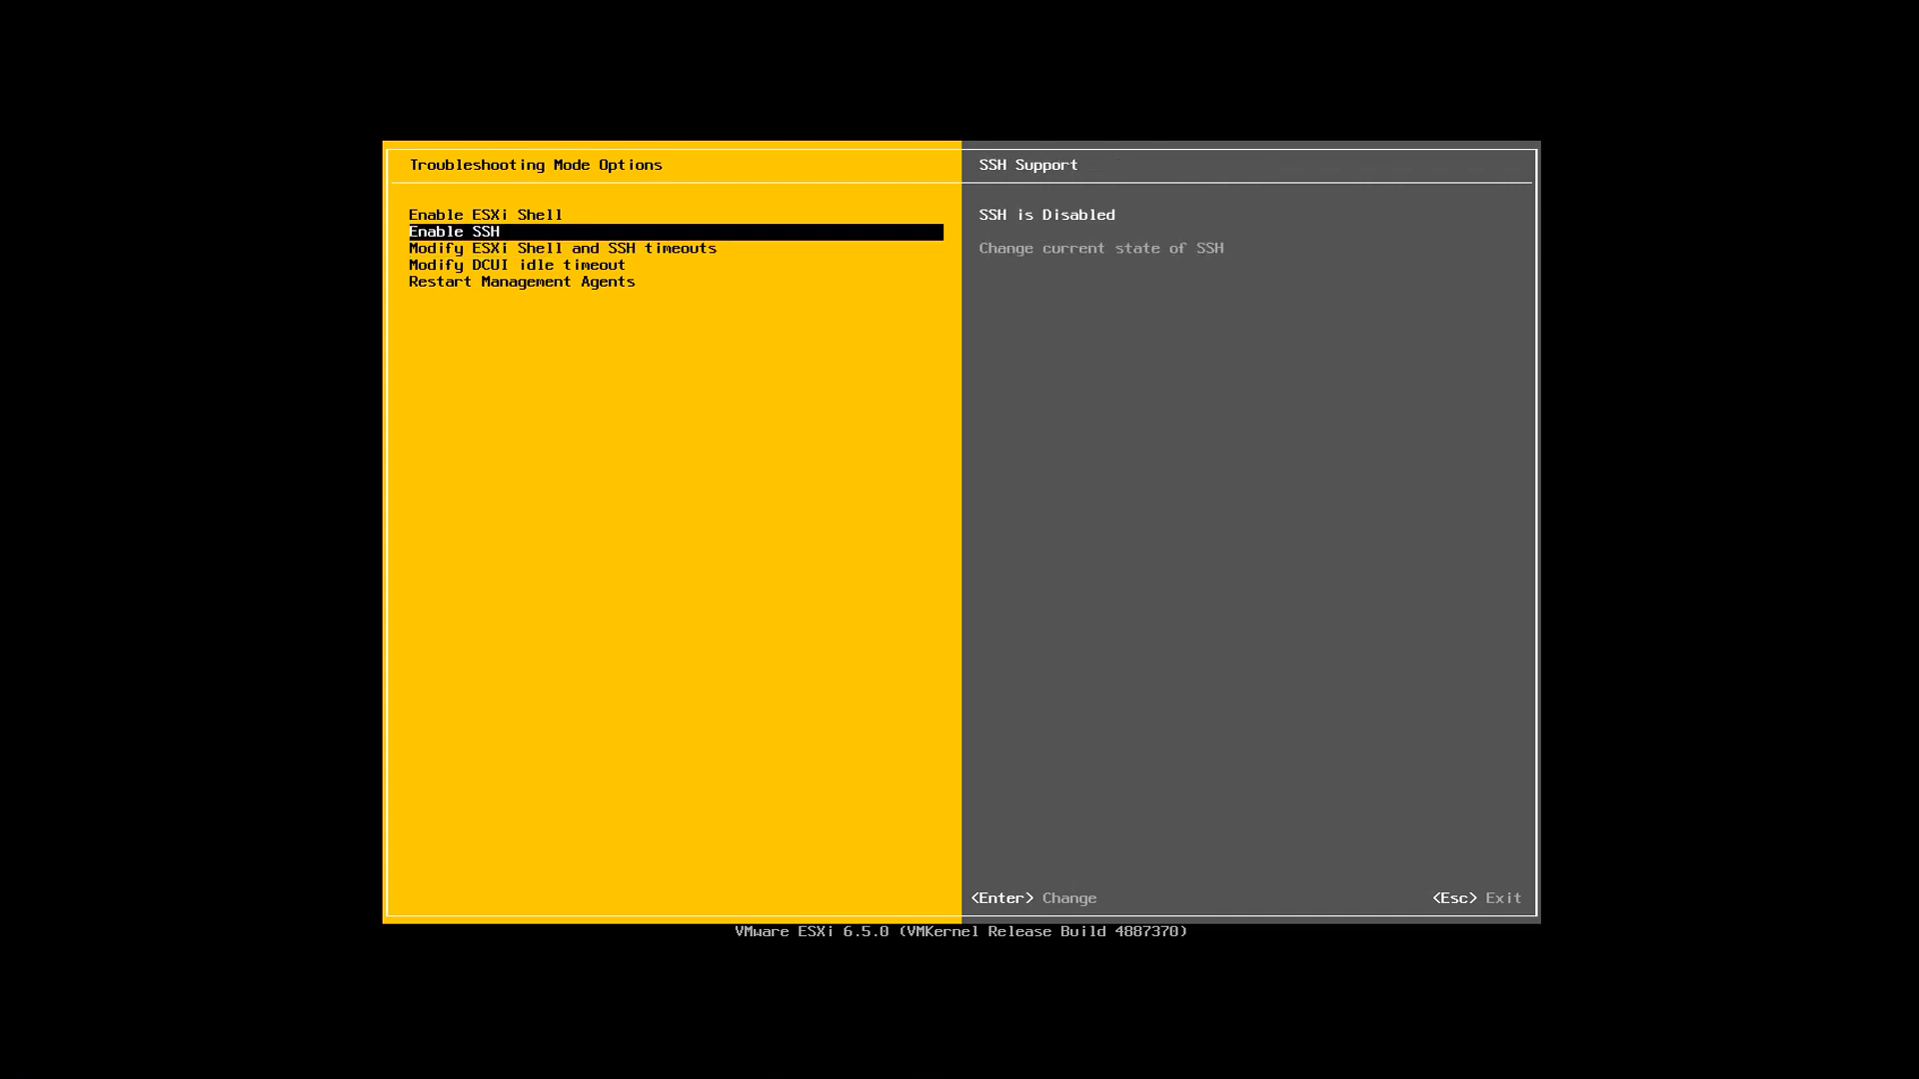
{"action": "key", "text": "Down"}
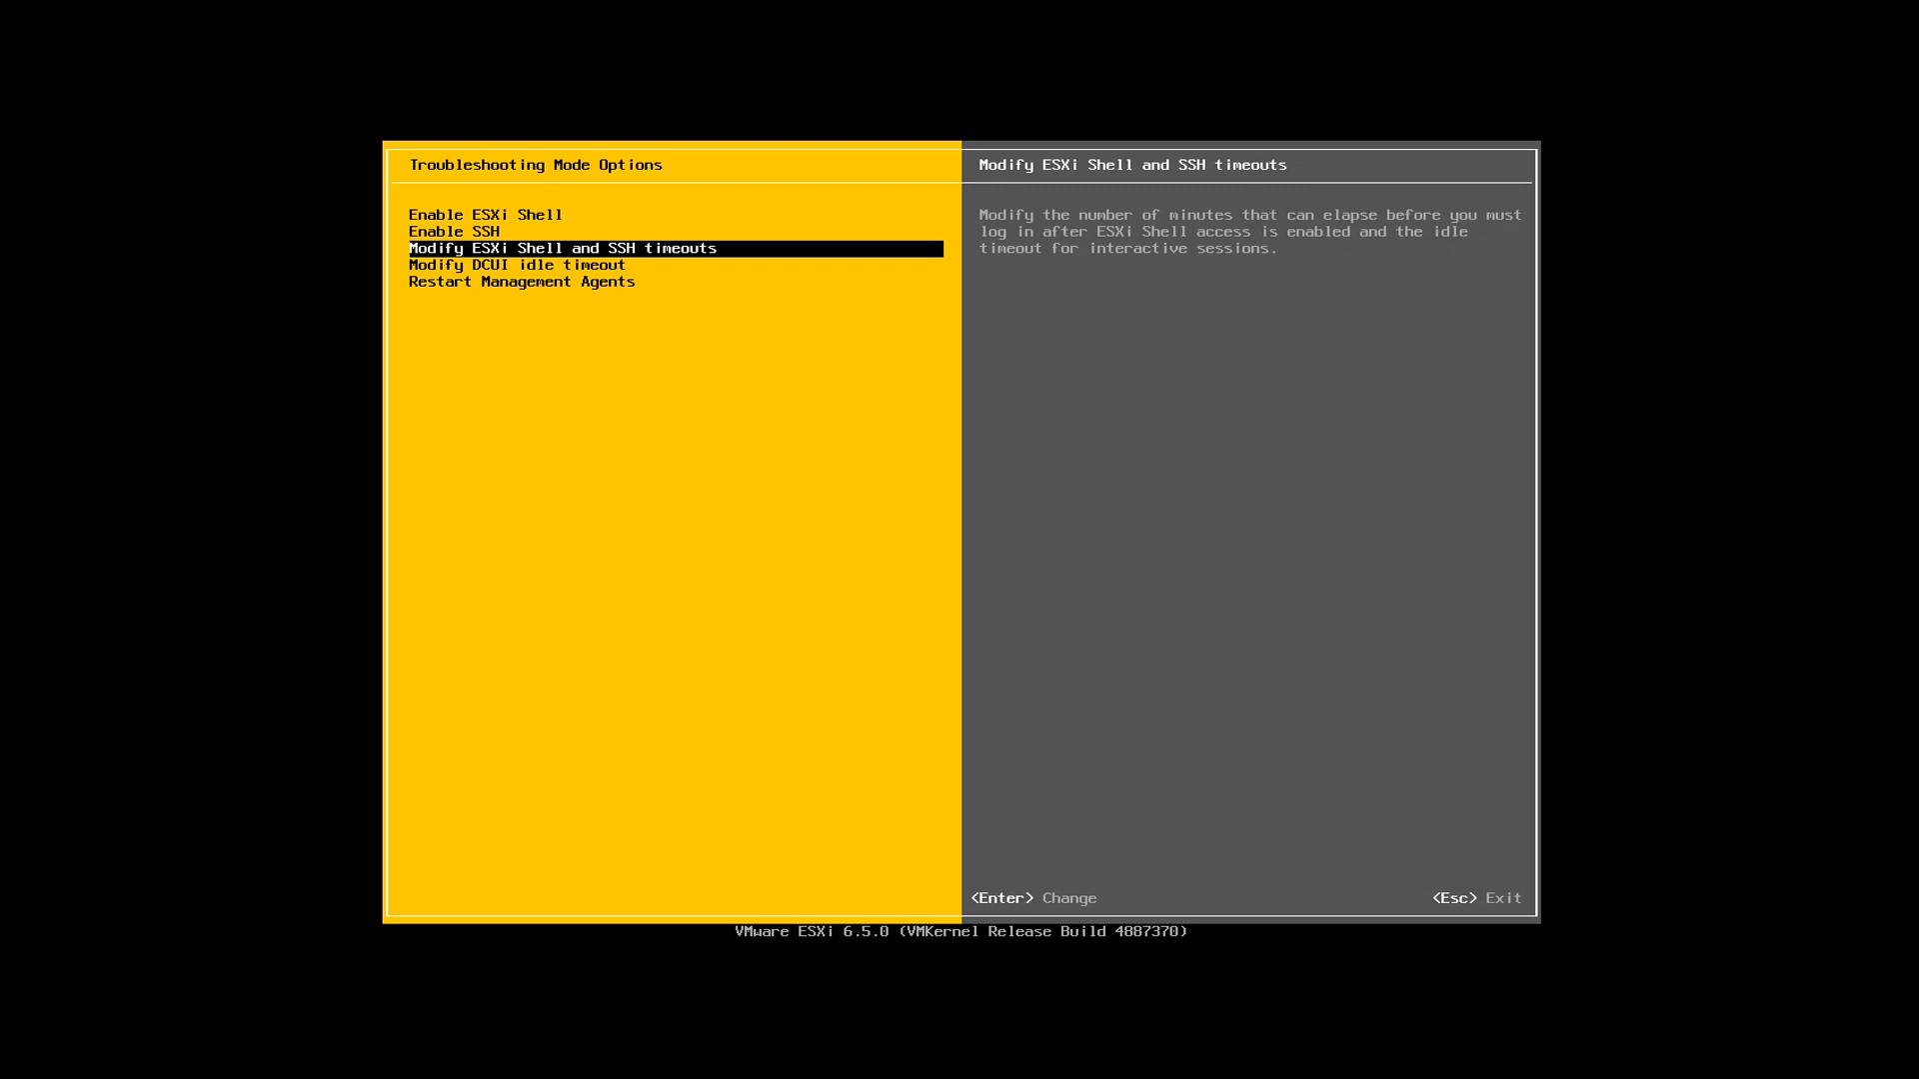
{"action": "key", "text": "Down"}
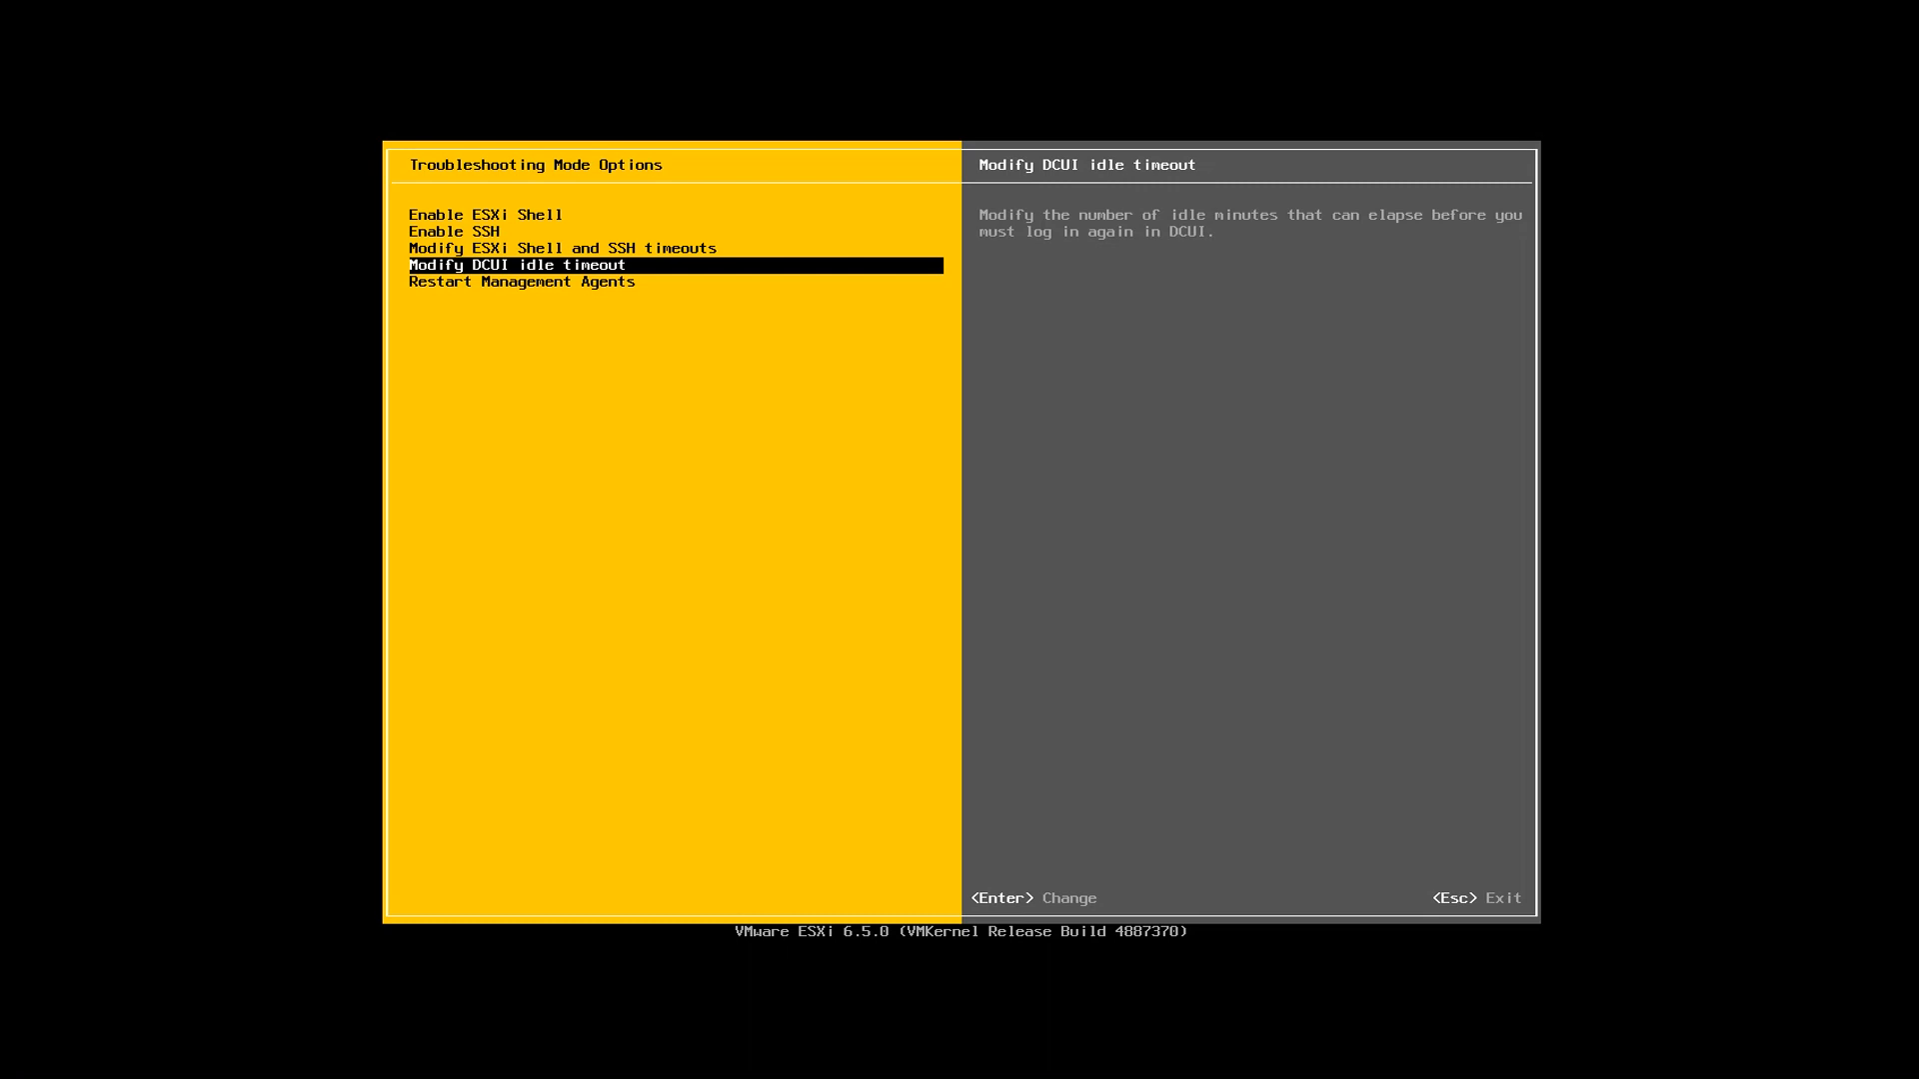
{"action": "key", "text": "Down"}
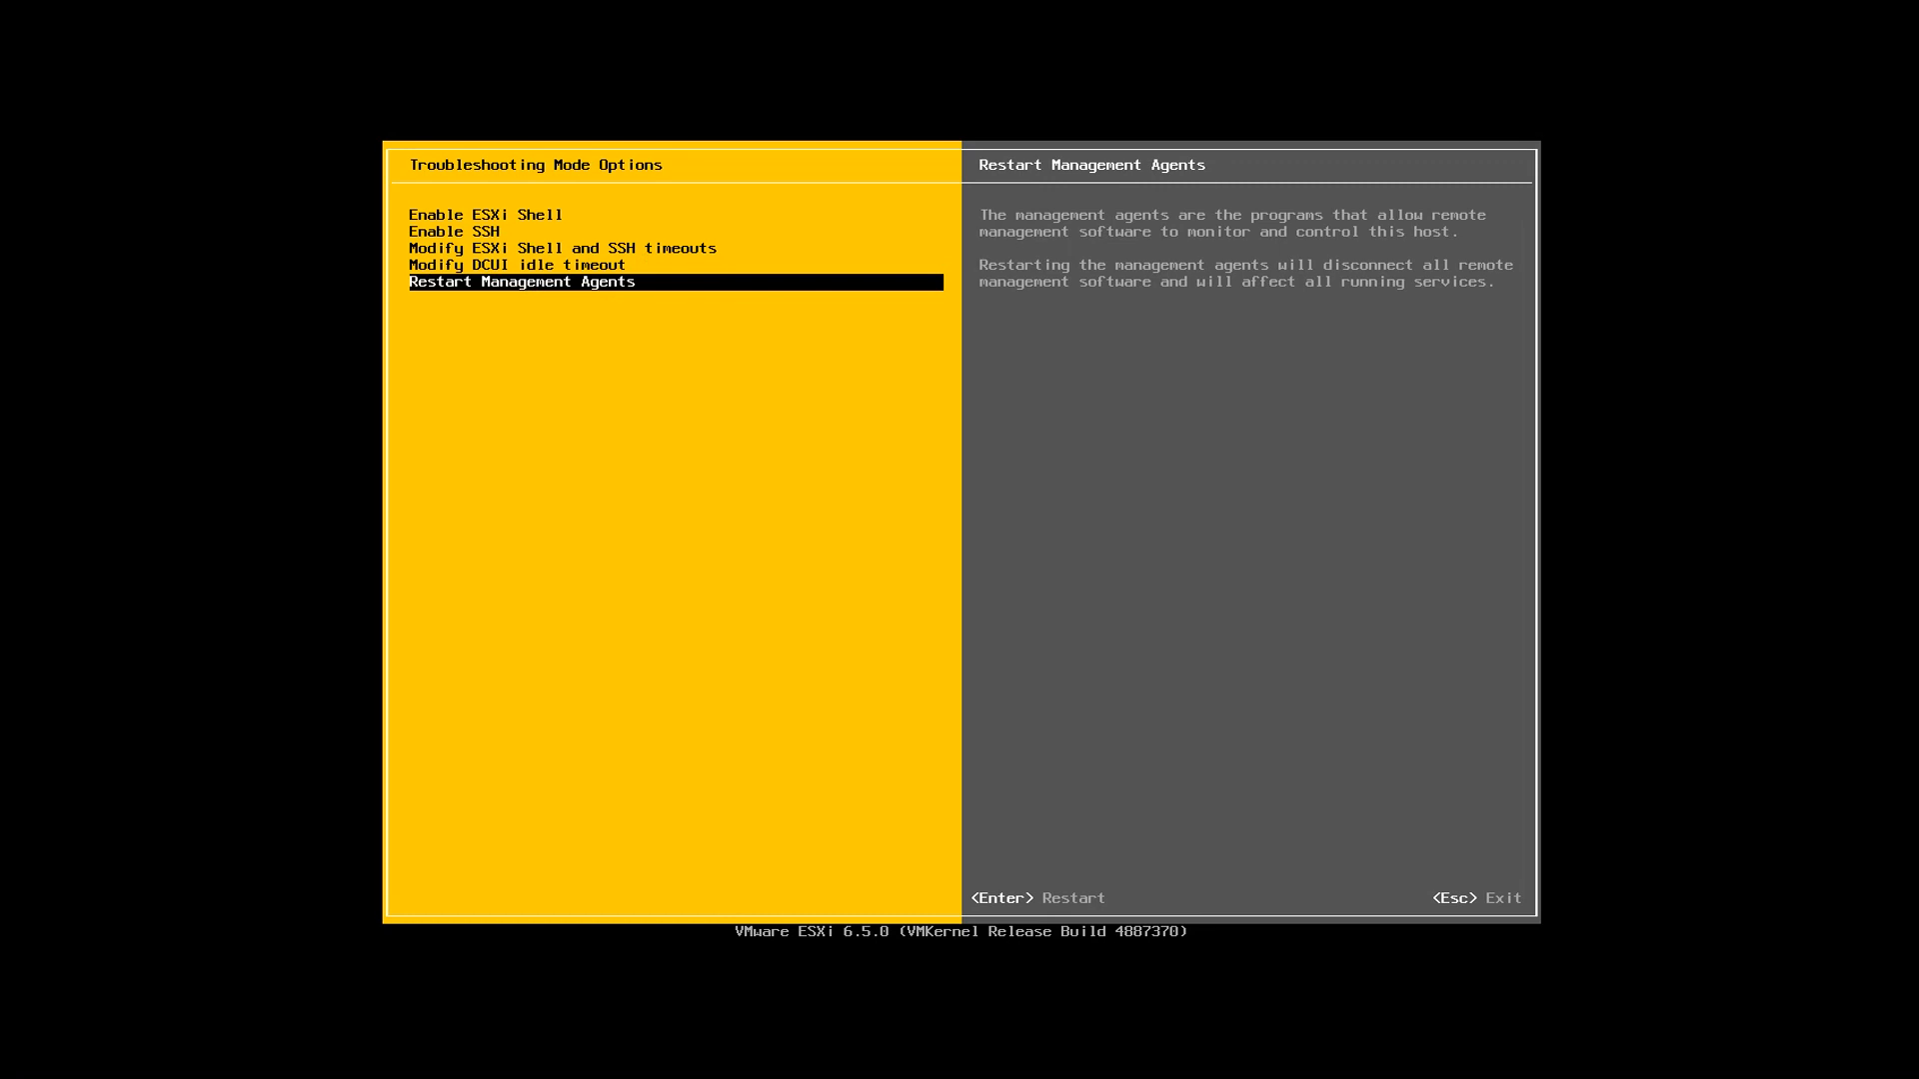
{"action": "key", "text": "Up"}
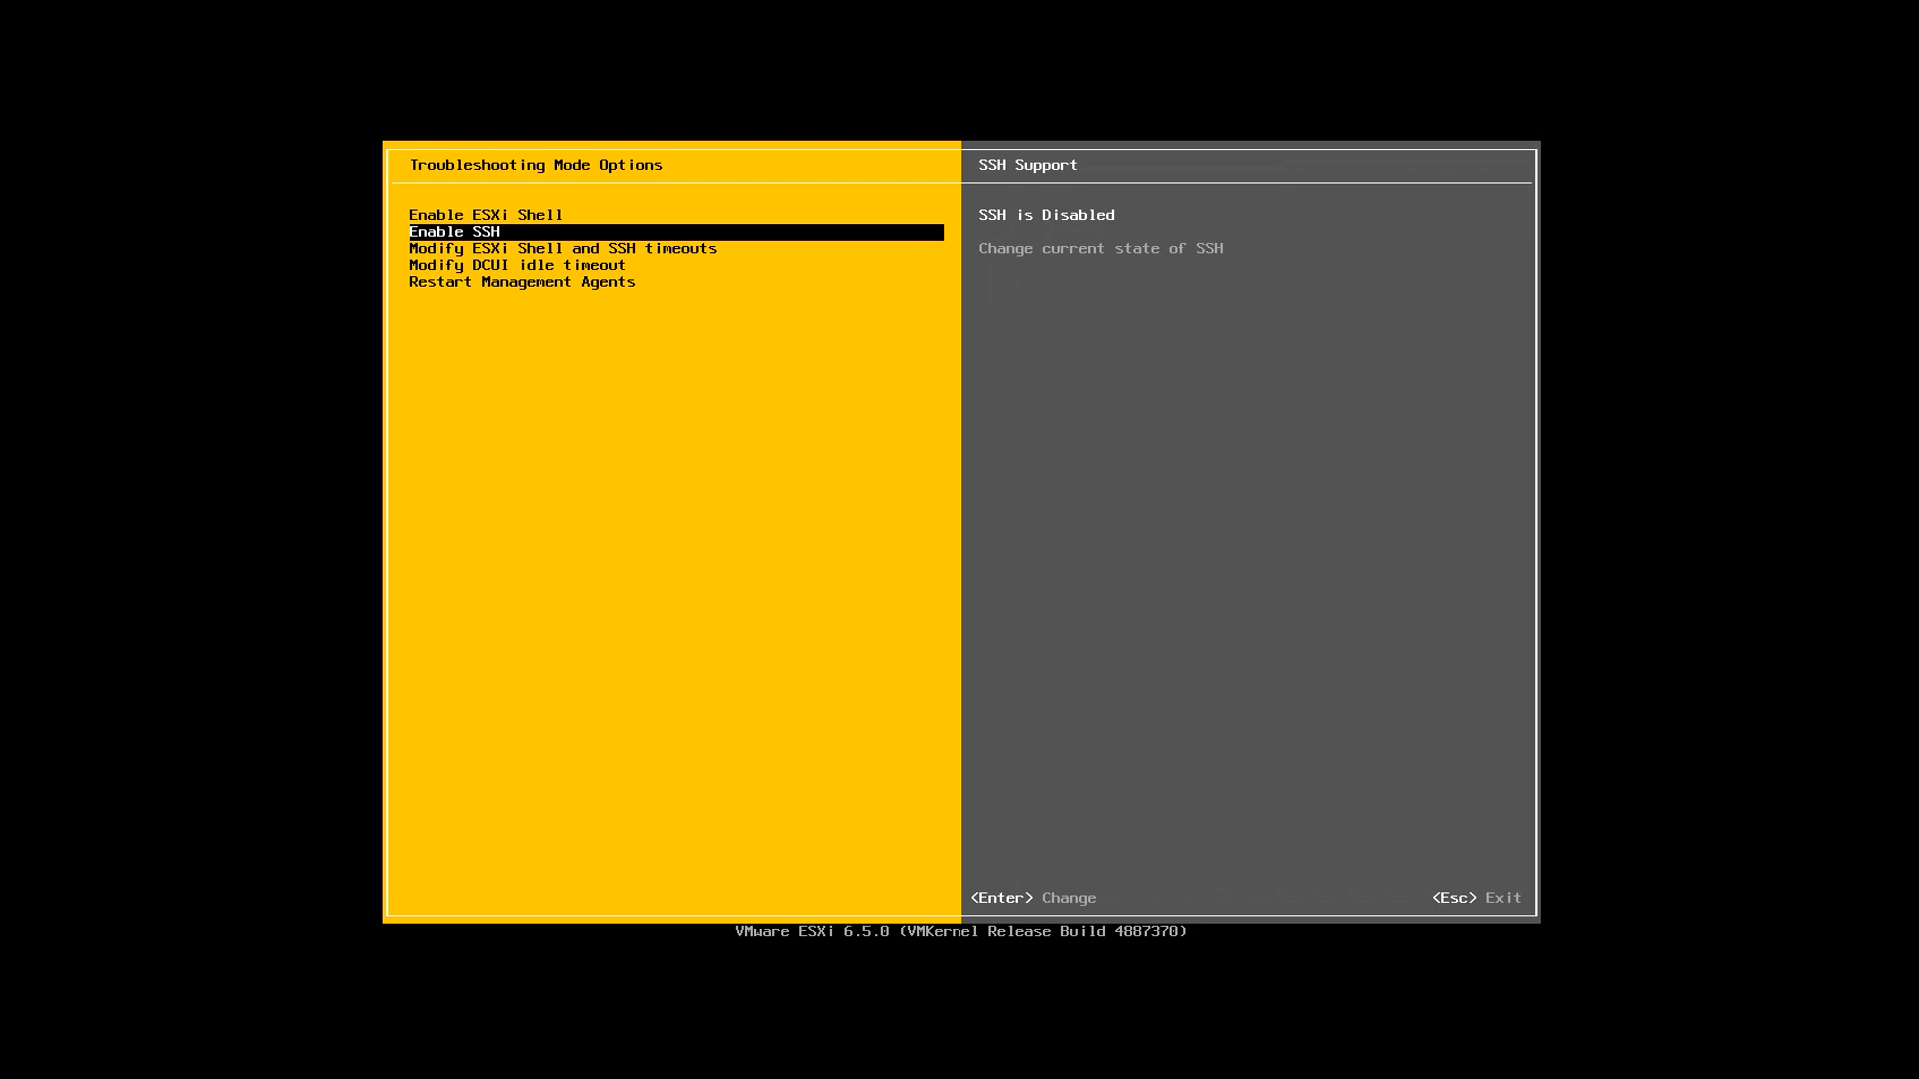
{"action": "key", "text": "Down"}
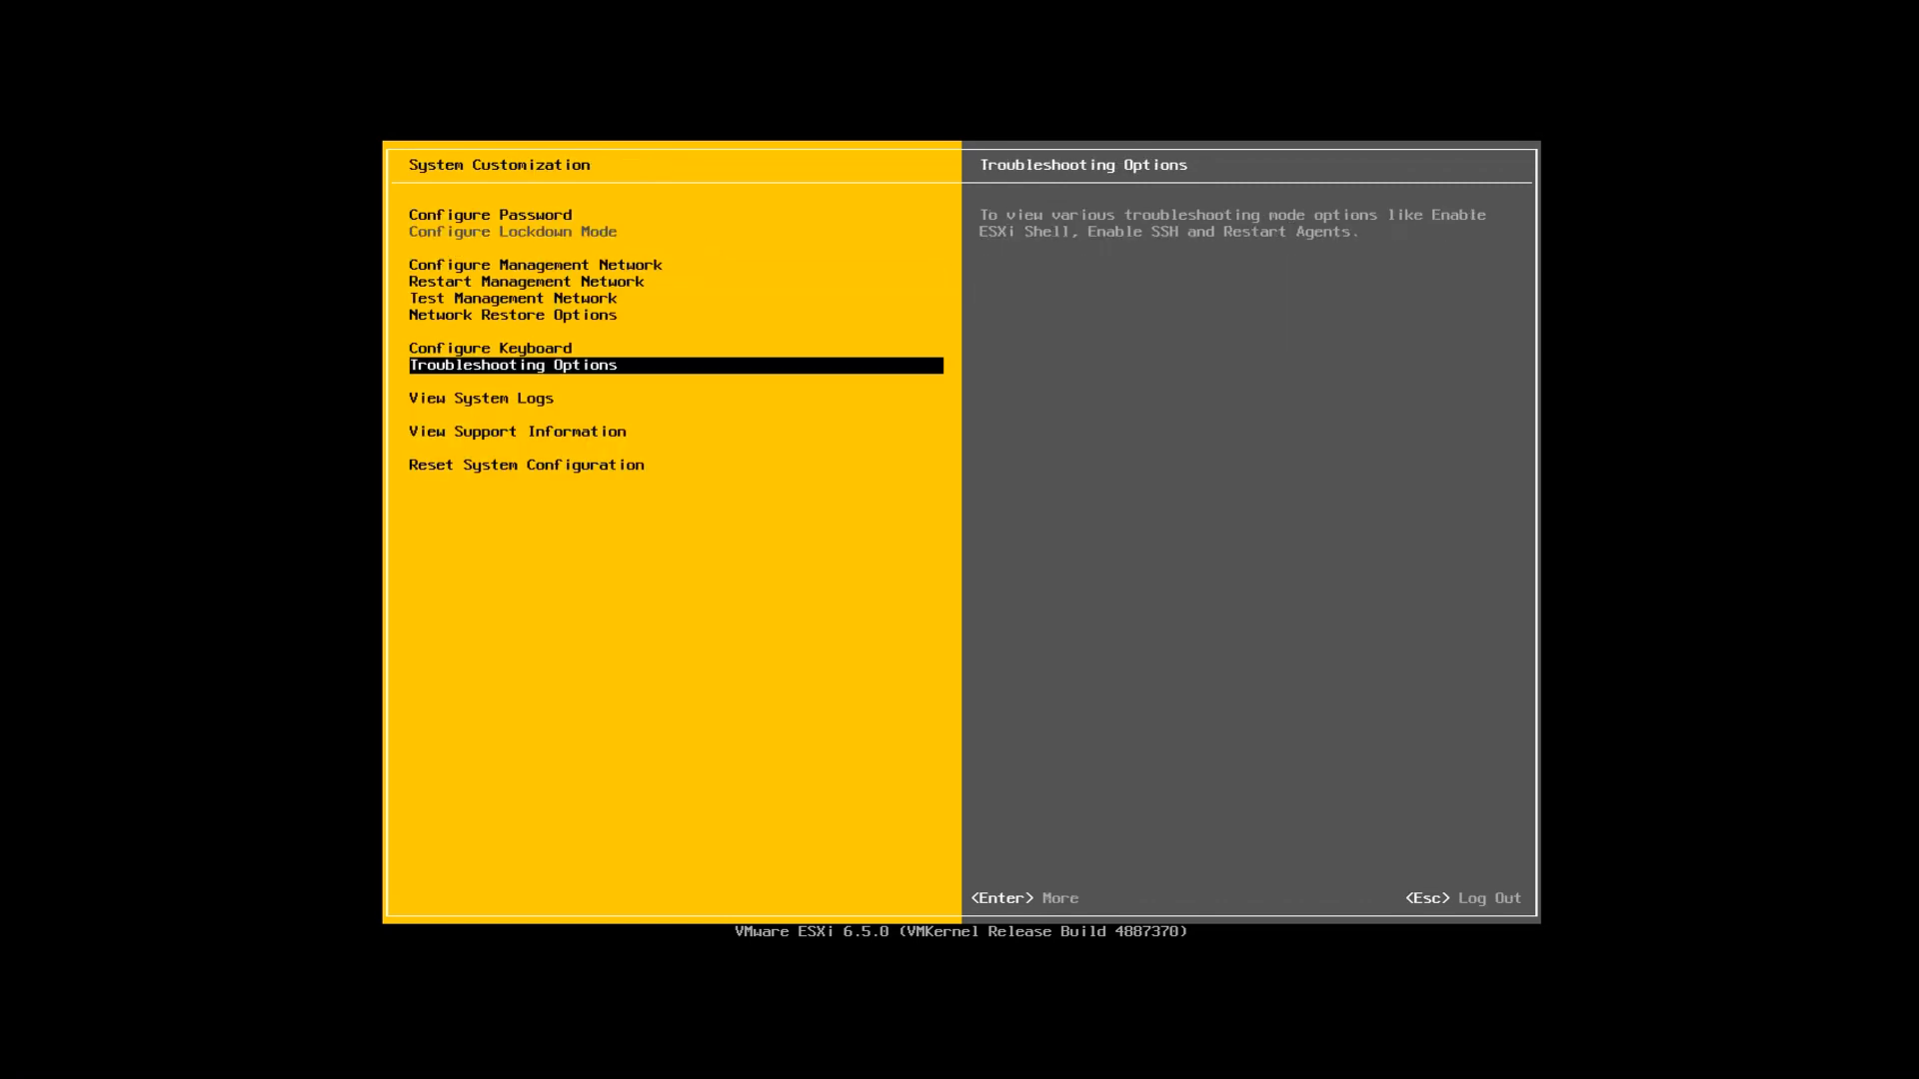
- View a host system log with its jumpstart and watchdog startup entries
{"action": "key", "text": "Down"}
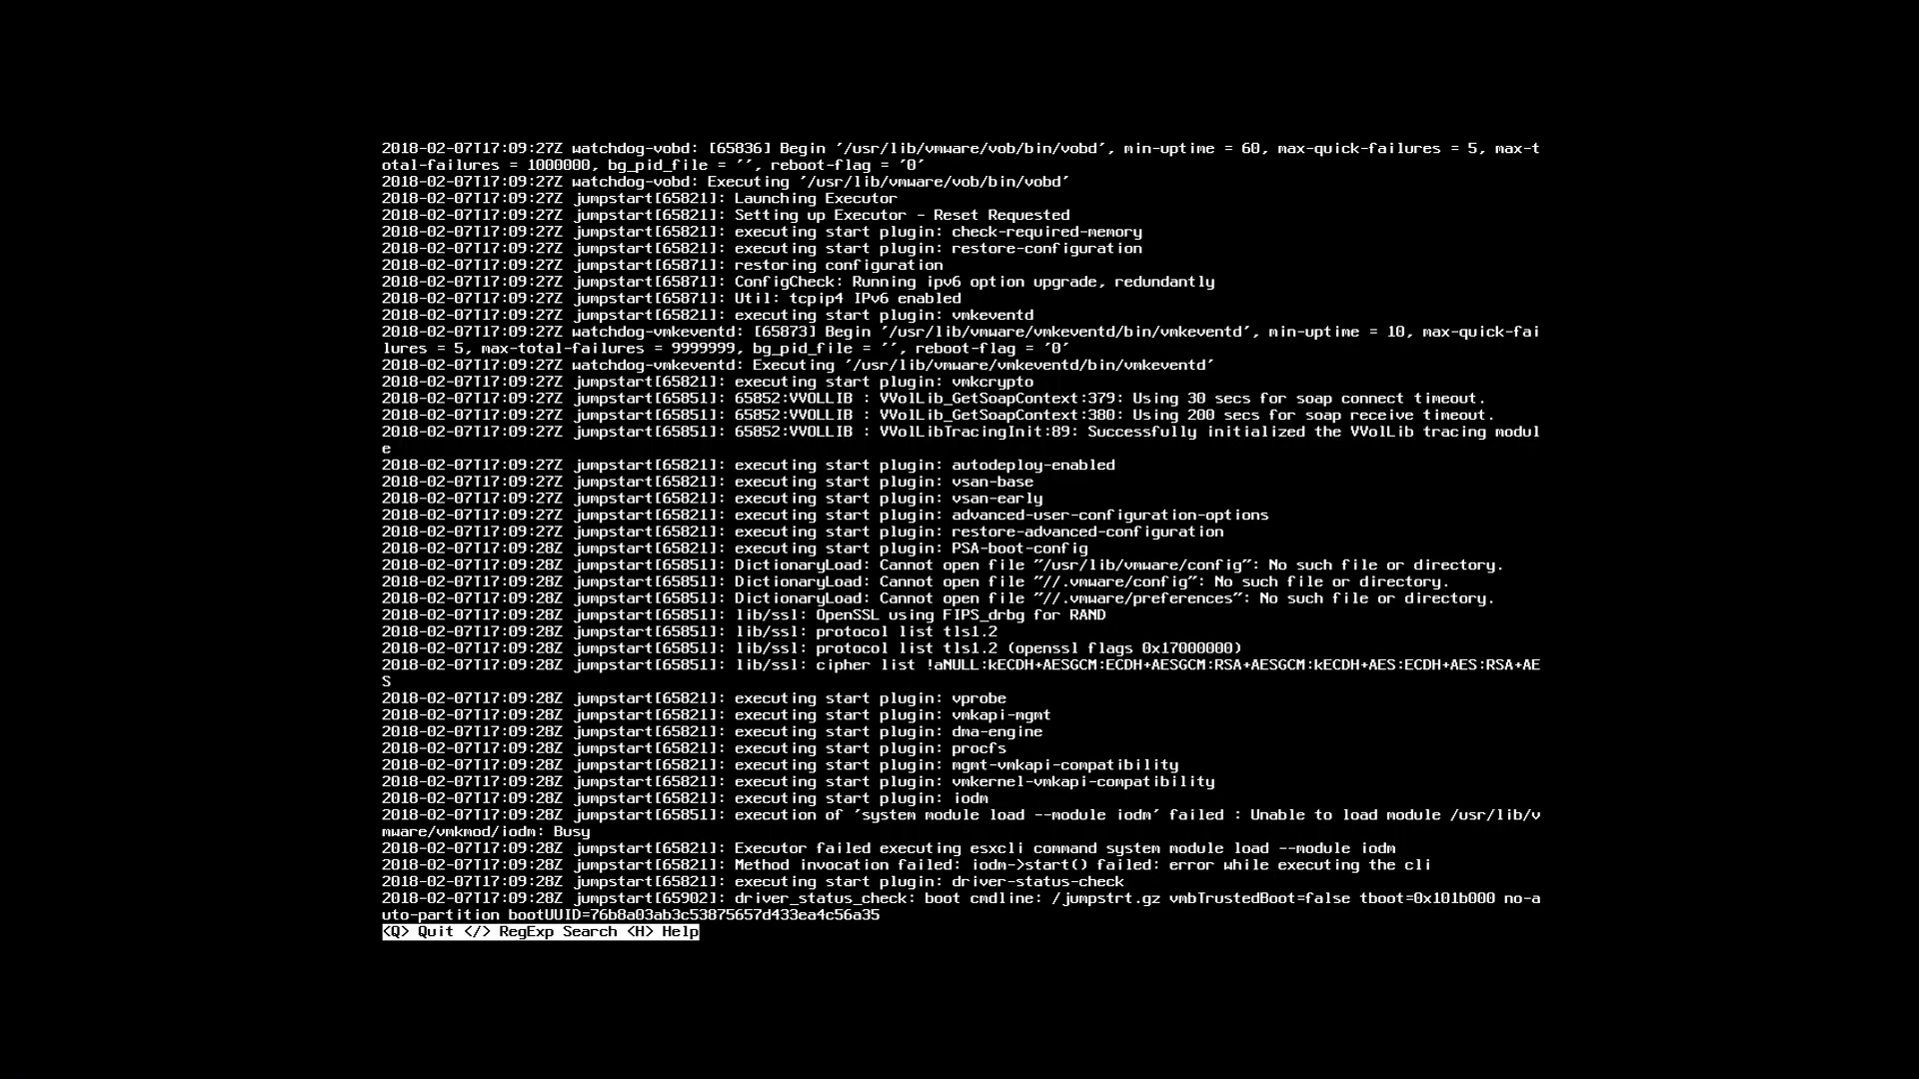
- Quit the log viewer and show host support information: serial number, Evaluation license and SSL thumbprint
{"action": "scroll", "scroll_direction": "down", "scroll_amount": 3}
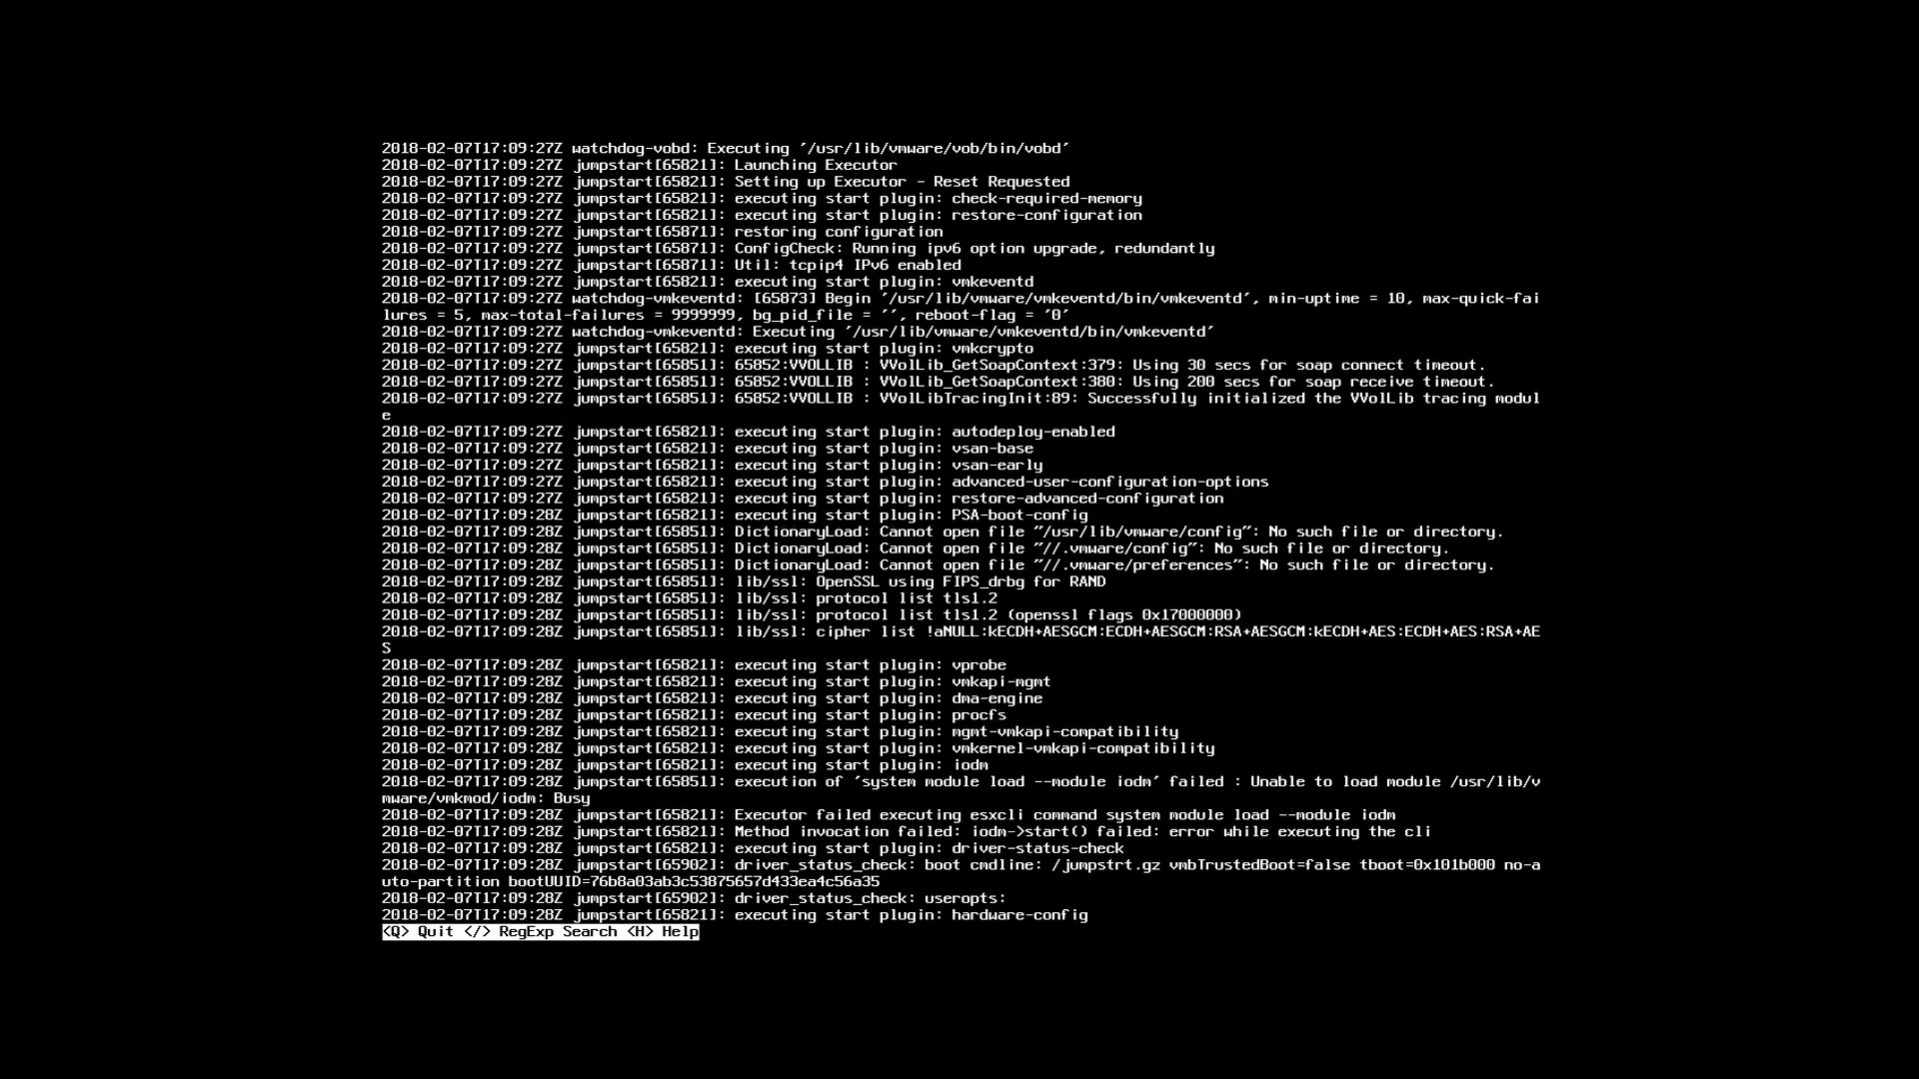
{"action": "key", "text": "q"}
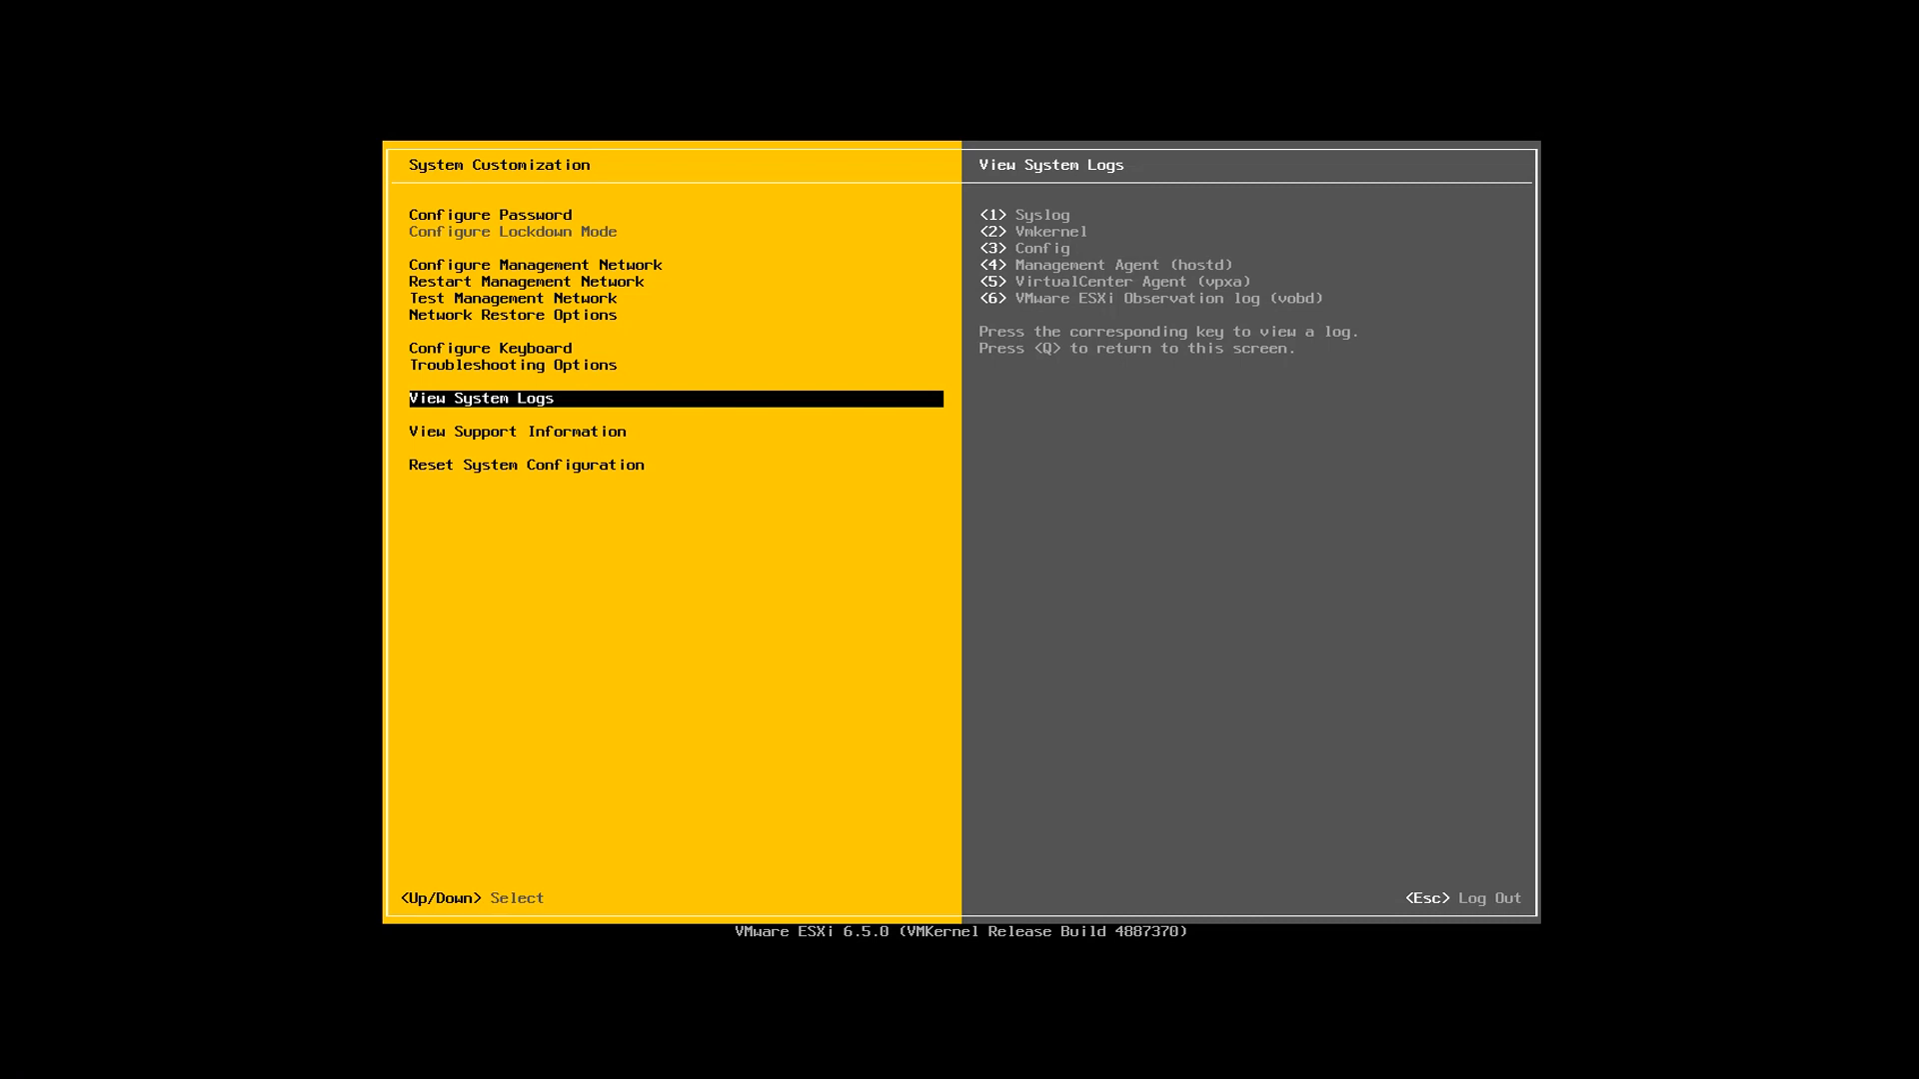
{"action": "key", "text": "Down"}
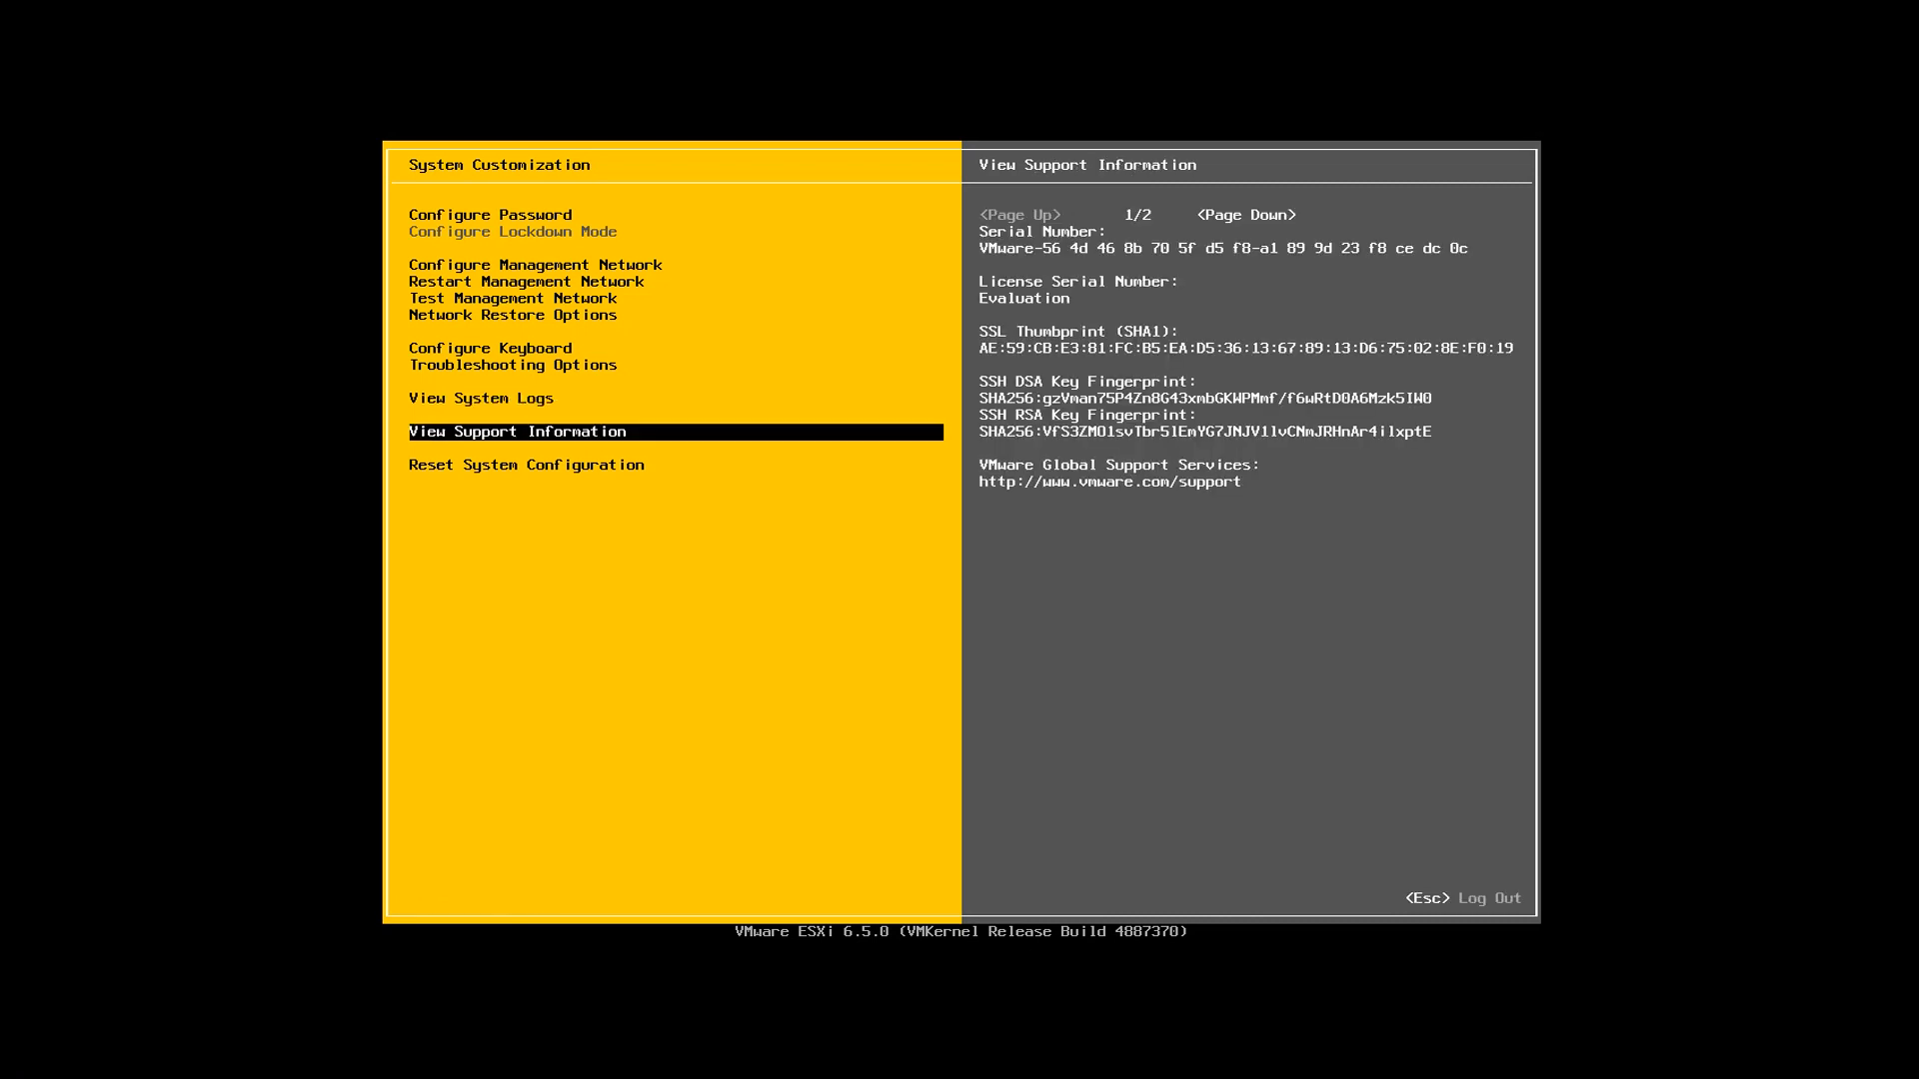